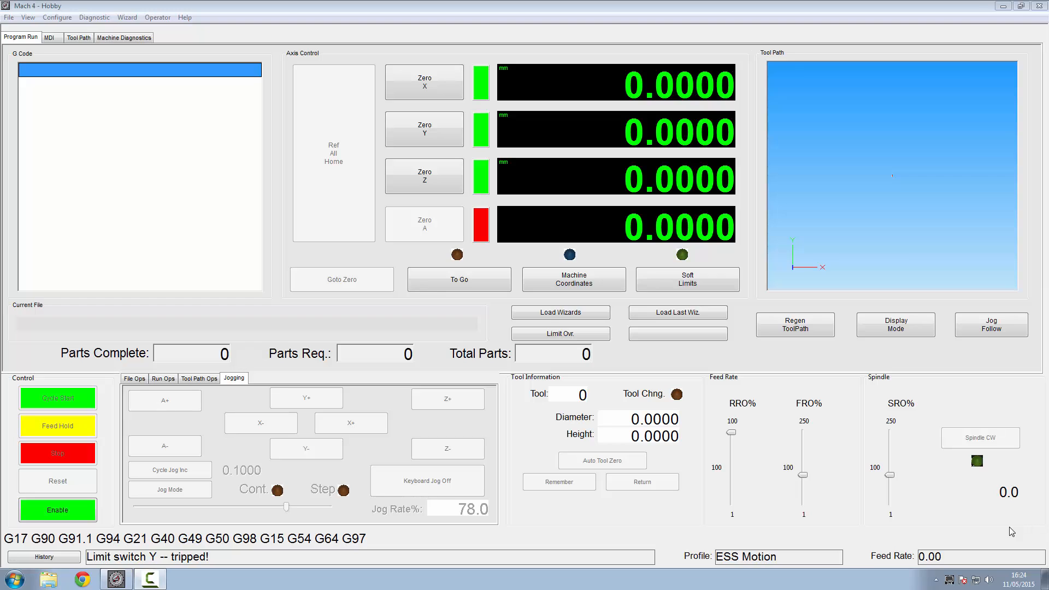
# Step: Disable the machine with the Enable toggle
pyautogui.click(58, 511)
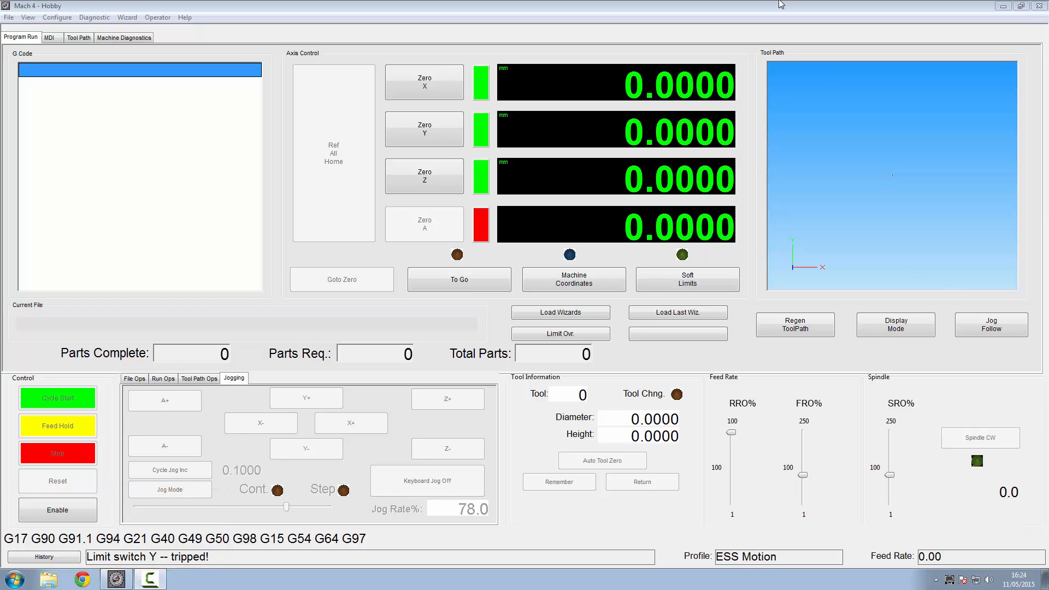
pyautogui.click(57, 16)
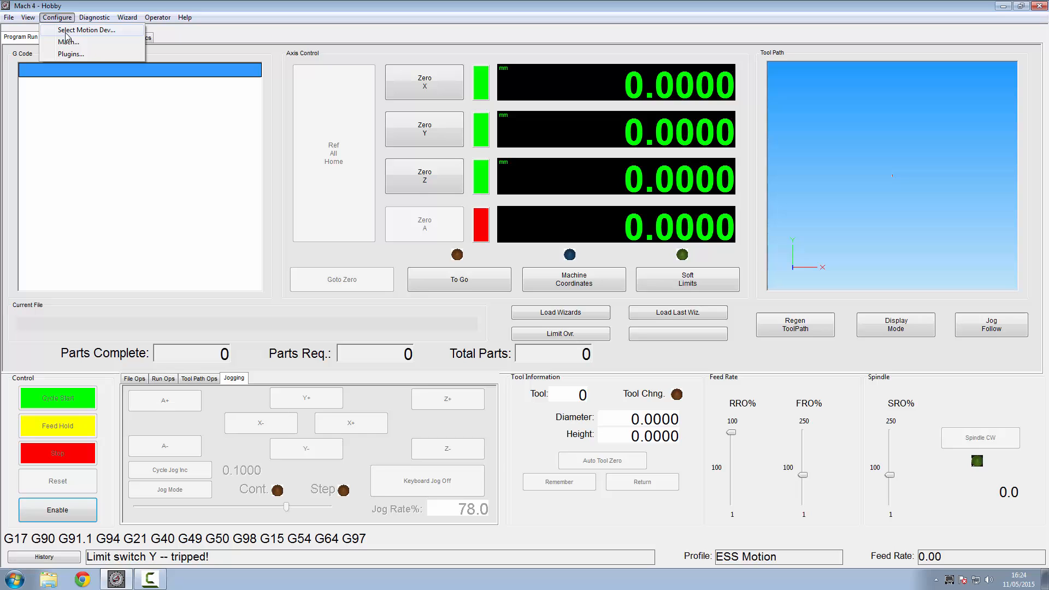
pyautogui.click(67, 41)
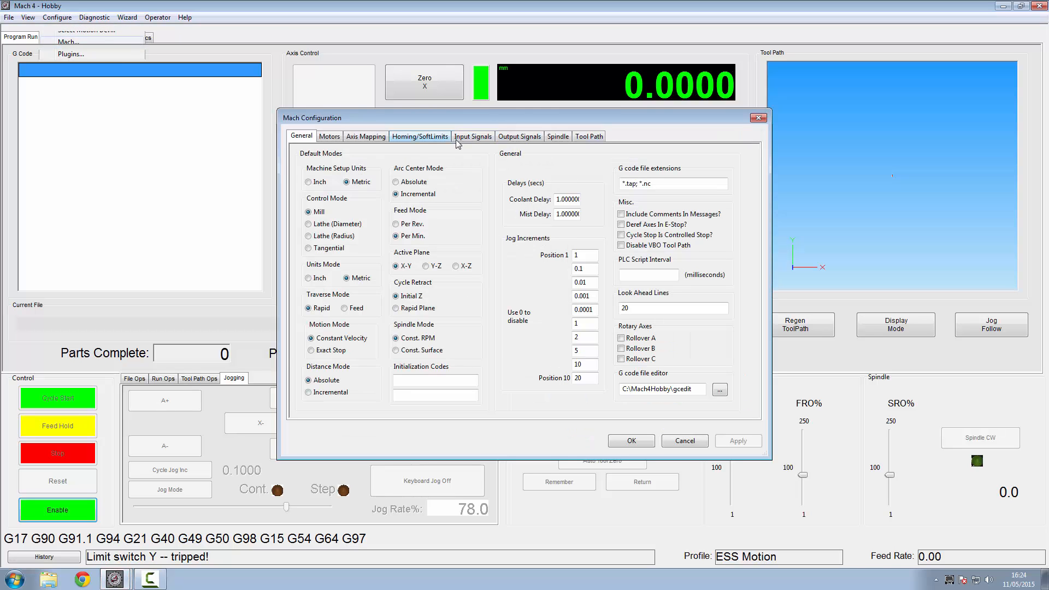
pyautogui.click(420, 135)
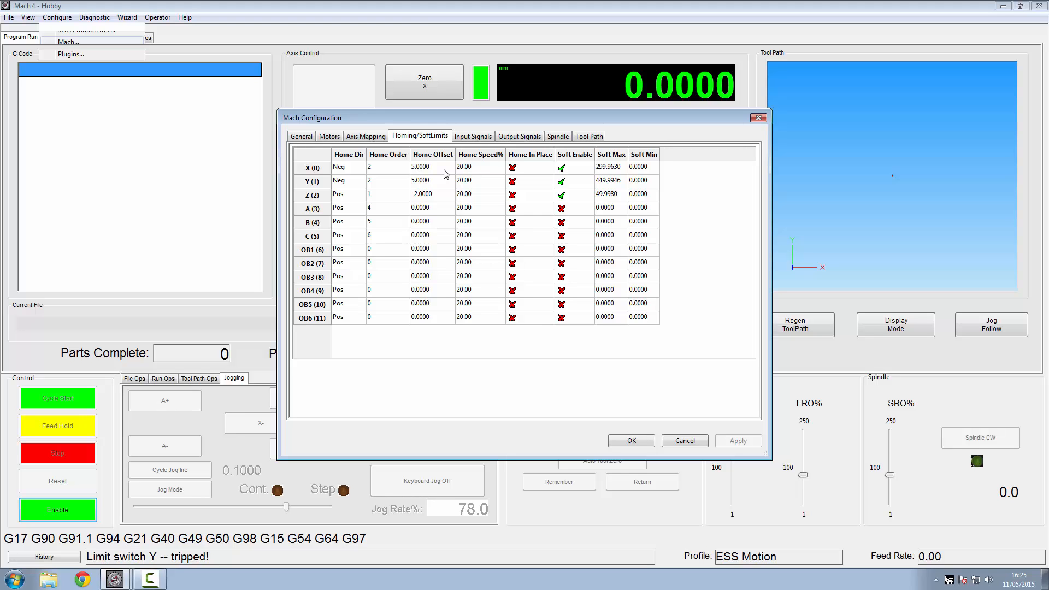
pyautogui.click(629, 440)
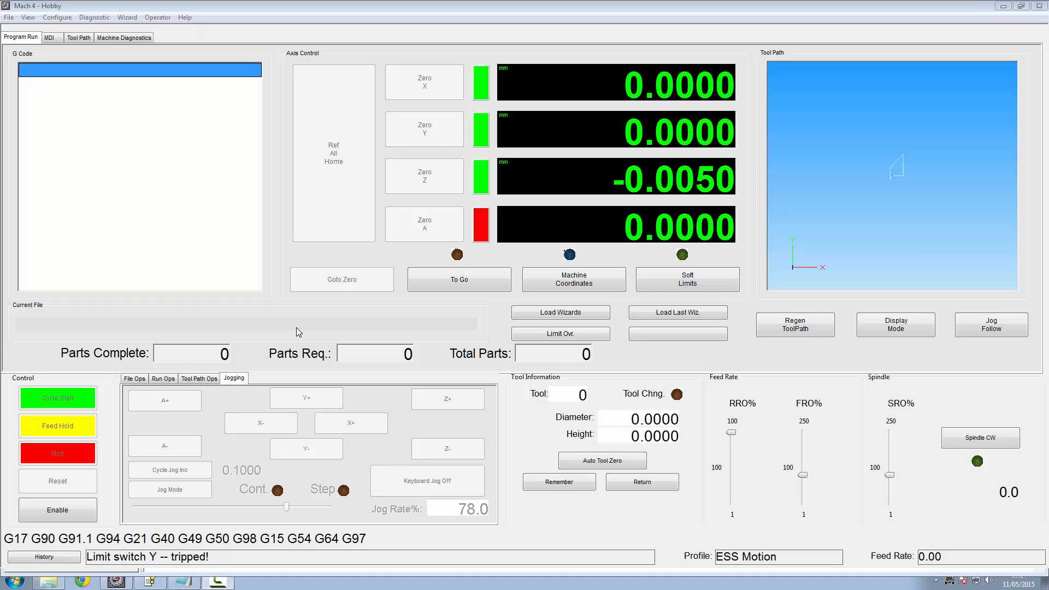
# Step: Enter screen-editing mode through the Operator menu
pyautogui.click(58, 510)
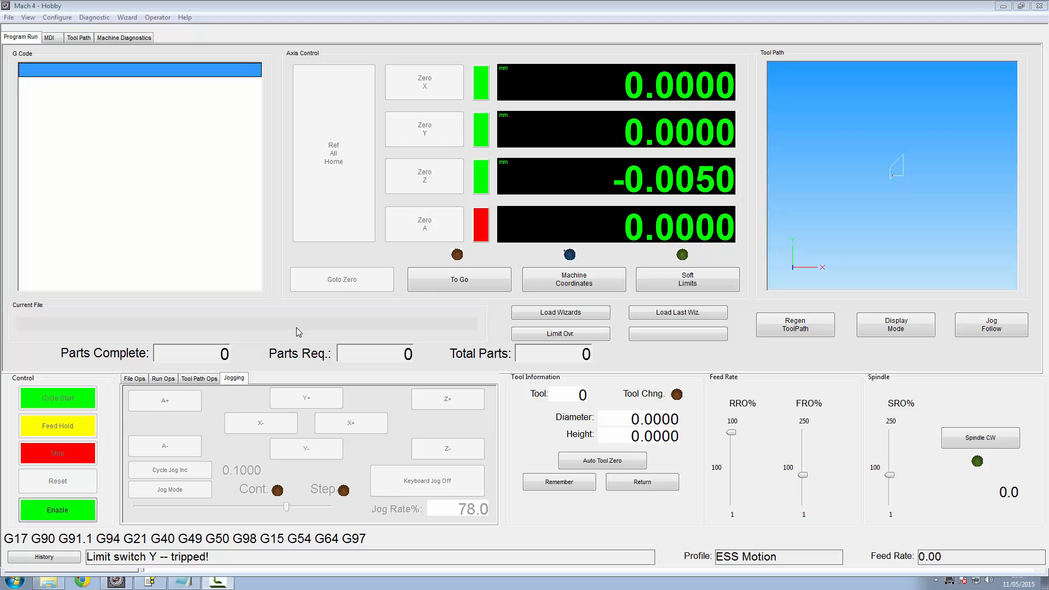
pyautogui.moveTo(492, 92)
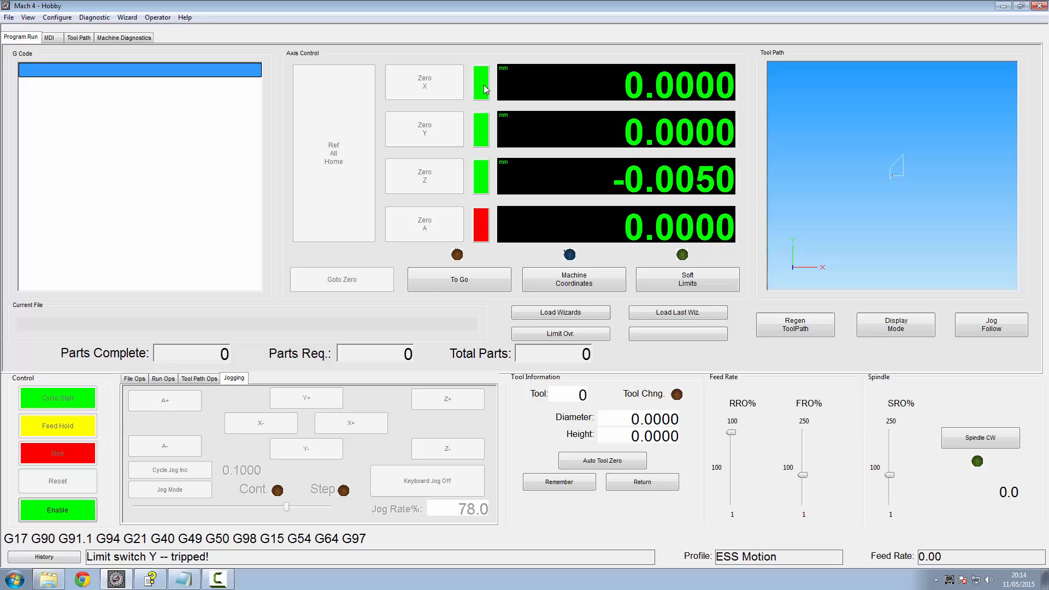
pyautogui.moveTo(157, 16)
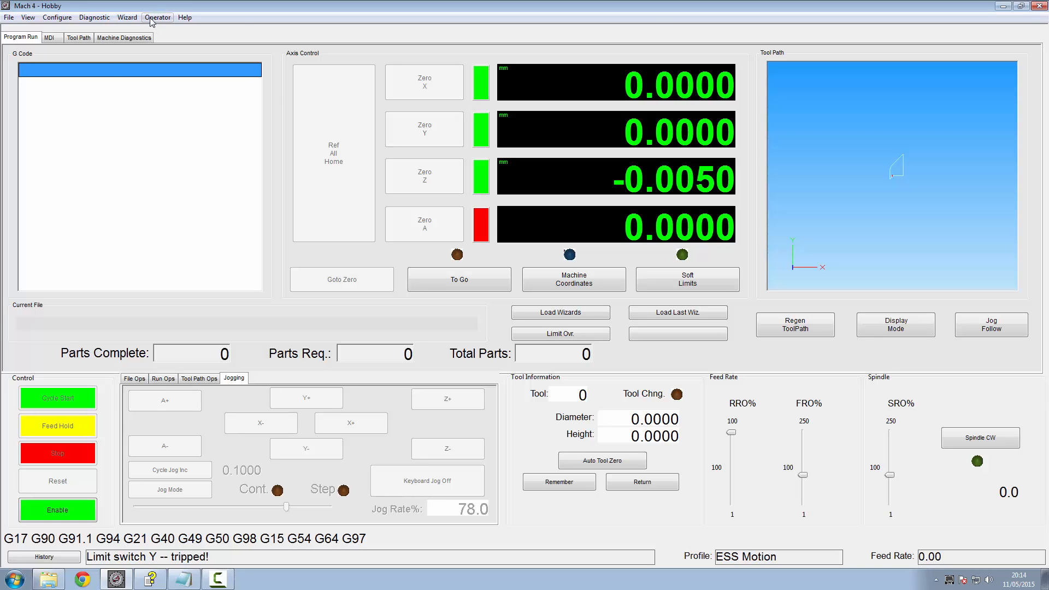
pyautogui.click(157, 16)
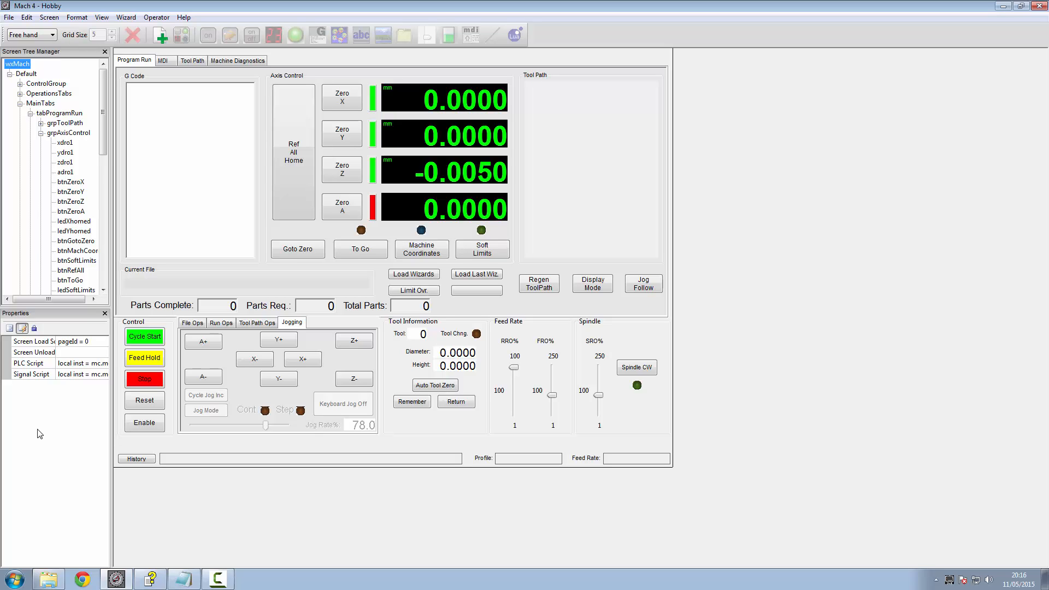
# Step: Open the Signal Script property in the mcLua editor
pyautogui.click(32, 374)
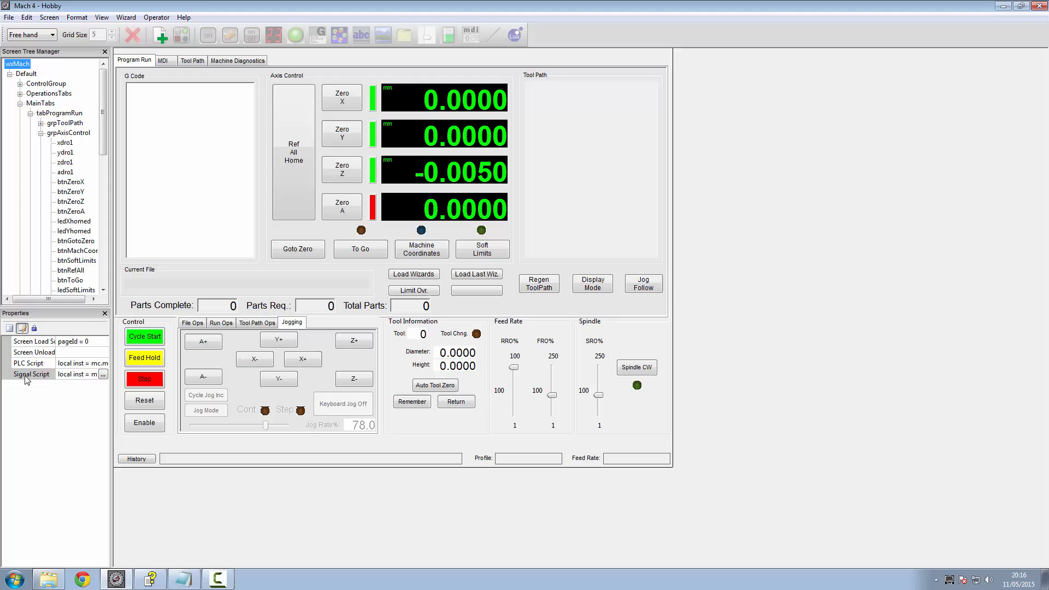
pyautogui.click(104, 374)
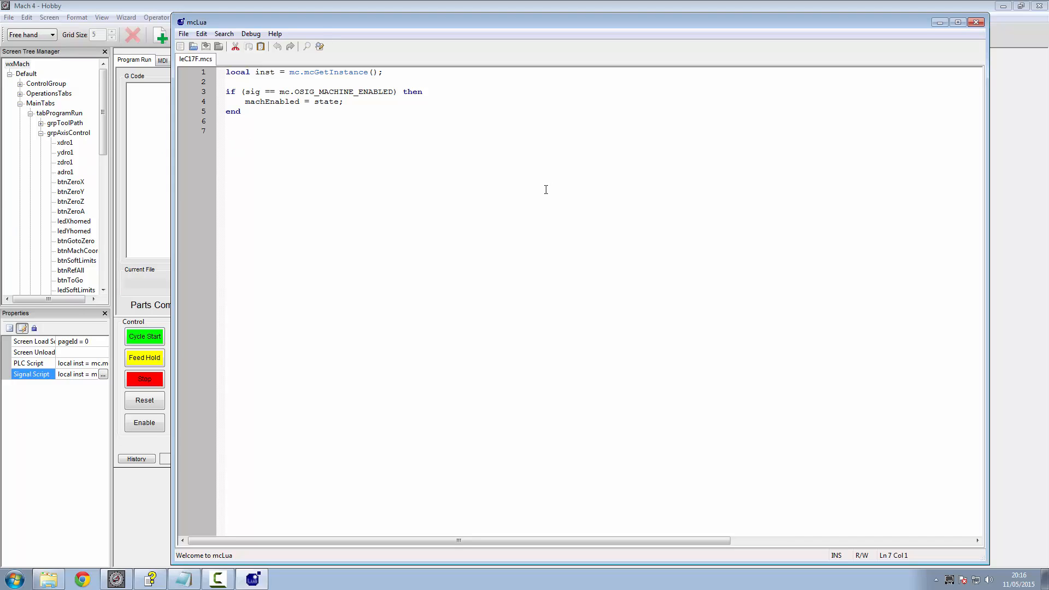
# Step: Add OSIG_HOMED_X/Y/Z checks setting enable-offset flags and compile the signal script
pyautogui.click(226, 130)
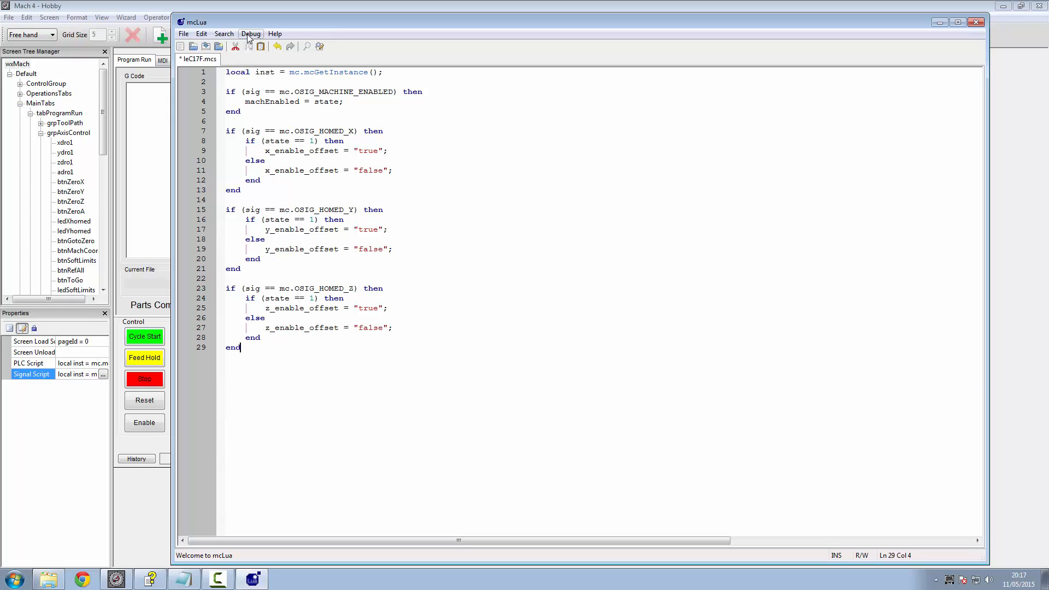
pyautogui.click(251, 34)
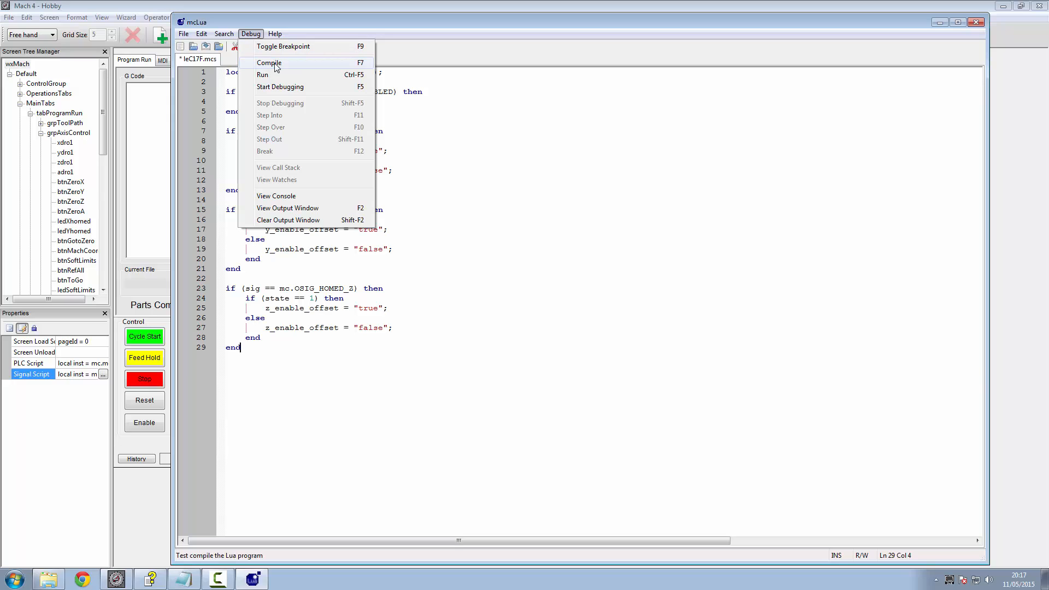
pyautogui.click(268, 63)
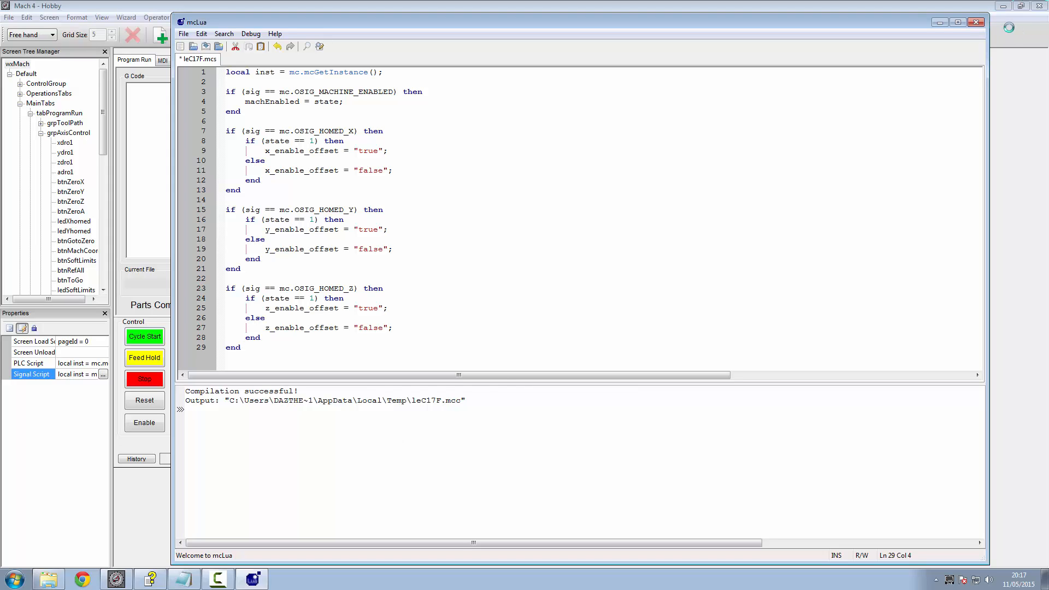
# Step: Close mcLua, saving the signal script changes
pyautogui.click(975, 22)
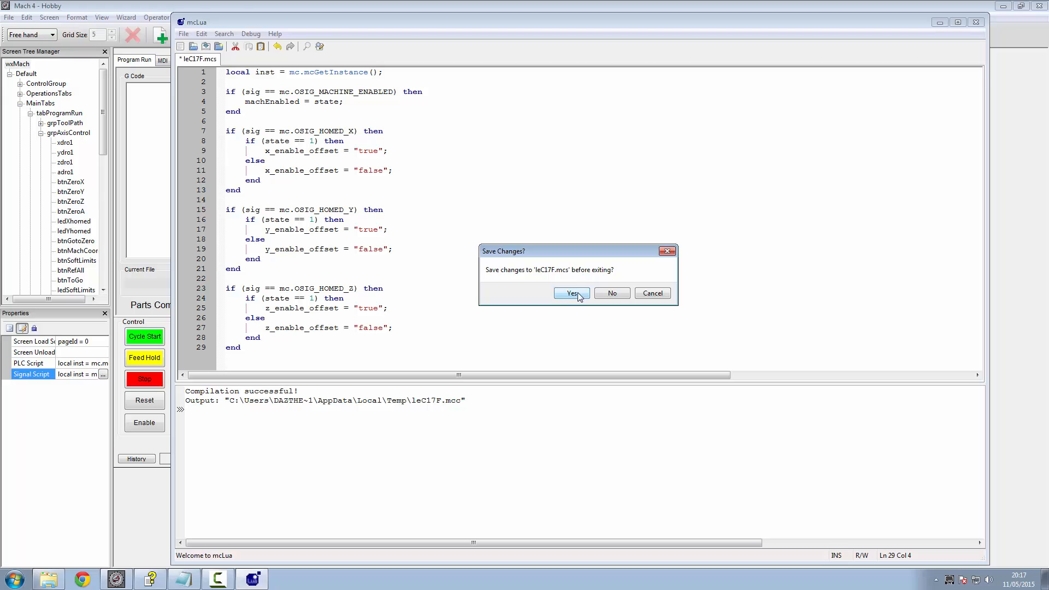
pyautogui.click(570, 293)
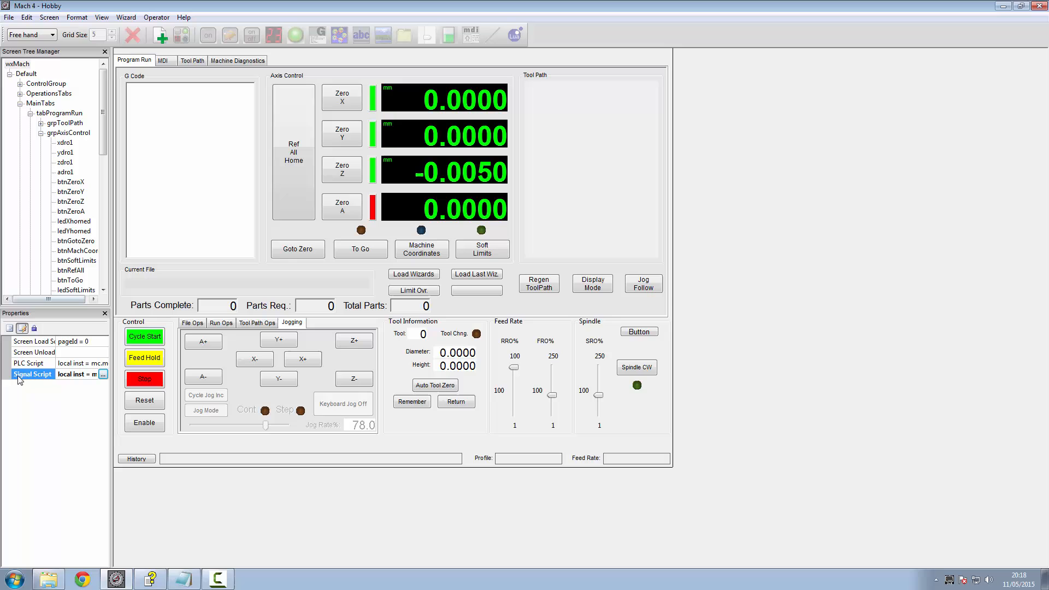
# Step: Add the x/y/z_enable_offset check showing an 'Able to Offset' wxMessageBox and compile the PLC script
pyautogui.click(29, 363)
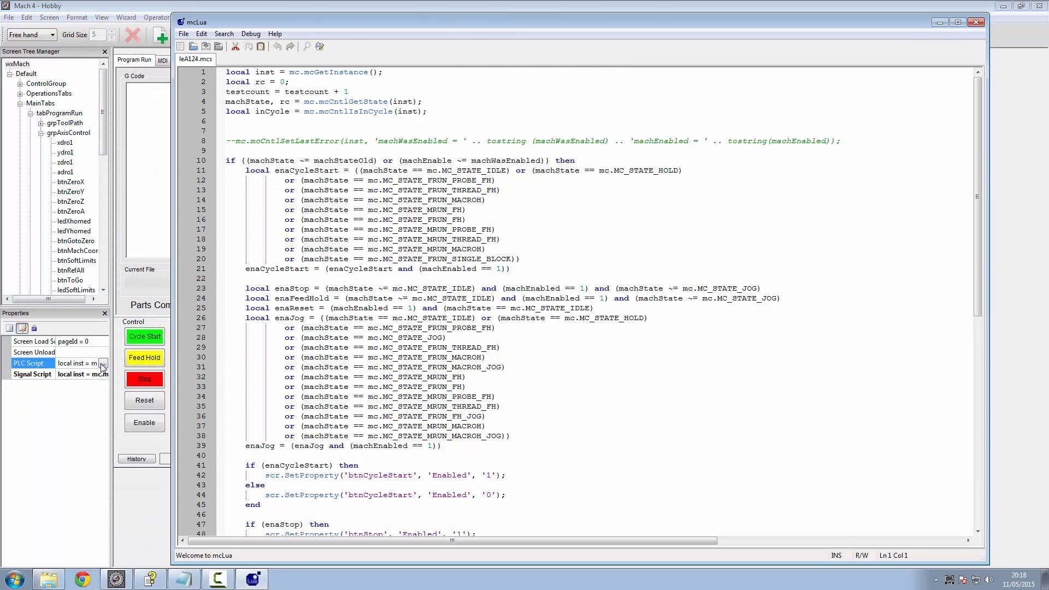
pyautogui.scroll(-3)
pyautogui.write('wx.wxMessageBox("Able to Offset")')
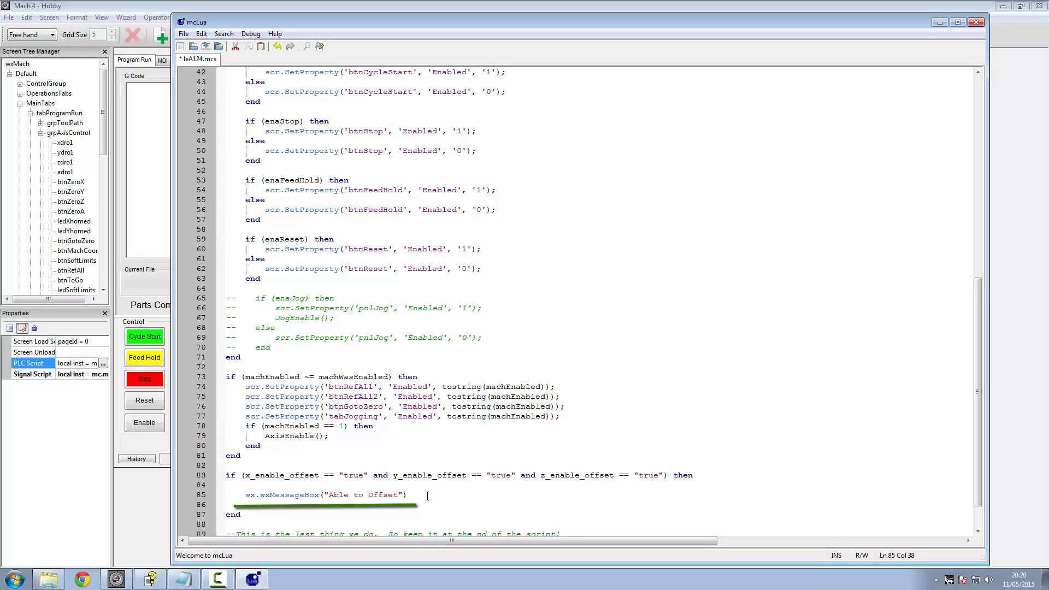
pyautogui.click(251, 34)
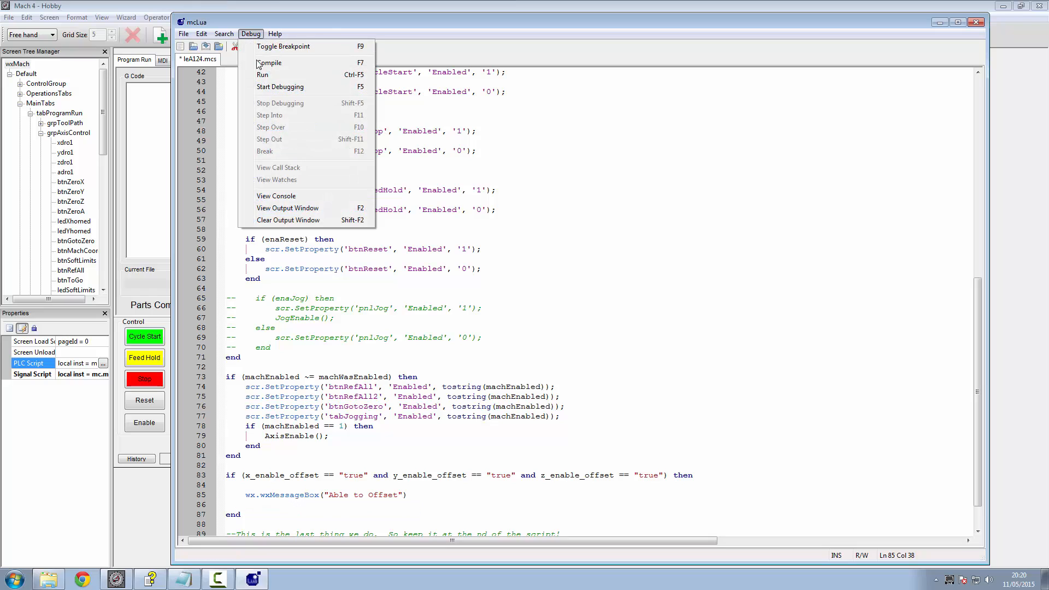
pyautogui.click(268, 63)
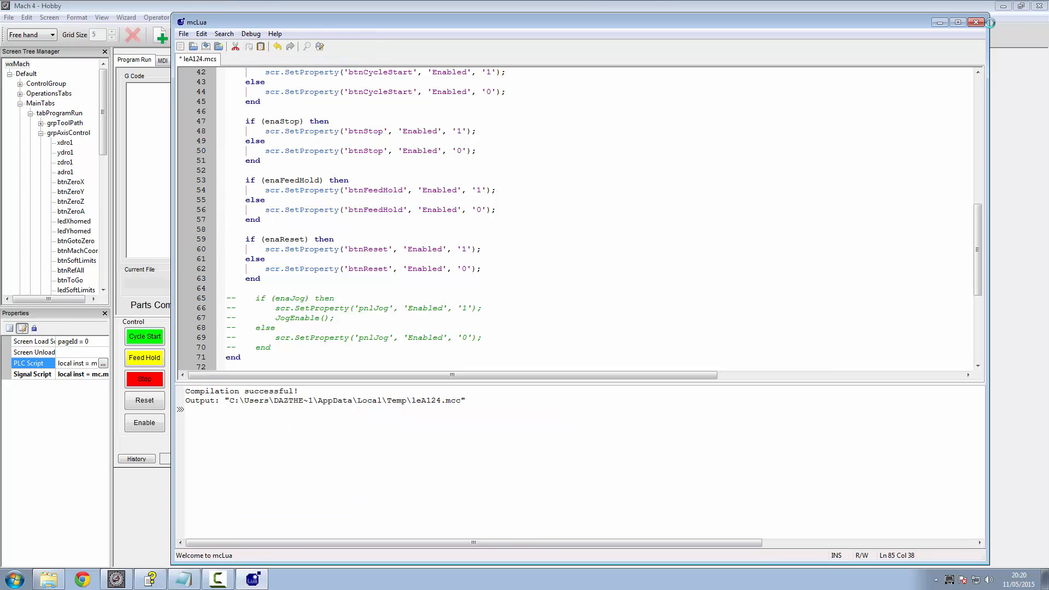
# Step: Close mcLua, saving the PLC script changes
pyautogui.click(976, 21)
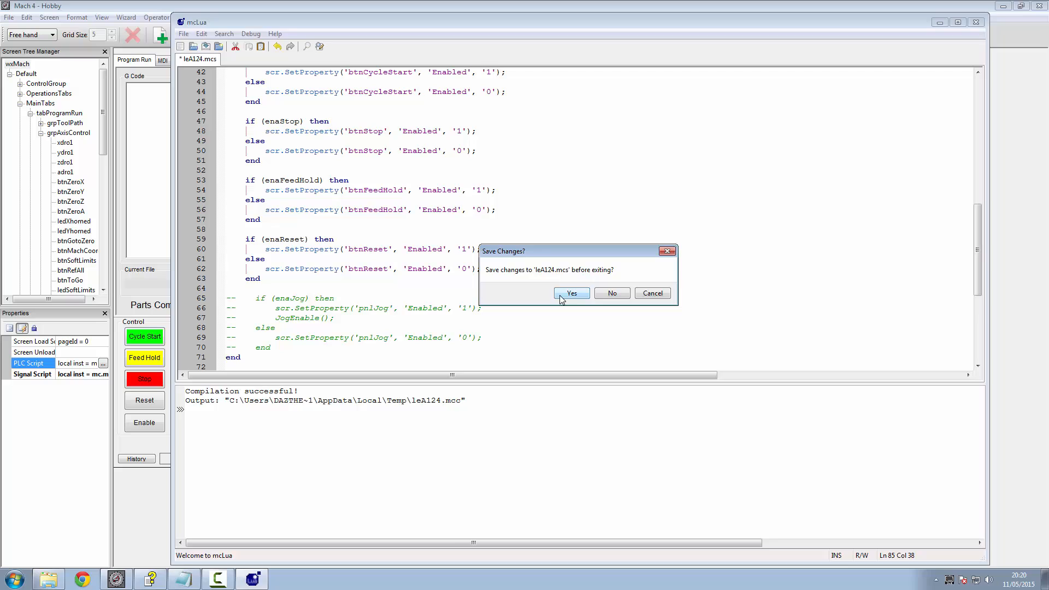
pyautogui.click(571, 293)
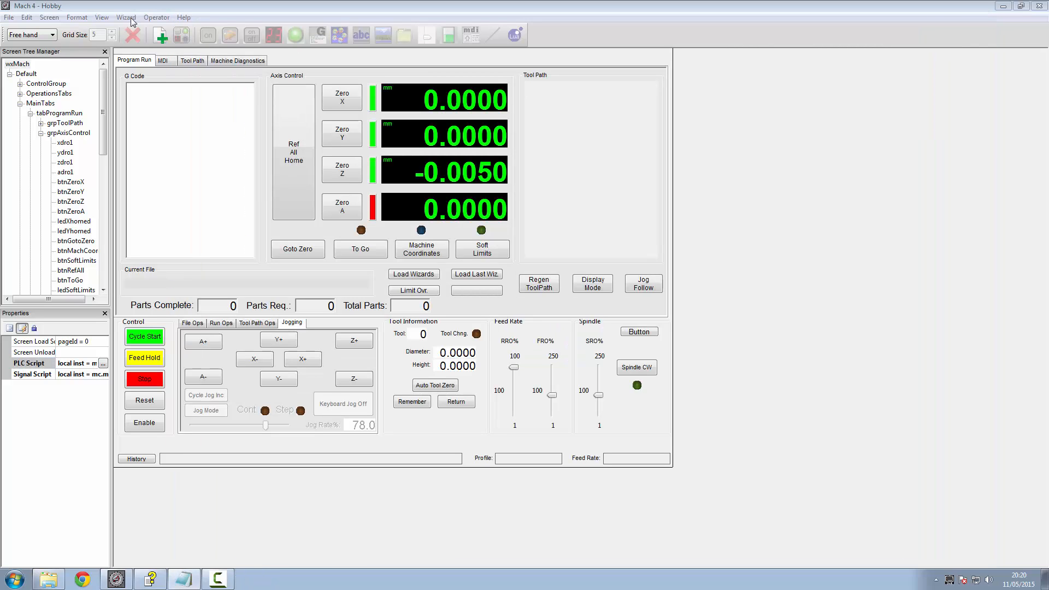
# Step: Turn off Edit Screen to return to the normal run screen
pyautogui.click(156, 17)
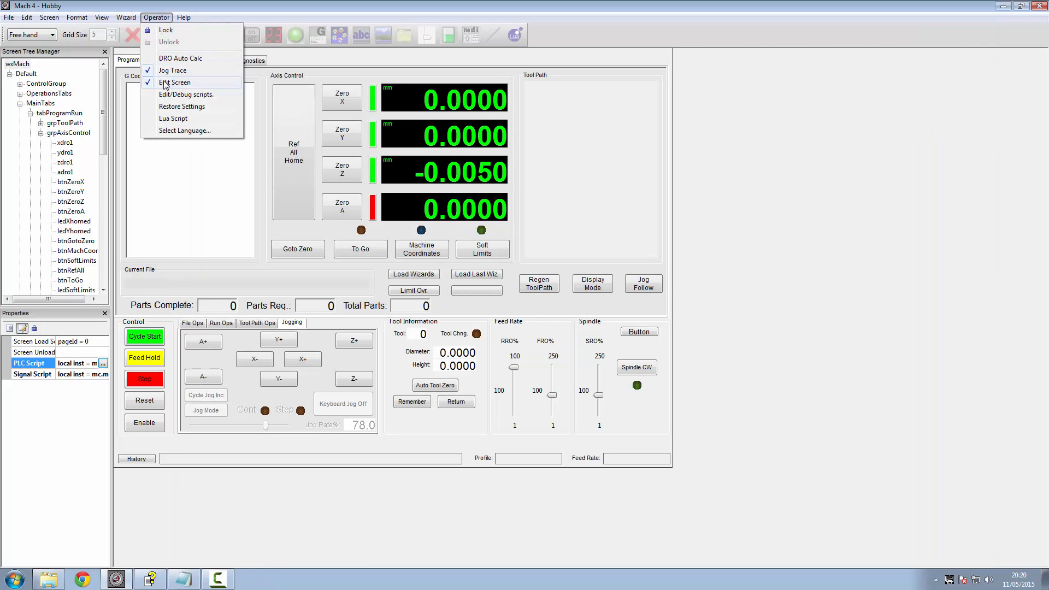
pyautogui.click(174, 82)
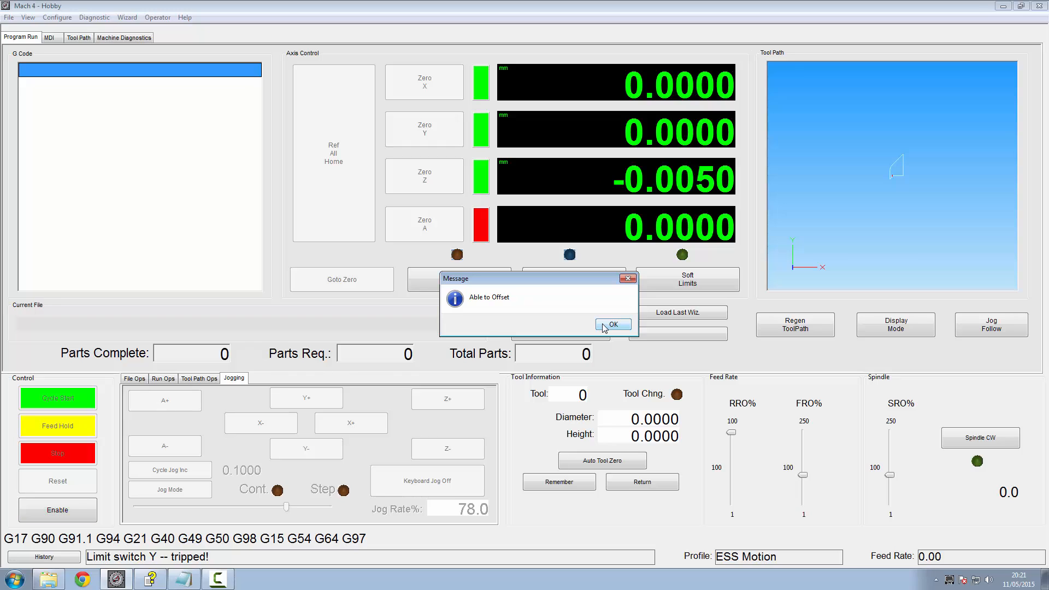
# Step: Dismiss the 'Able to Offset' message dialog
pyautogui.click(58, 510)
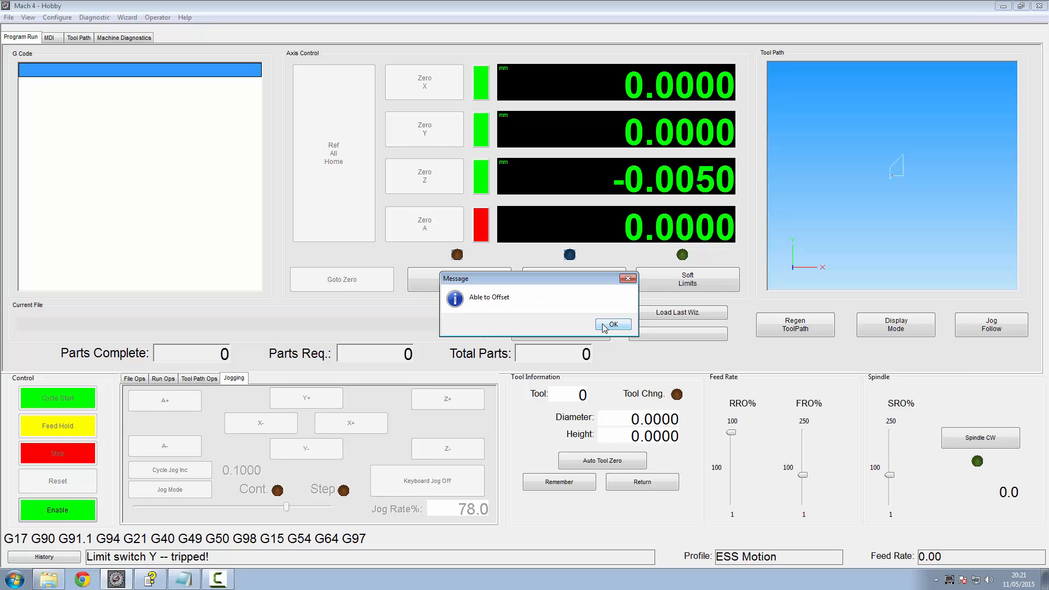
pyautogui.click(612, 323)
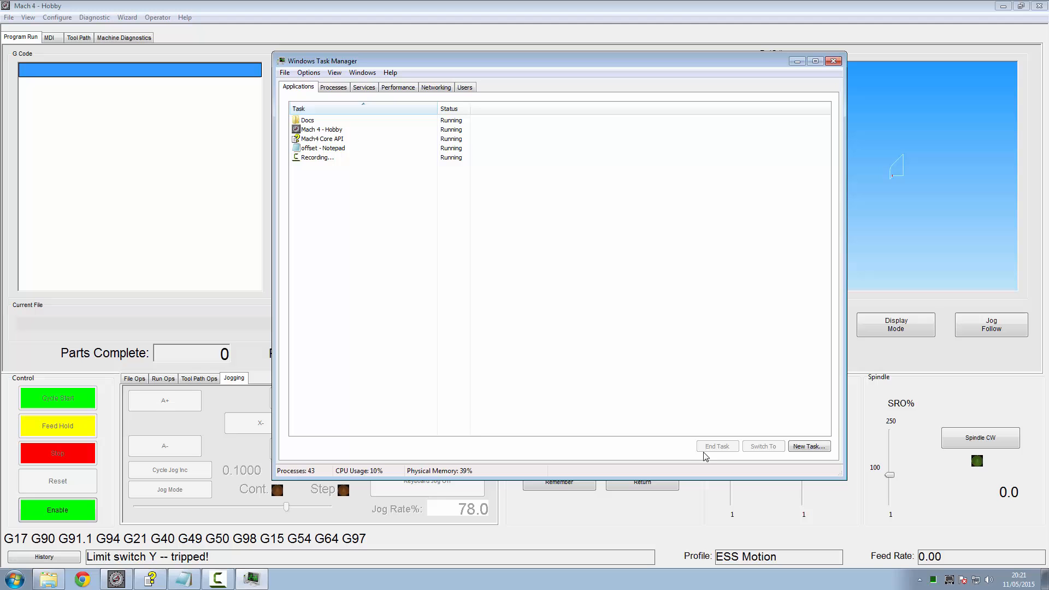
# Step: End the Mach 4 - Hobby task from Task Manager's Applications list
pyautogui.click(324, 139)
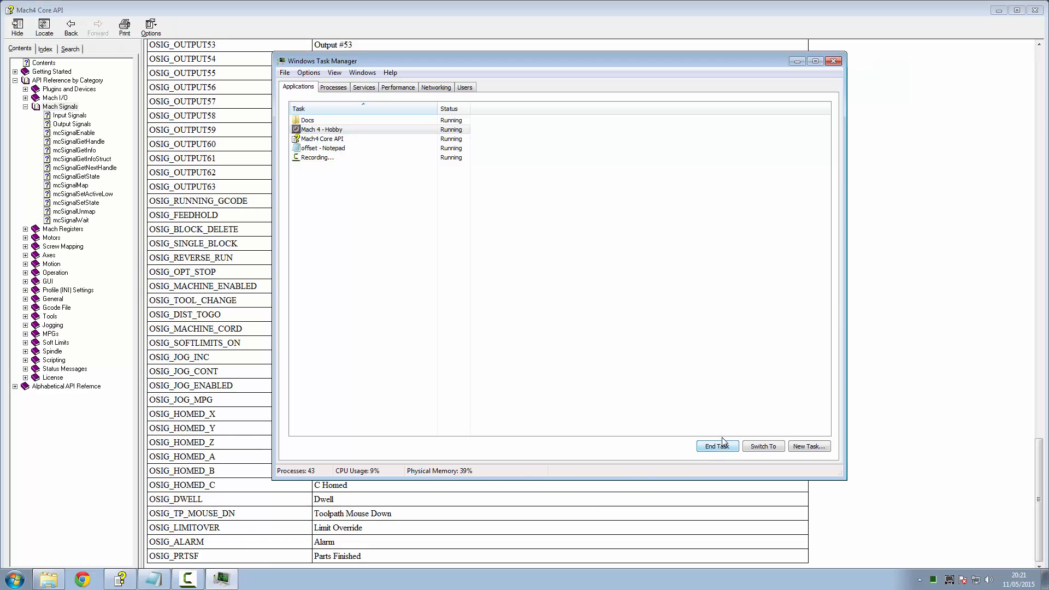
pyautogui.click(716, 446)
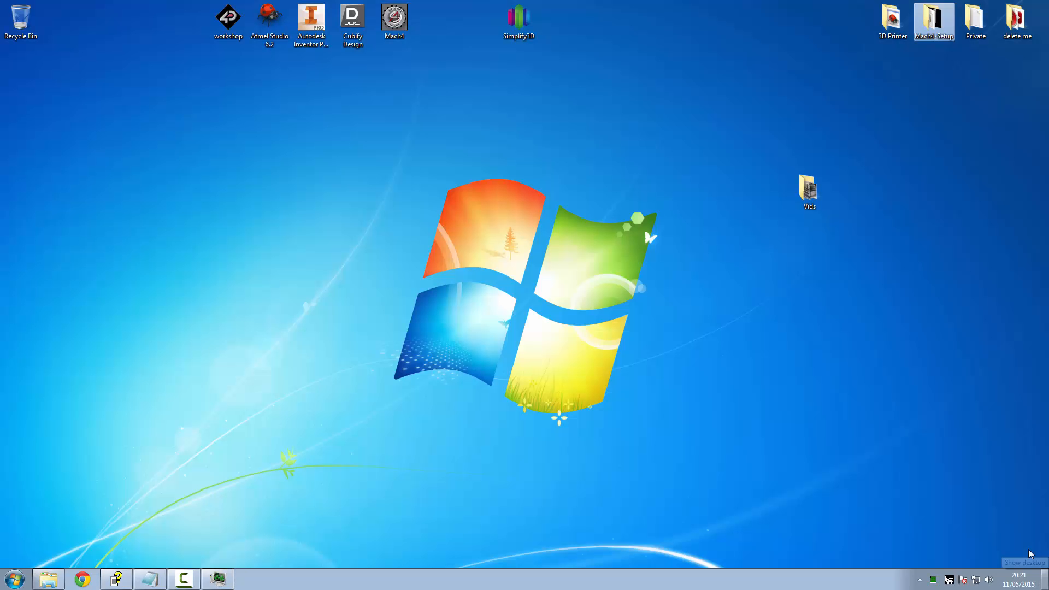
# Step: Relaunch Mach4 and retry contacting the motion control board
pyautogui.doubleClick(395, 17)
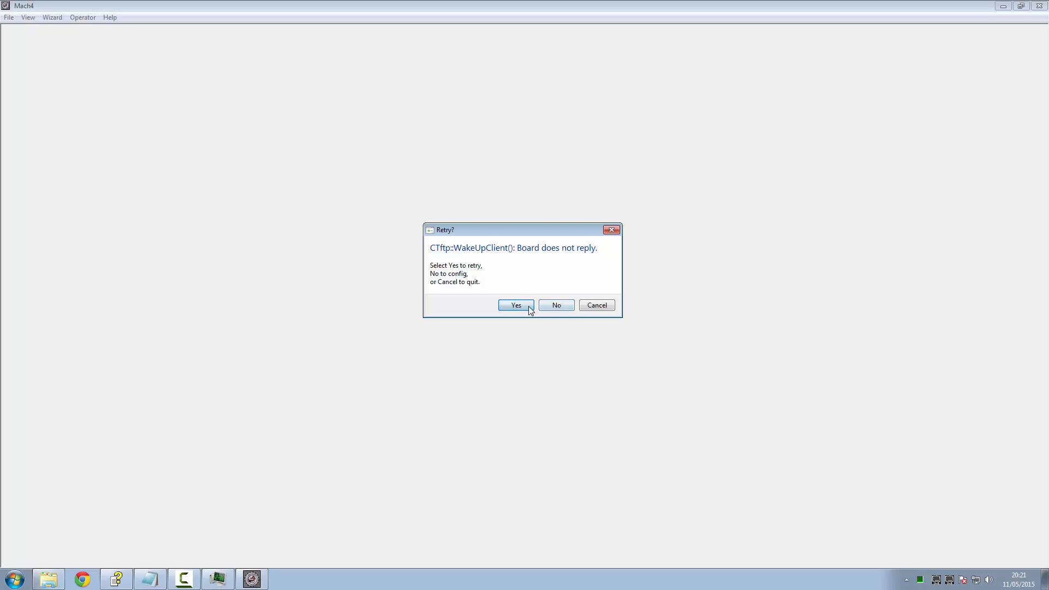
pyautogui.click(515, 305)
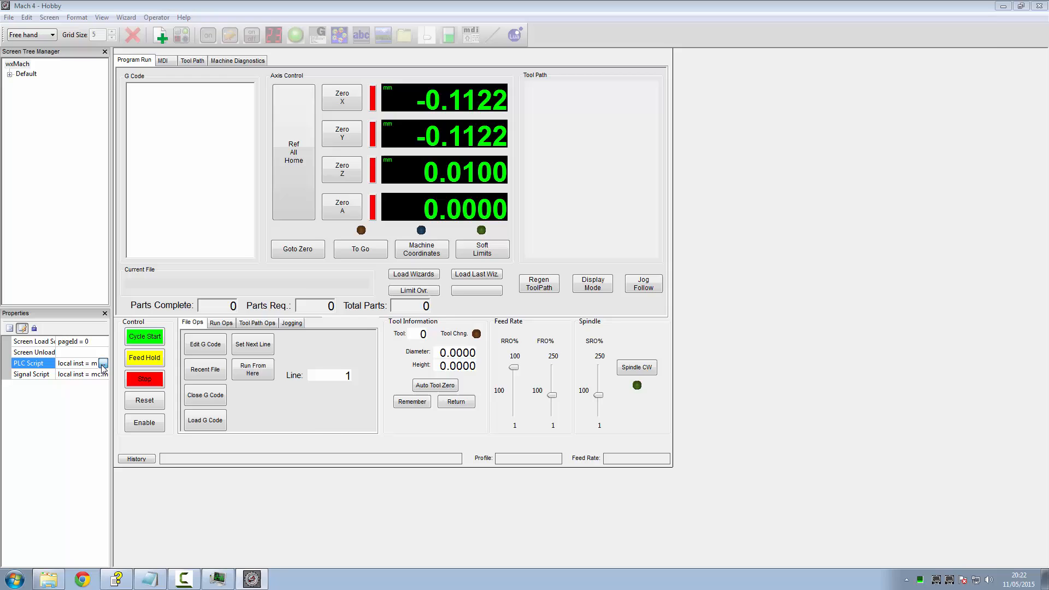
# Step: Open the PLC script in mcLua and scroll to its final offset check block
pyautogui.click(103, 363)
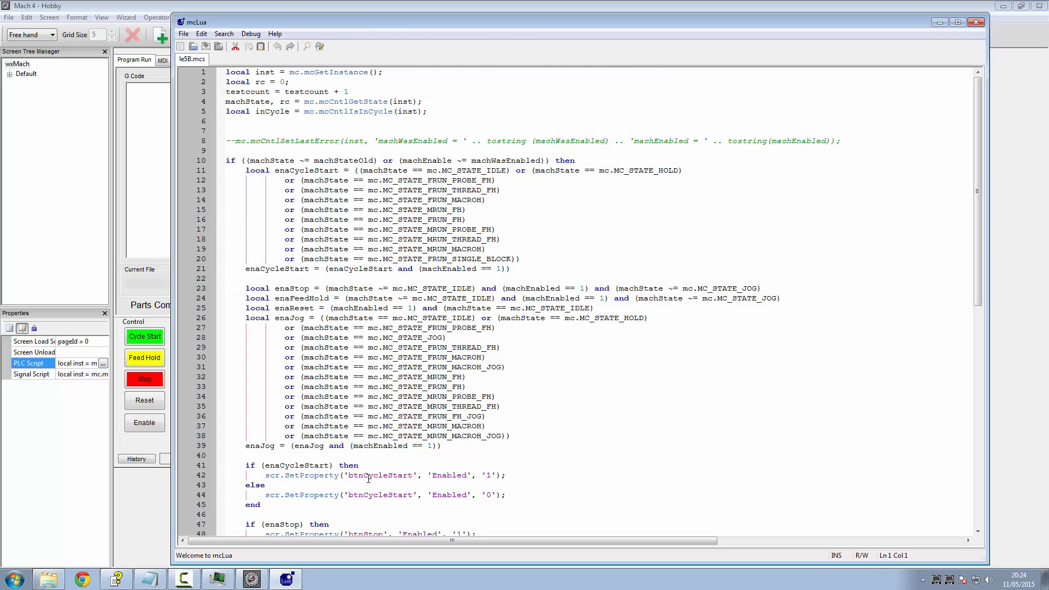
pyautogui.scroll(-3)
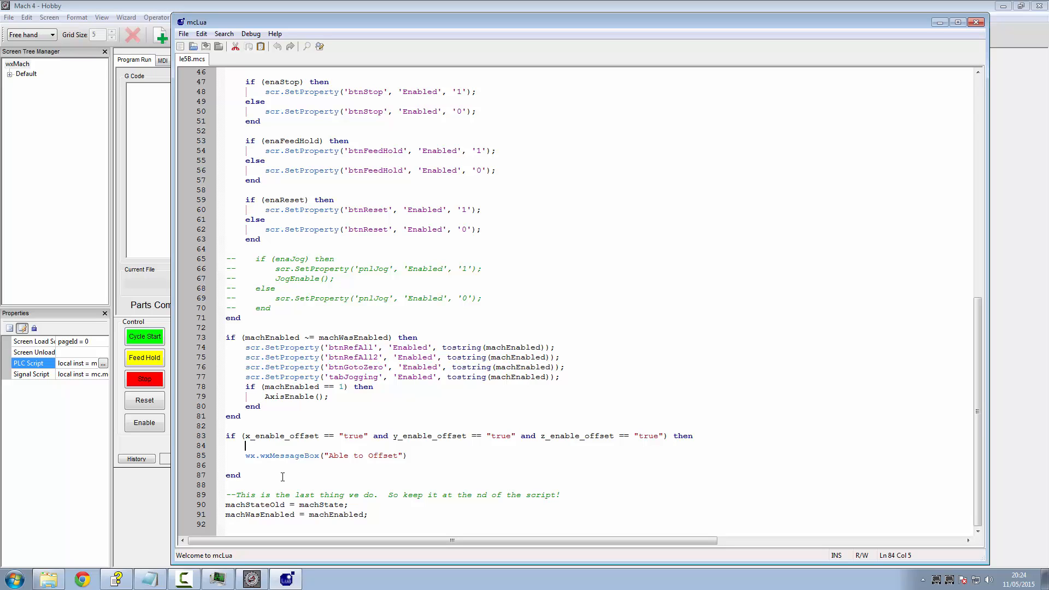
# Step: Wrap the message in an inner if offset_applied == "false" check and add offset_applied = "true"; after it
pyautogui.write('if (offset_applied == "false") then')
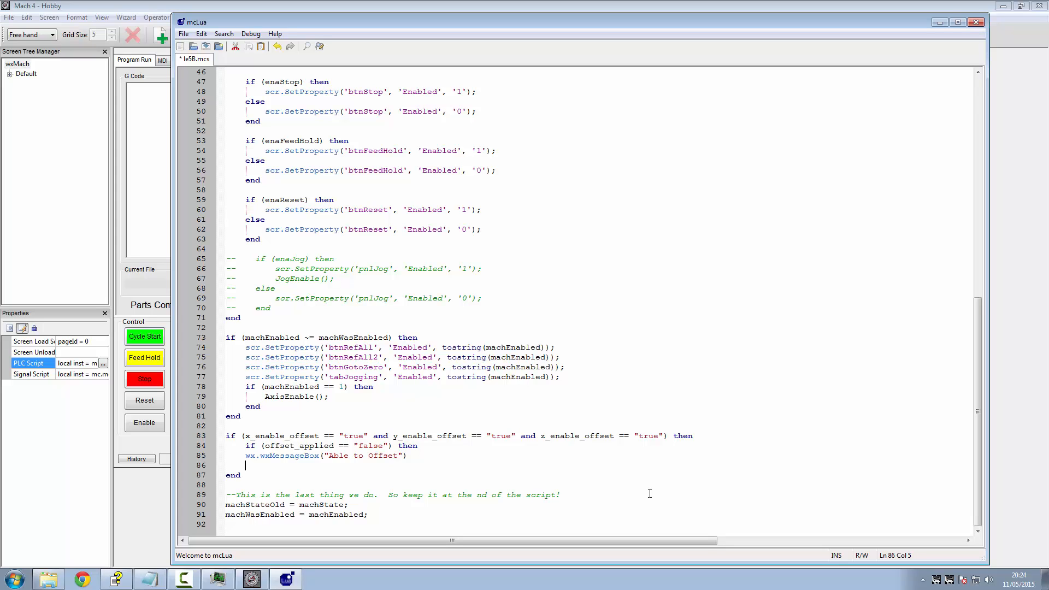
pyautogui.write('o')
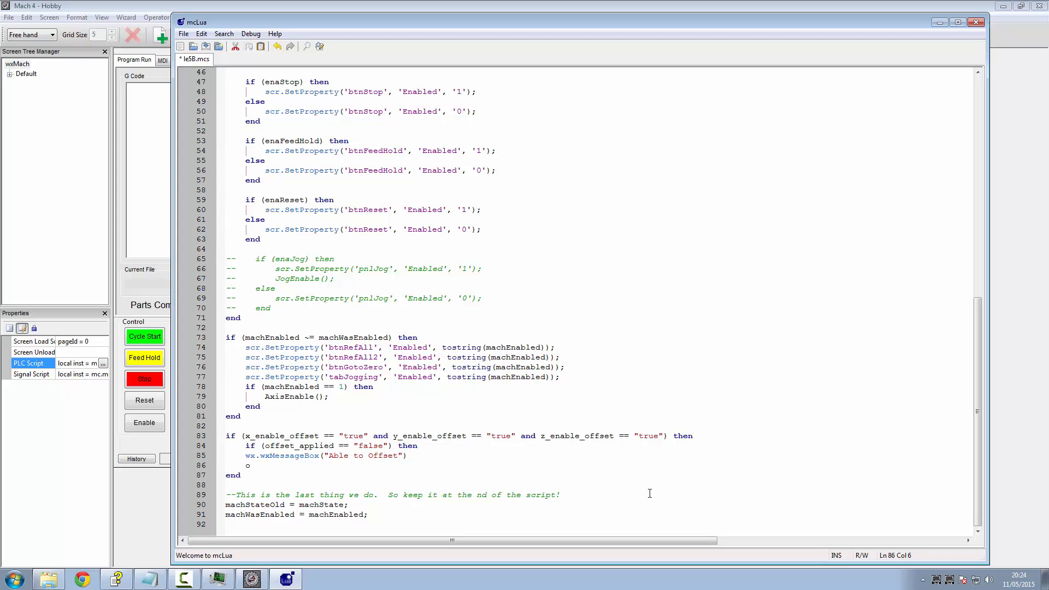
pyautogui.write('ffset')
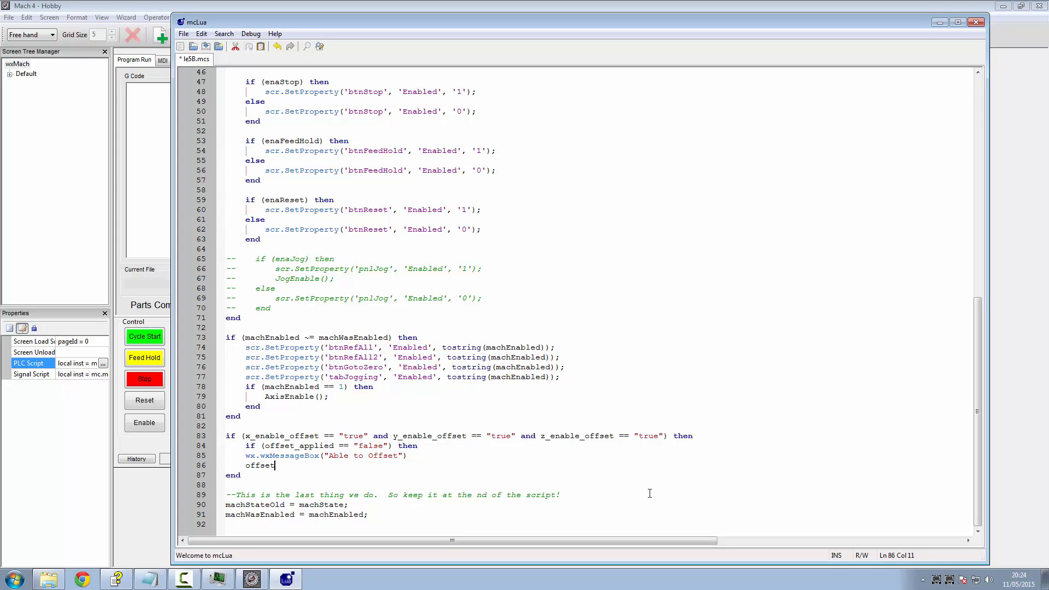
pyautogui.write('_a')
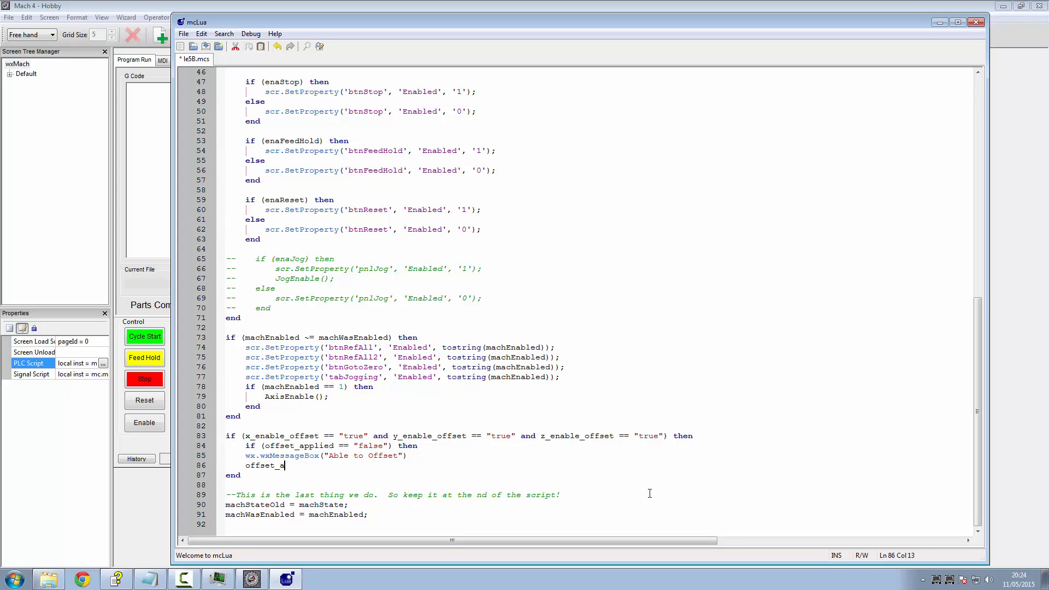
pyautogui.write('pplied = "')
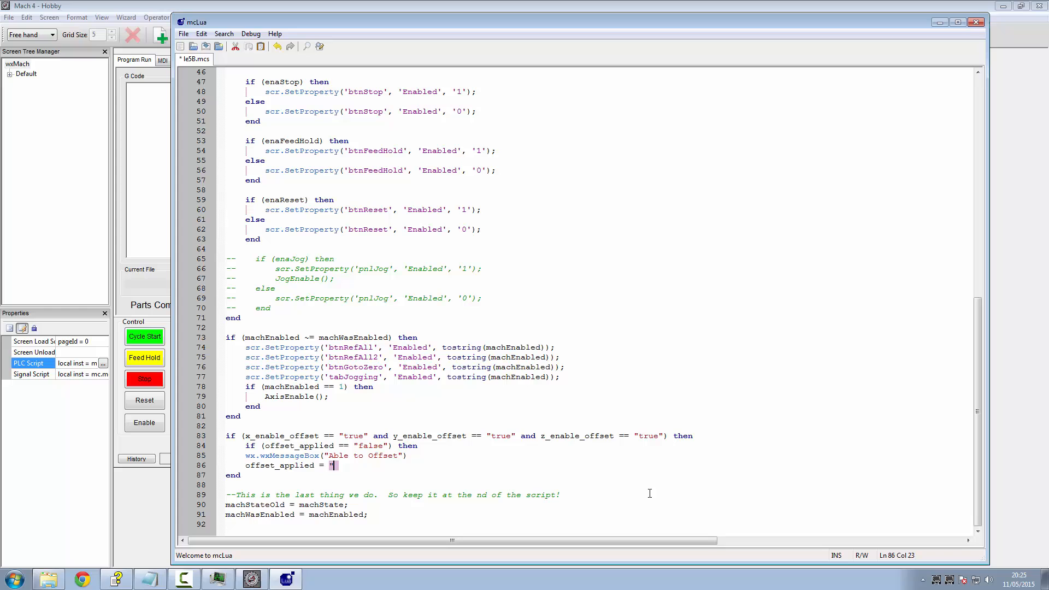
pyautogui.write('true"')
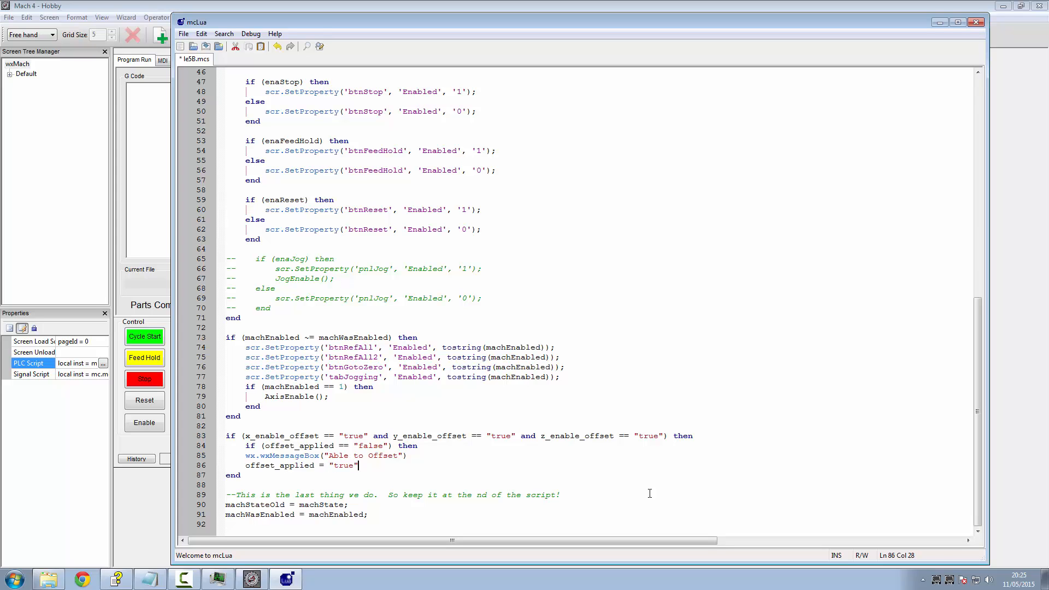
pyautogui.write(';')
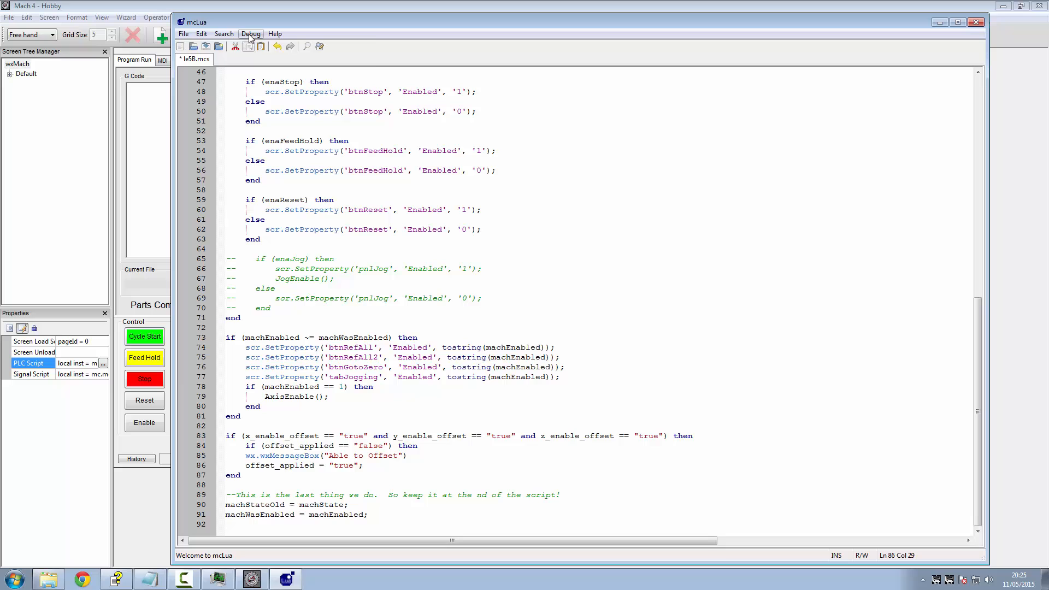
pyautogui.click(250, 34)
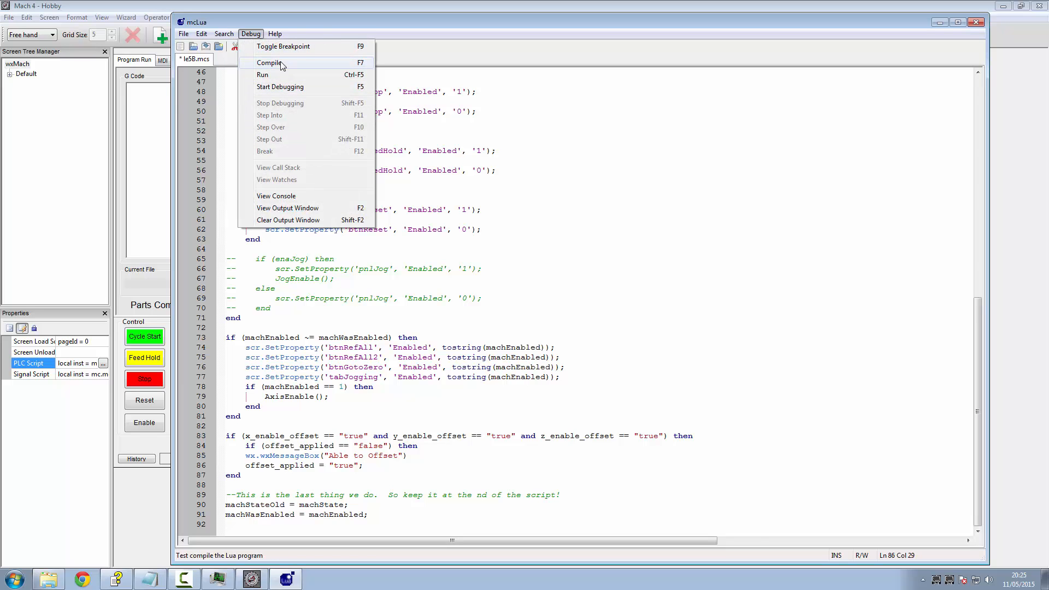
# Step: Compile the PLC script and add the missing 'end' on line 87 to close the inner if
pyautogui.click(269, 62)
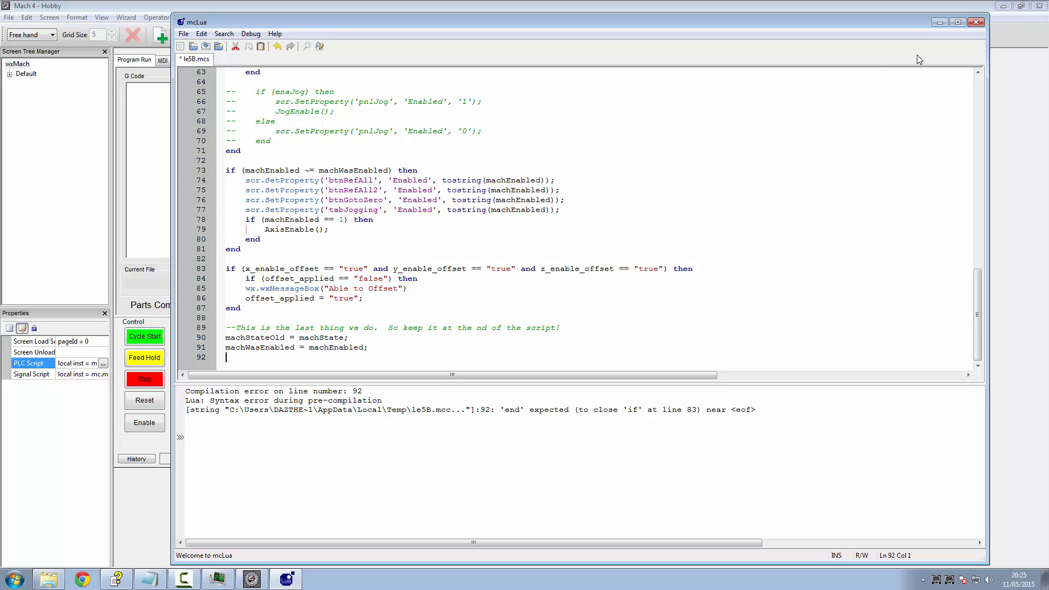
pyautogui.click(258, 290)
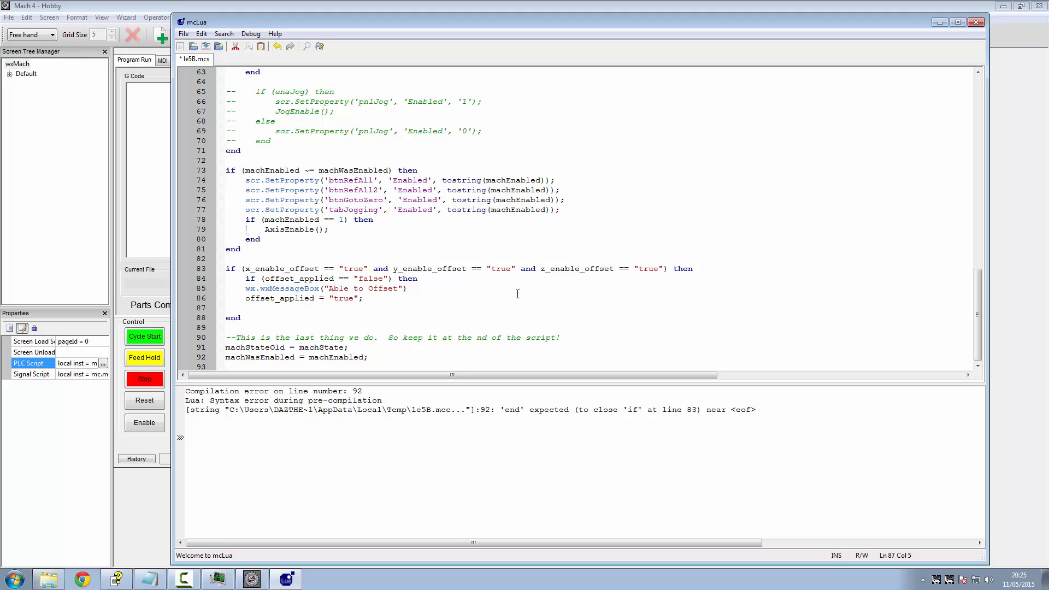
pyautogui.write('end')
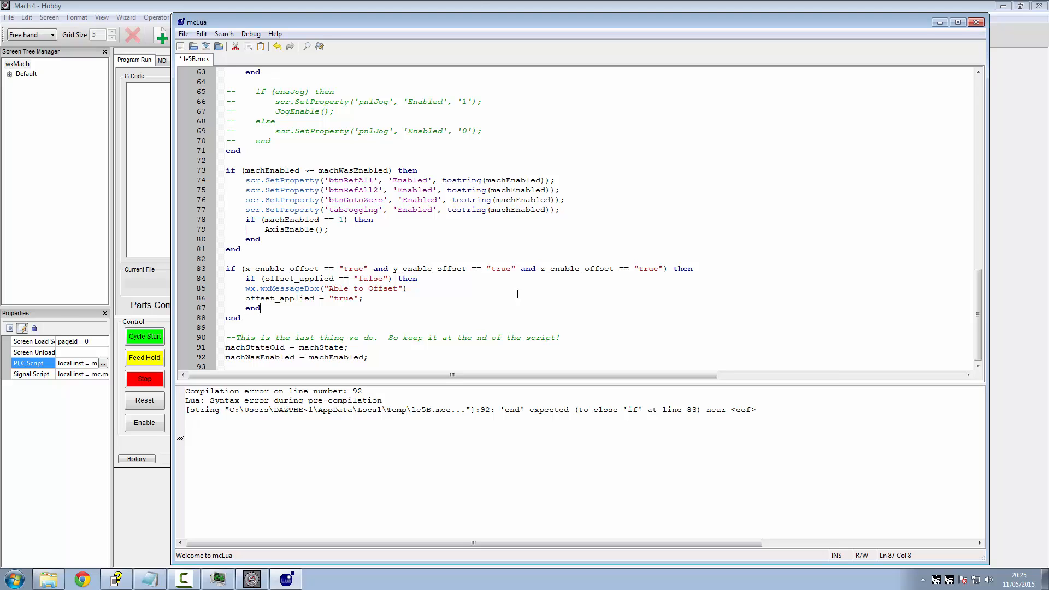
# Step: Recompile the corrected script successfully and close the mcLua editor
pyautogui.click(251, 33)
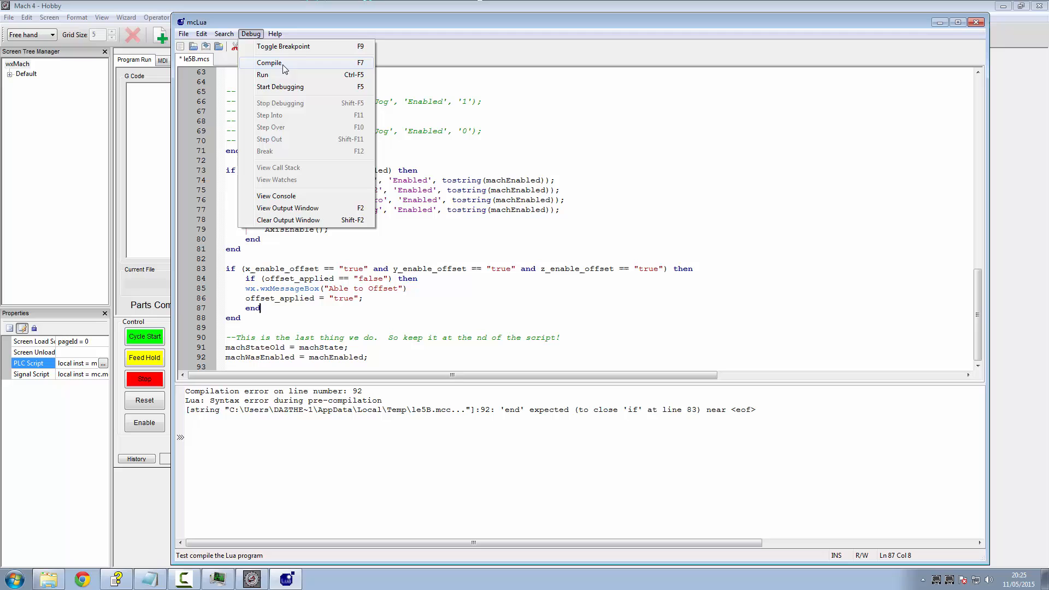
pyautogui.click(269, 62)
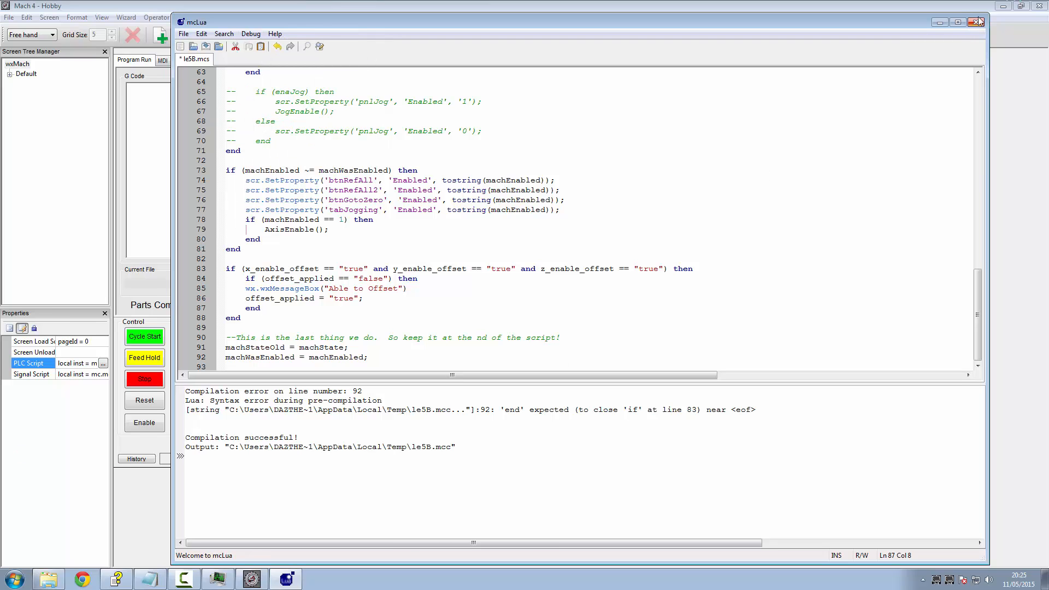
pyautogui.click(976, 22)
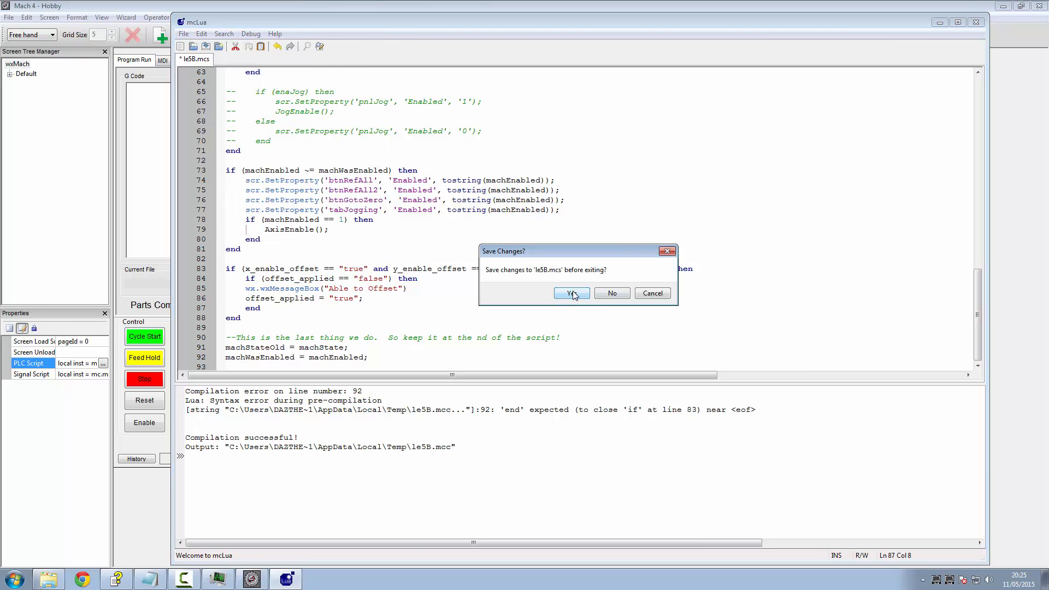
# Step: Save the PLC script, exit screen editing via Operator > Edit Screen and save the modified screen
pyautogui.click(570, 293)
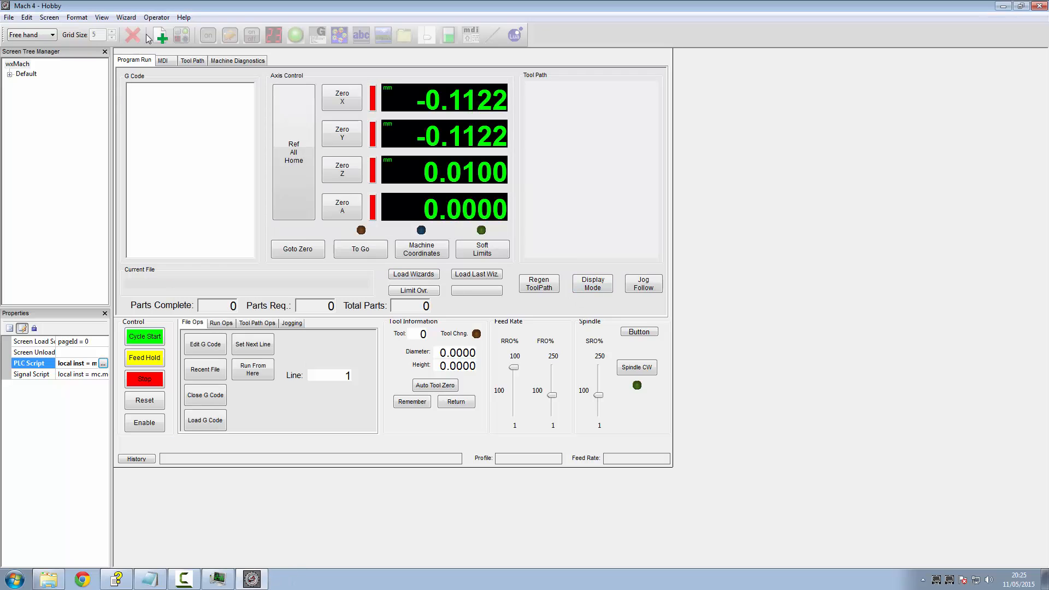
pyautogui.click(156, 17)
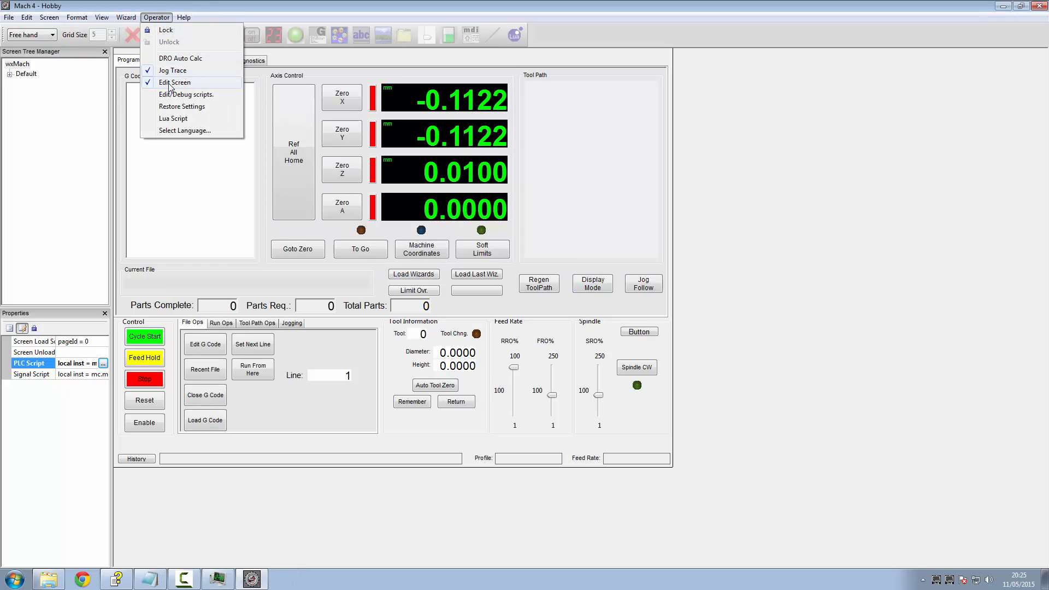
pyautogui.click(175, 82)
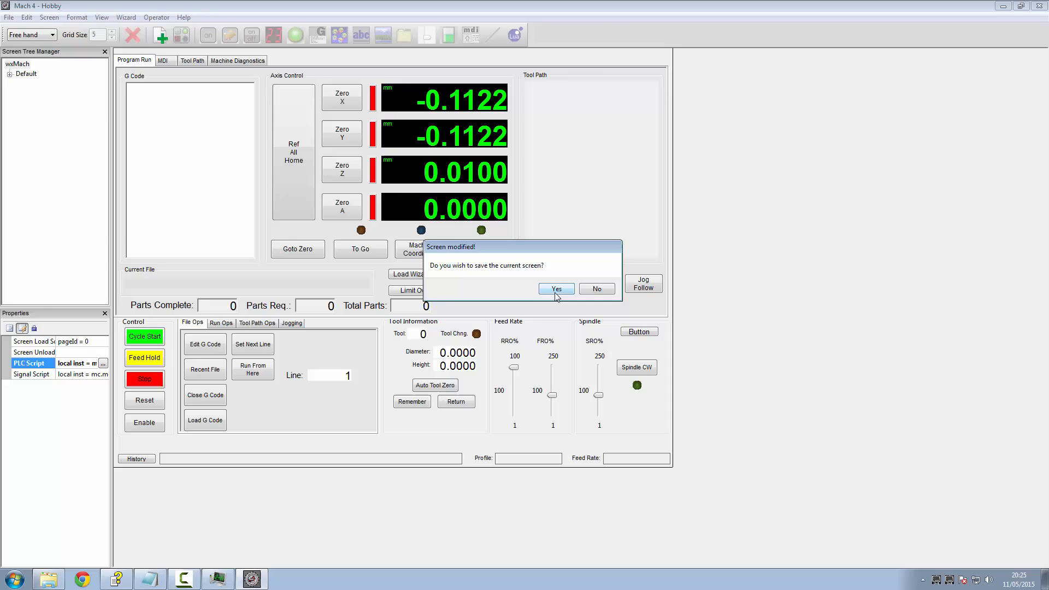
pyautogui.click(556, 288)
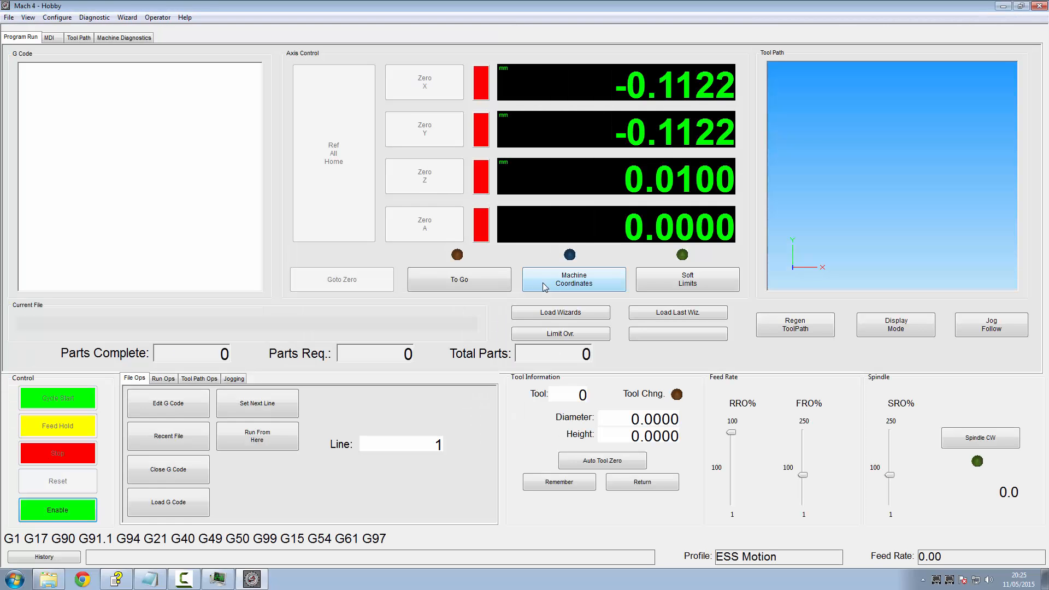
pyautogui.click(234, 378)
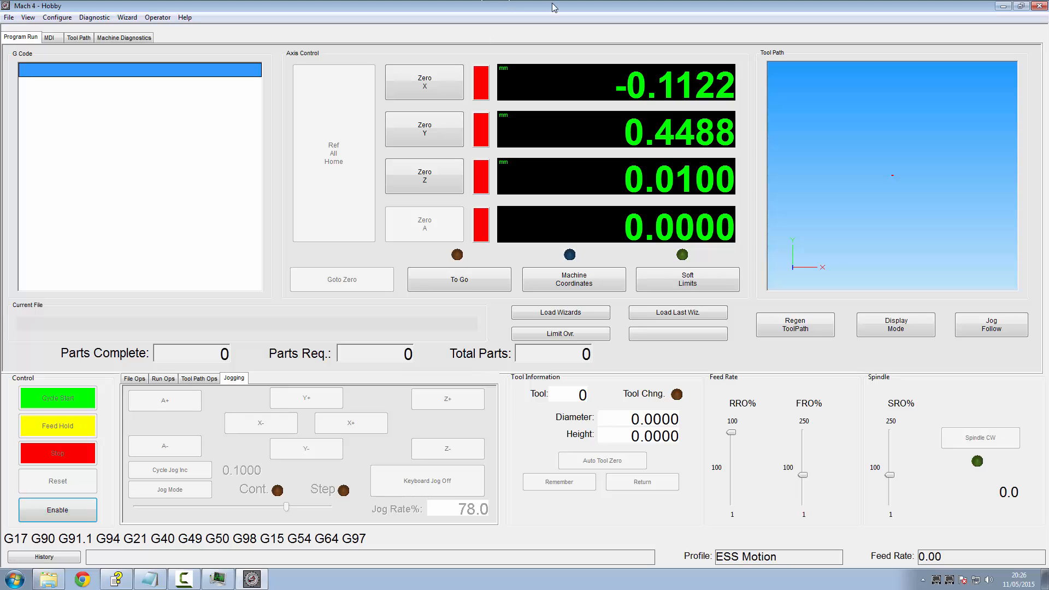
# Step: Enable the machine, home all axes to about zero with Ref All Home, then disable it again
pyautogui.click(58, 511)
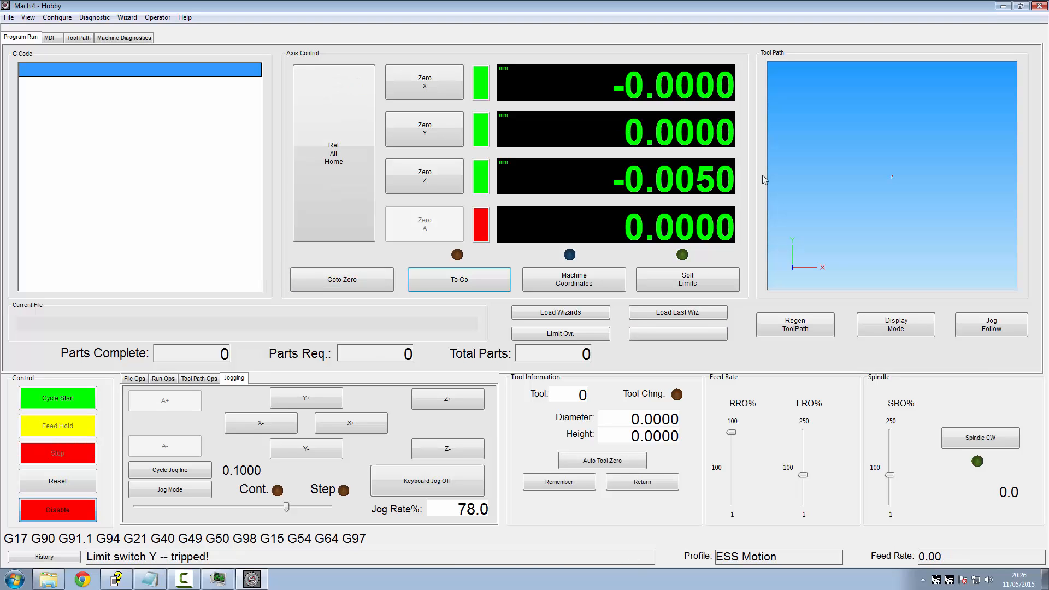
pyautogui.moveTo(483, 222)
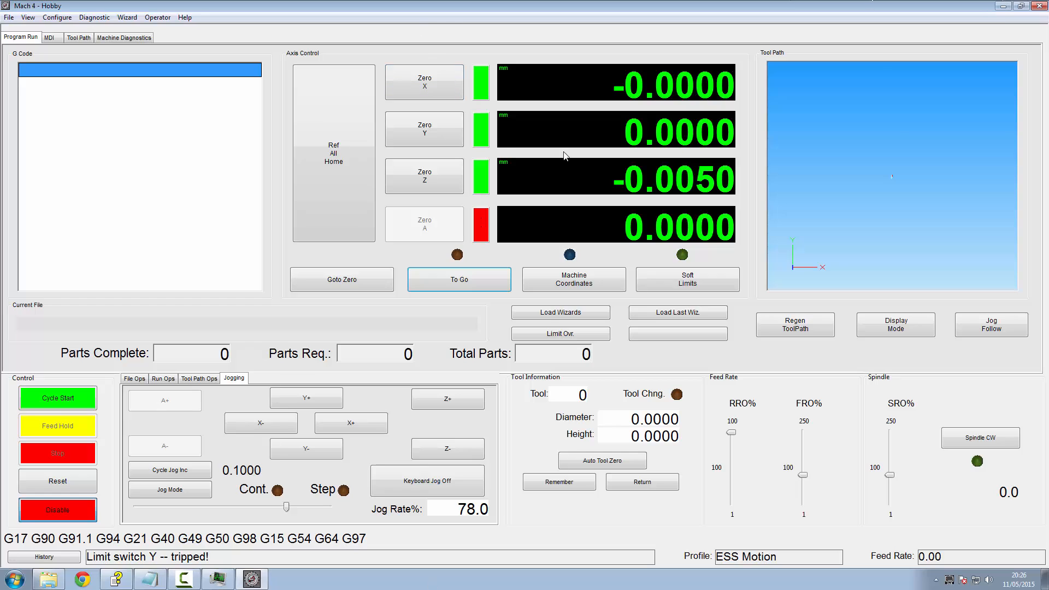
pyautogui.moveTo(229, 231)
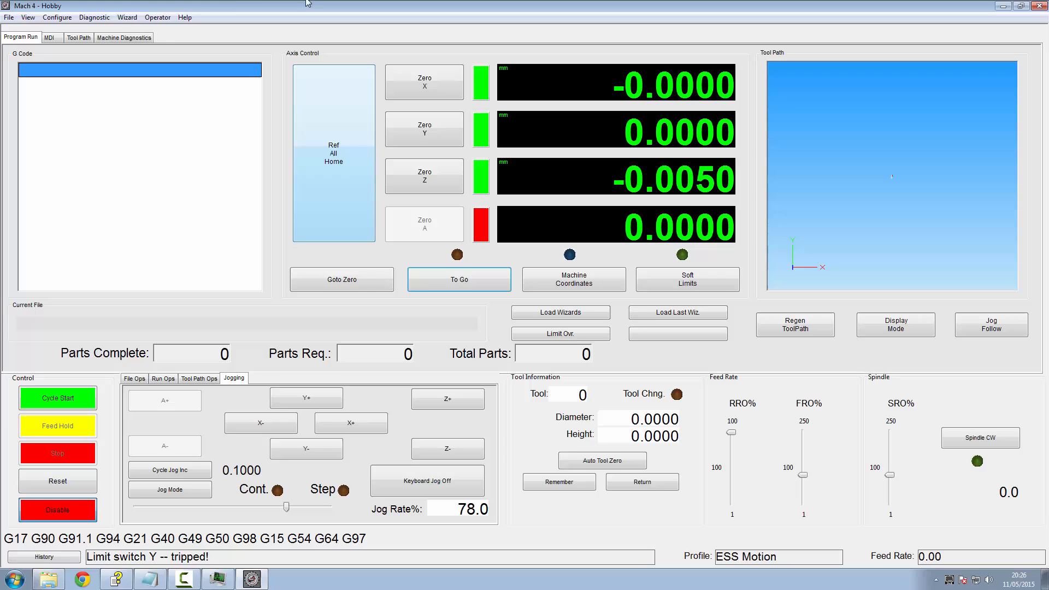
pyautogui.click(56, 510)
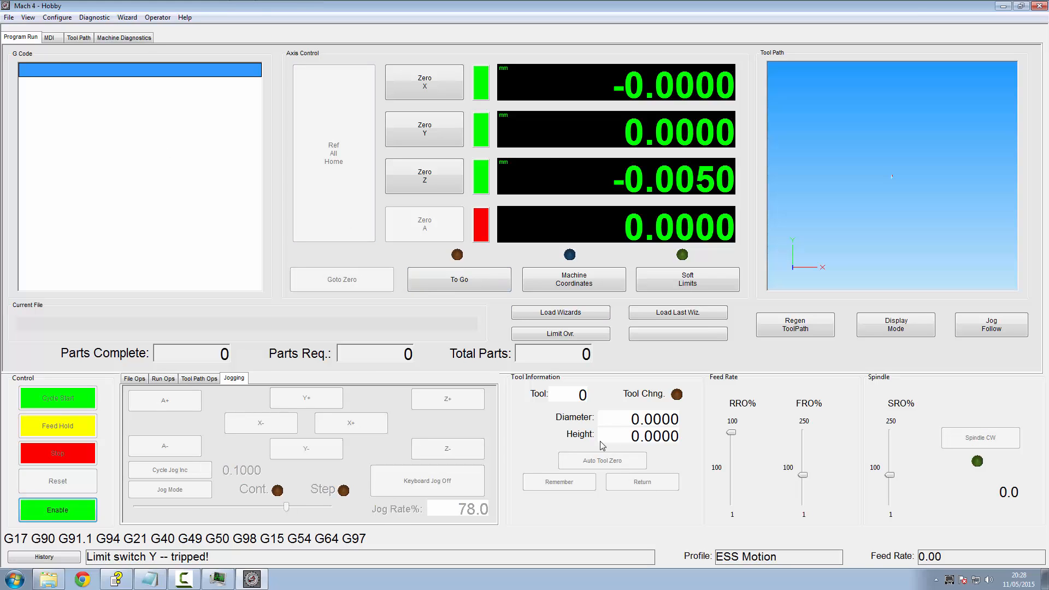
pyautogui.click(50, 37)
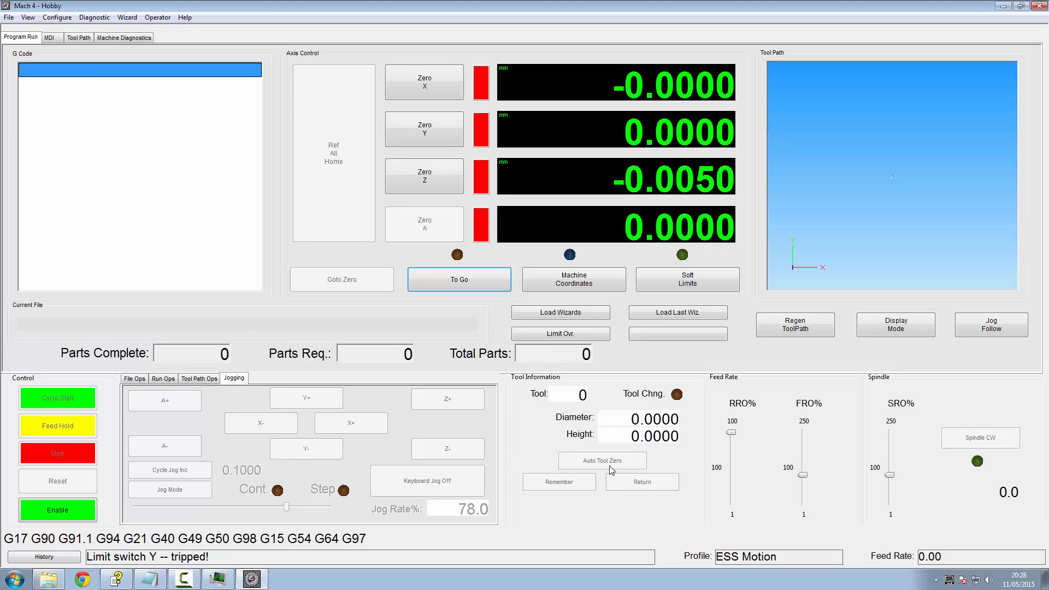
pyautogui.moveTo(503, 80)
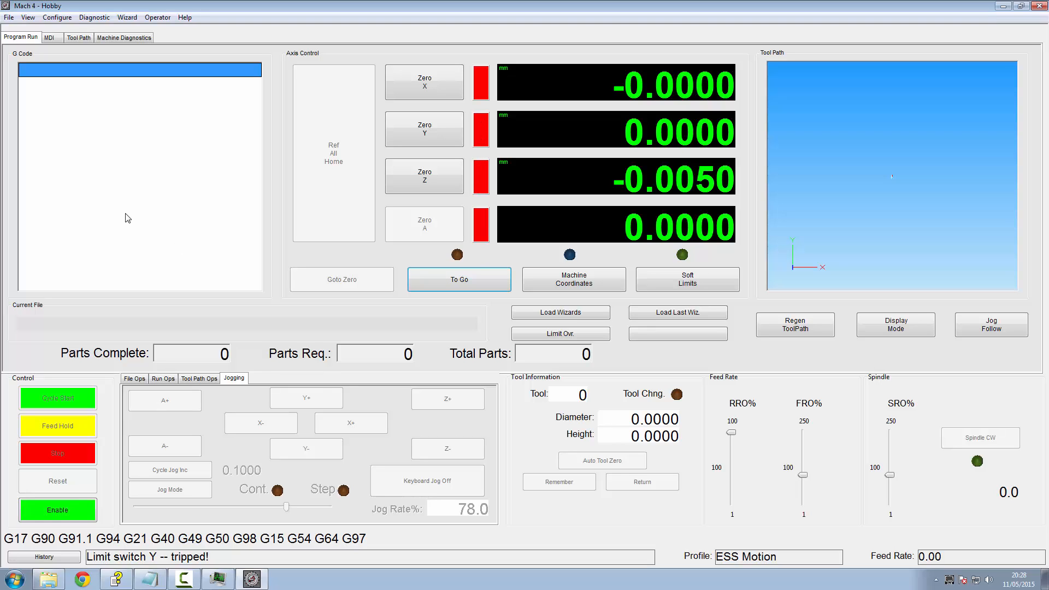
pyautogui.click(157, 17)
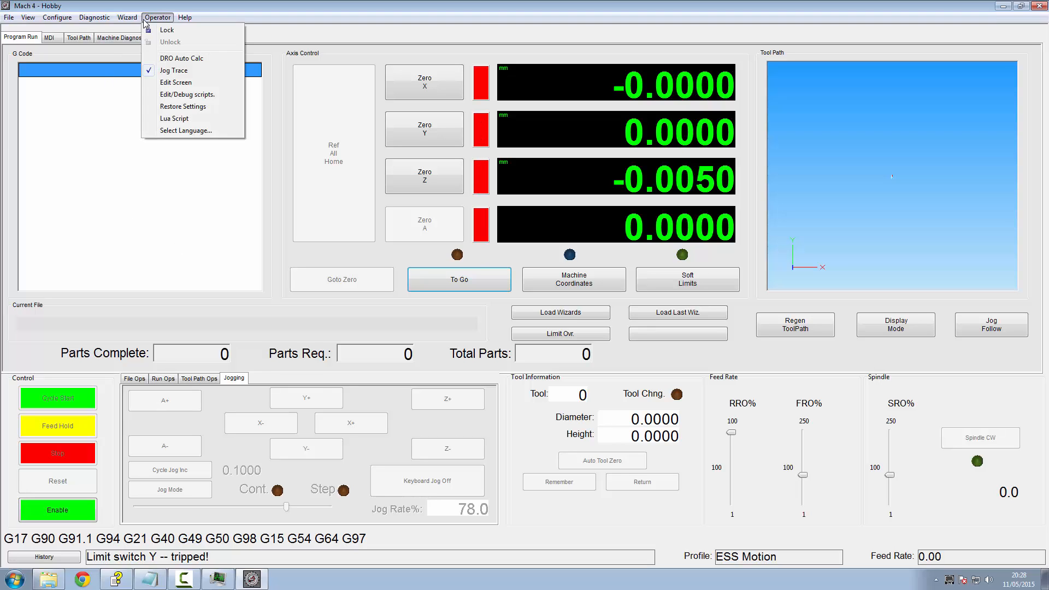
pyautogui.moveTo(175, 82)
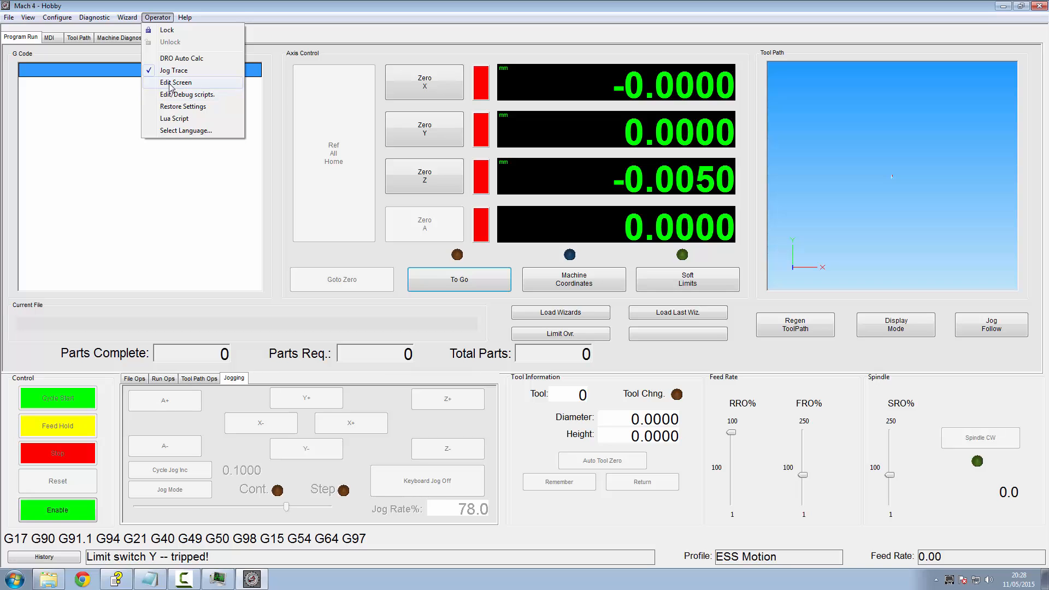
# Step: Add offset_applied ="false"; to the Screen Load Script on line 8, close mcLua and leave edit mode
pyautogui.click(174, 82)
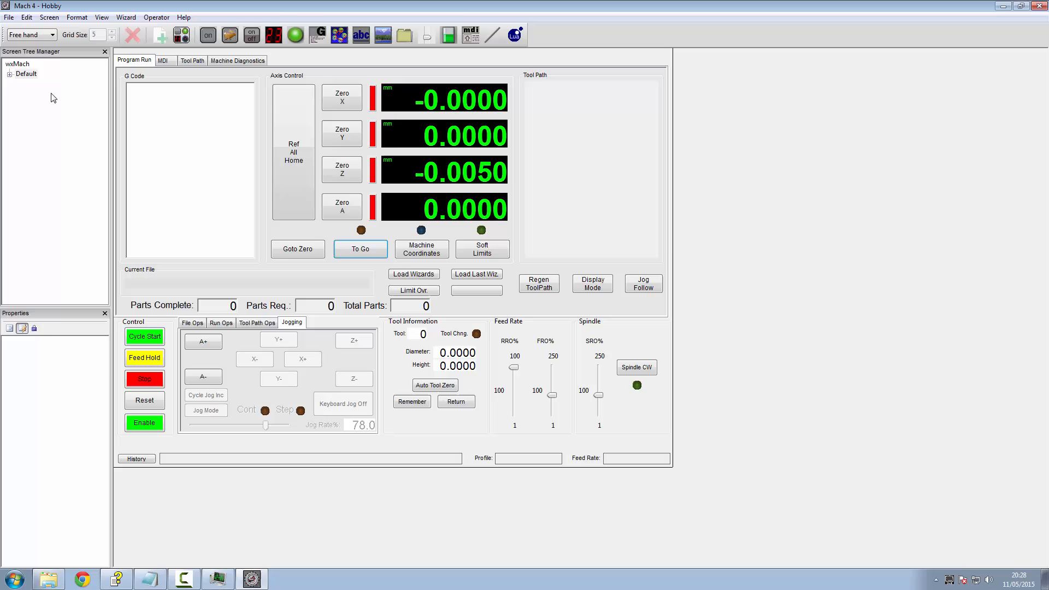
pyautogui.click(18, 63)
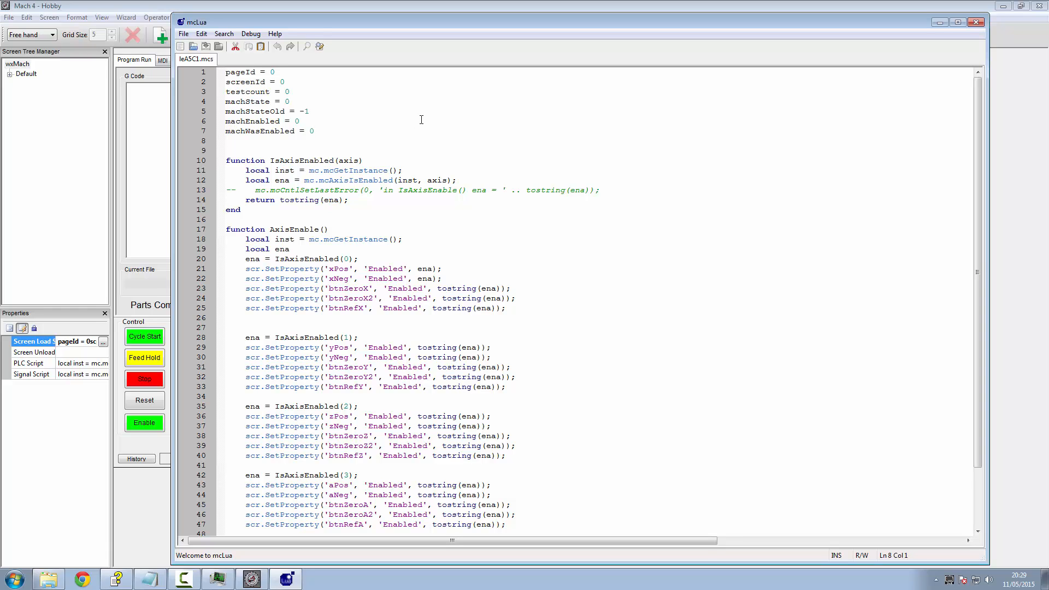
pyautogui.write('offset_applied ="false";')
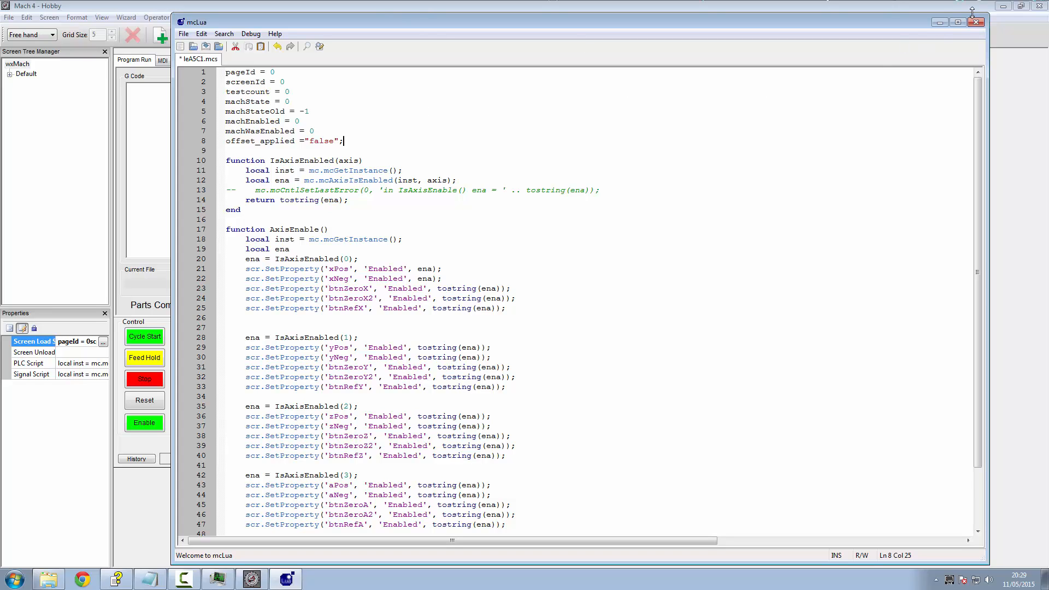
pyautogui.click(976, 22)
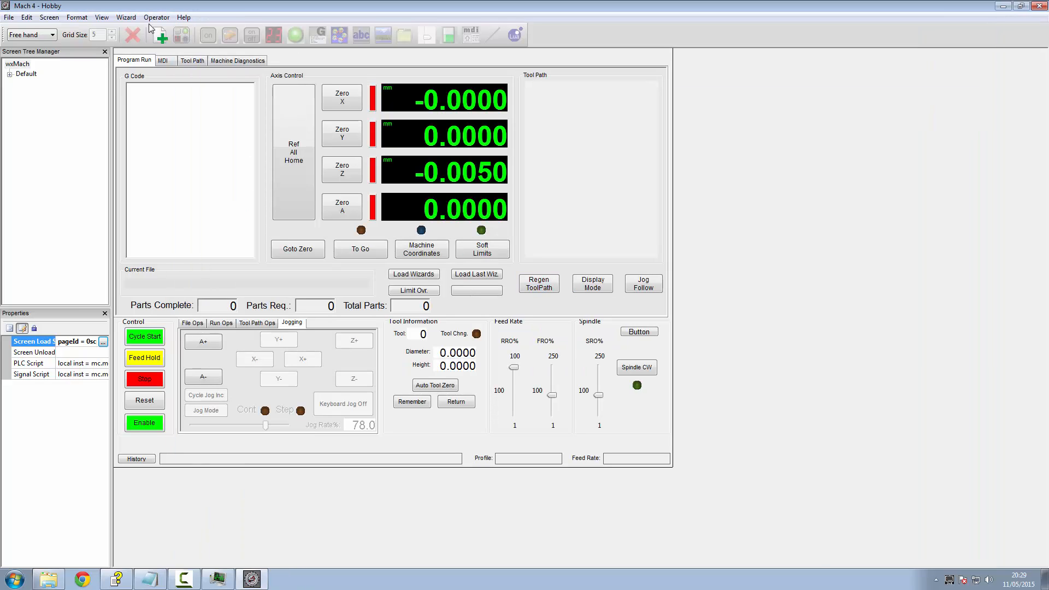
pyautogui.click(157, 16)
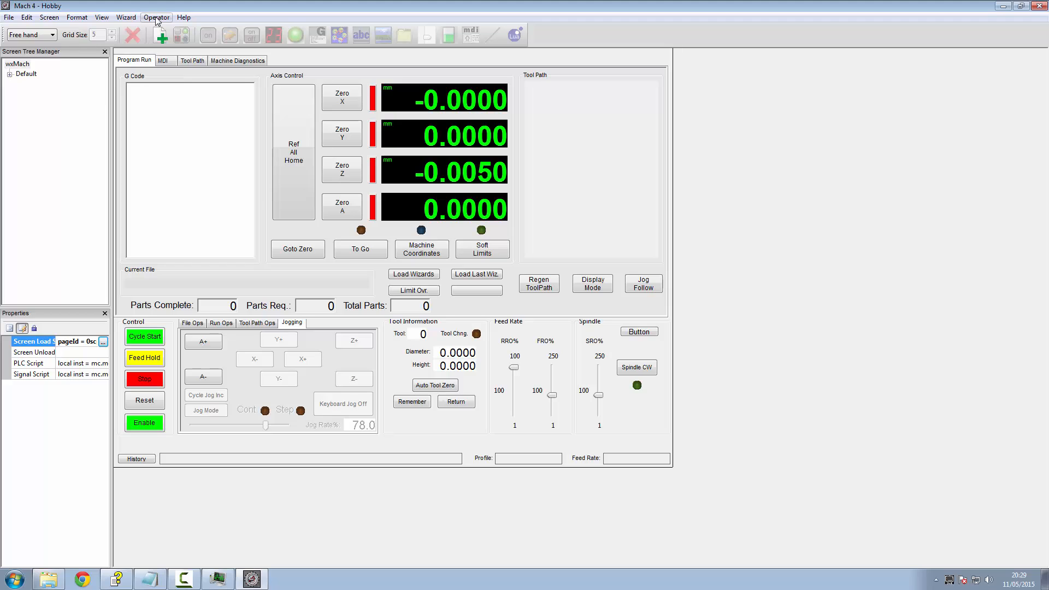
pyautogui.moveTo(166, 22)
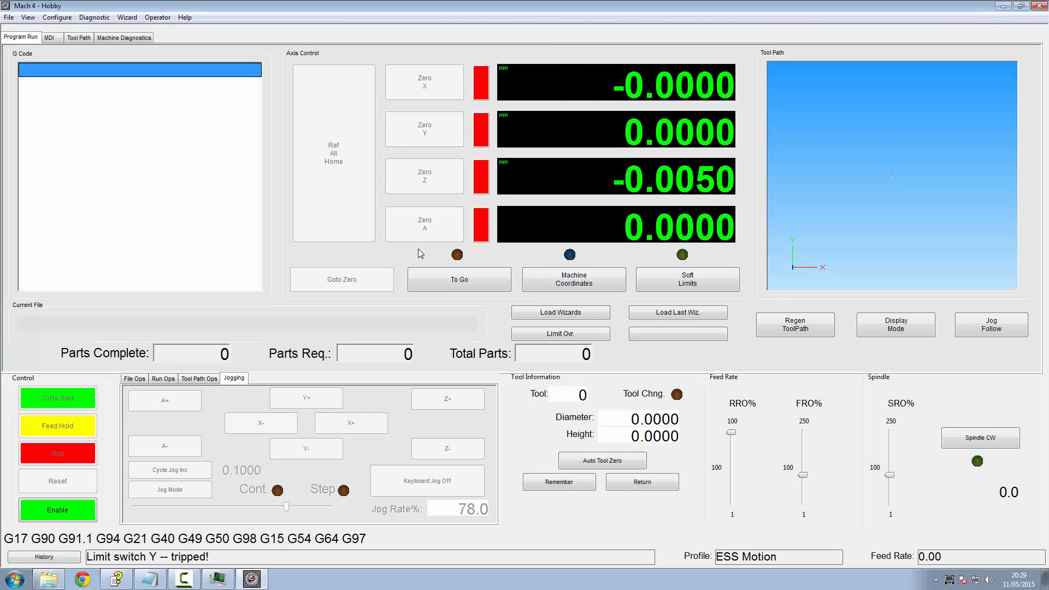
pyautogui.moveTo(243, 226)
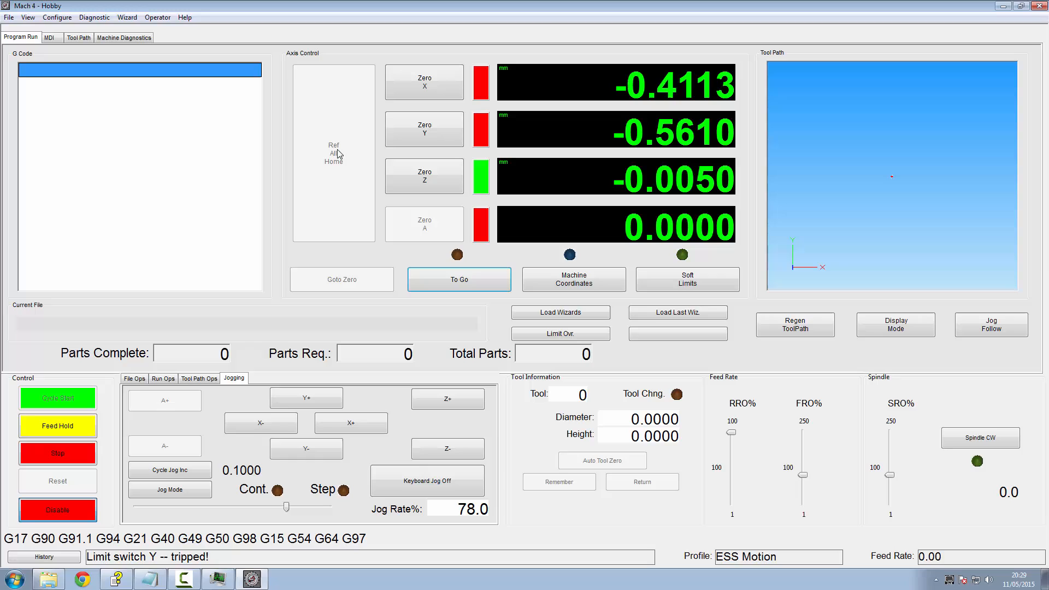
# Step: Home all axes with Ref All Home, acknowledge the Able to Offset message, rehome, then return to screen editing
pyautogui.click(334, 153)
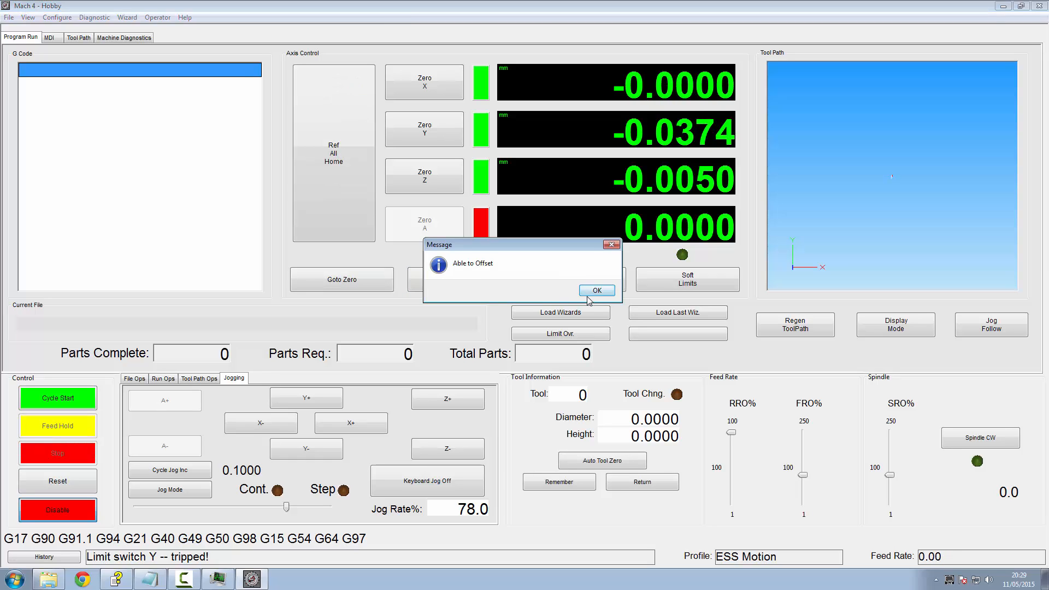
pyautogui.click(596, 289)
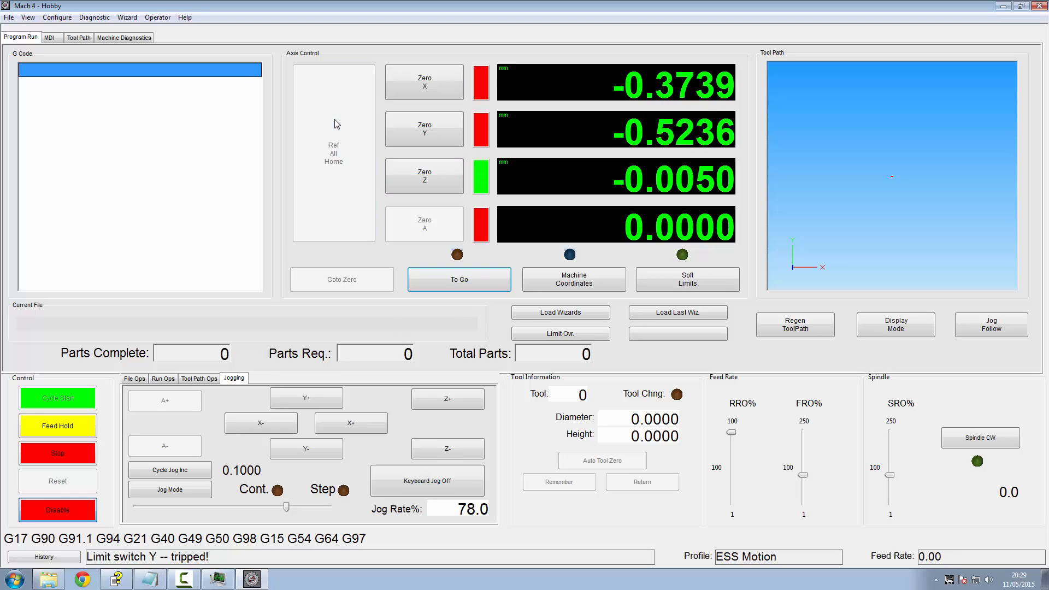
pyautogui.click(333, 153)
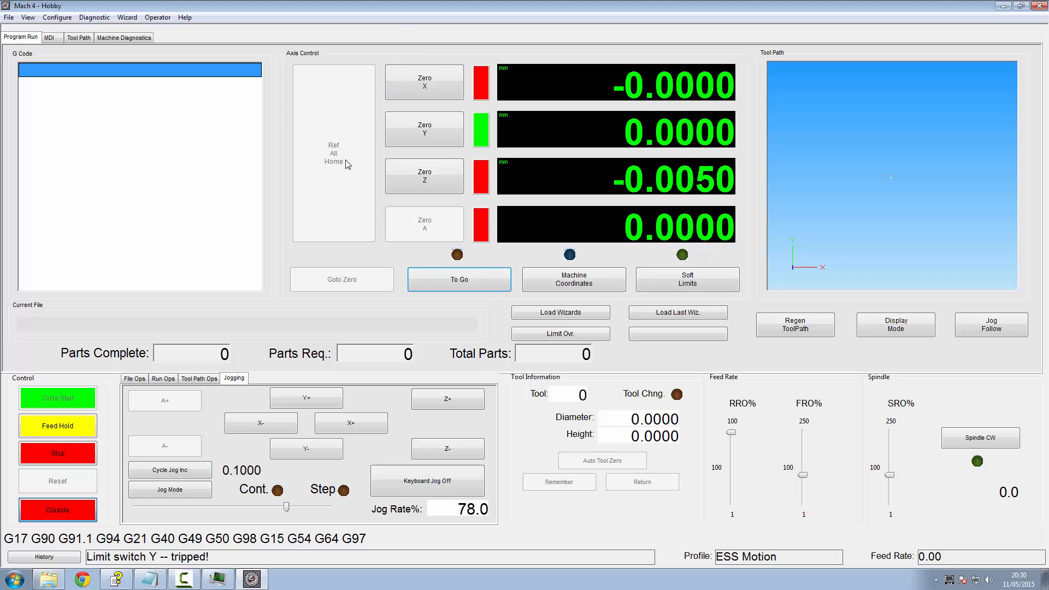
pyautogui.click(333, 153)
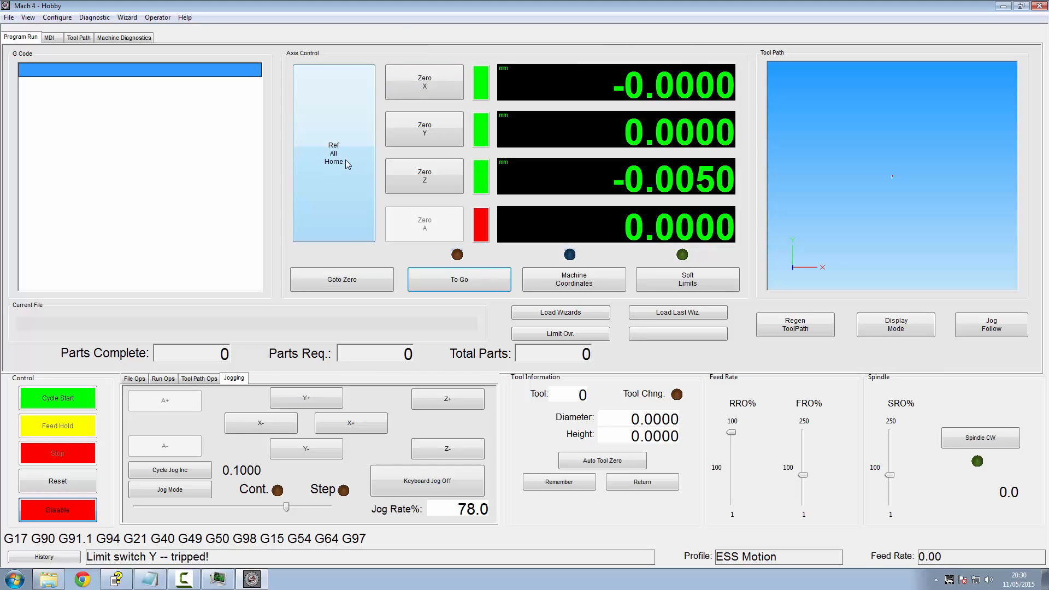
pyautogui.click(158, 16)
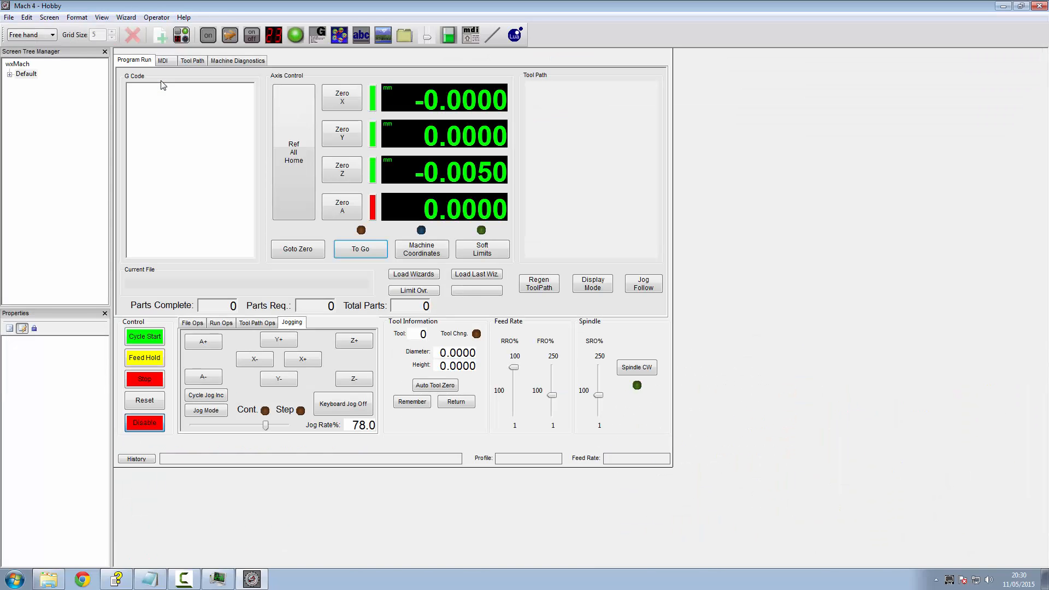
# Step: Add offset_applied ="false"; to btnRefAll's Left Up Script on line 2, close mcLua and exit edit mode
pyautogui.click(293, 152)
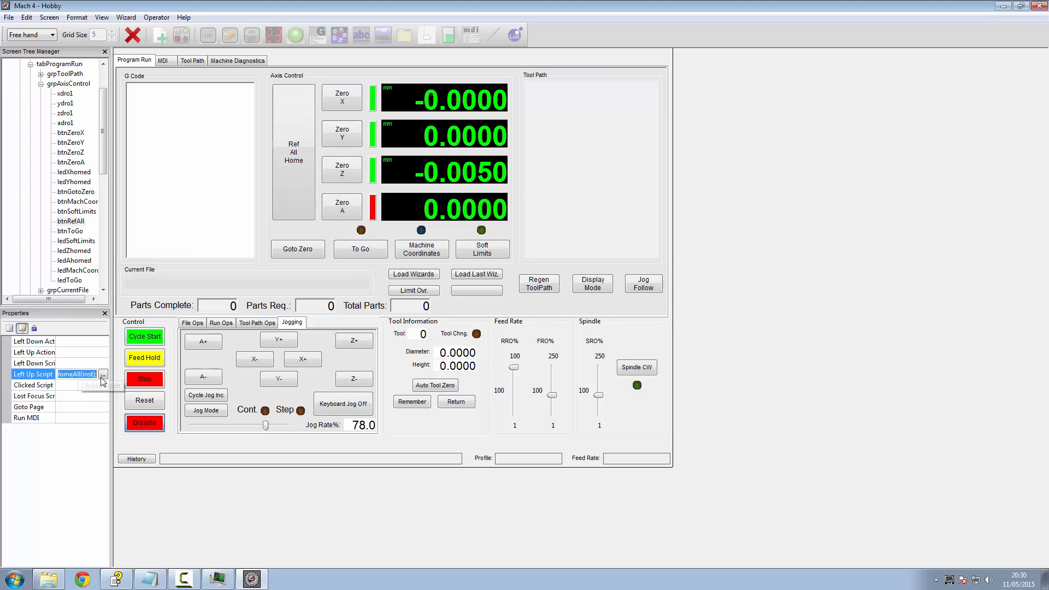
pyautogui.click(103, 373)
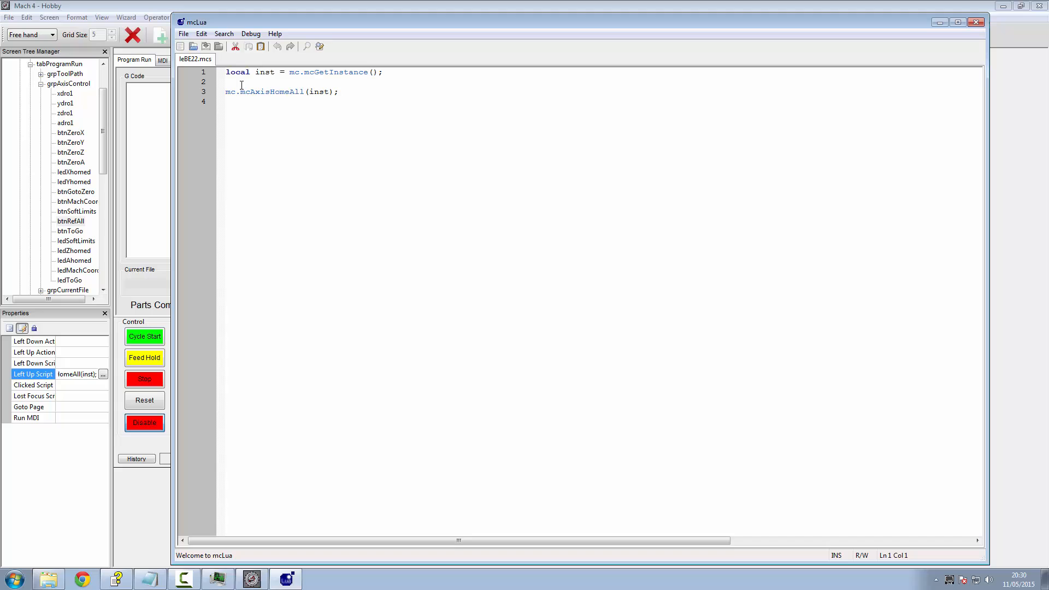
pyautogui.write('offset_applied ="false";')
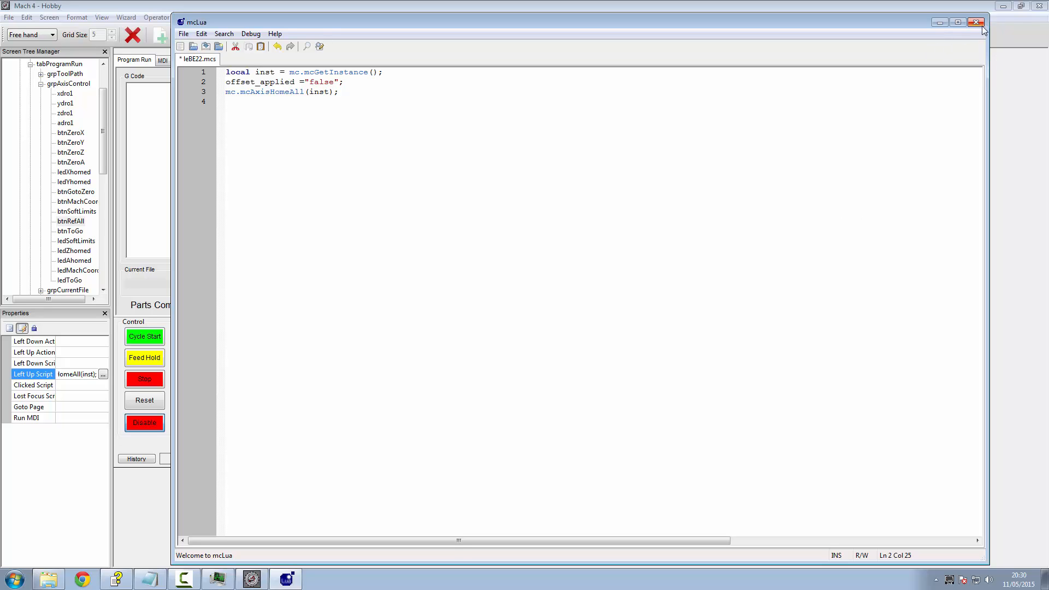
pyautogui.click(973, 22)
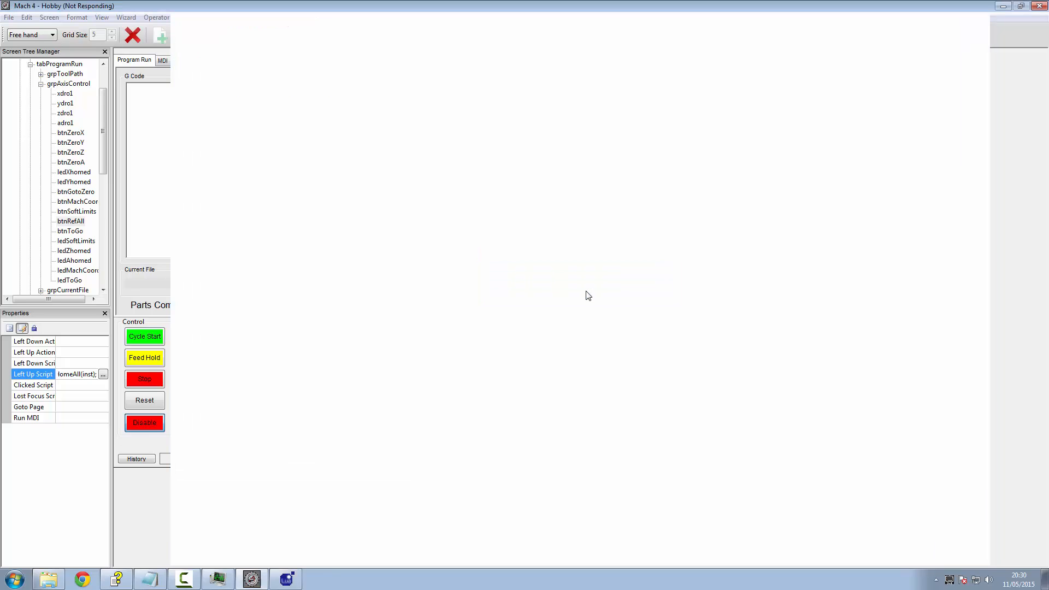
pyautogui.click(156, 16)
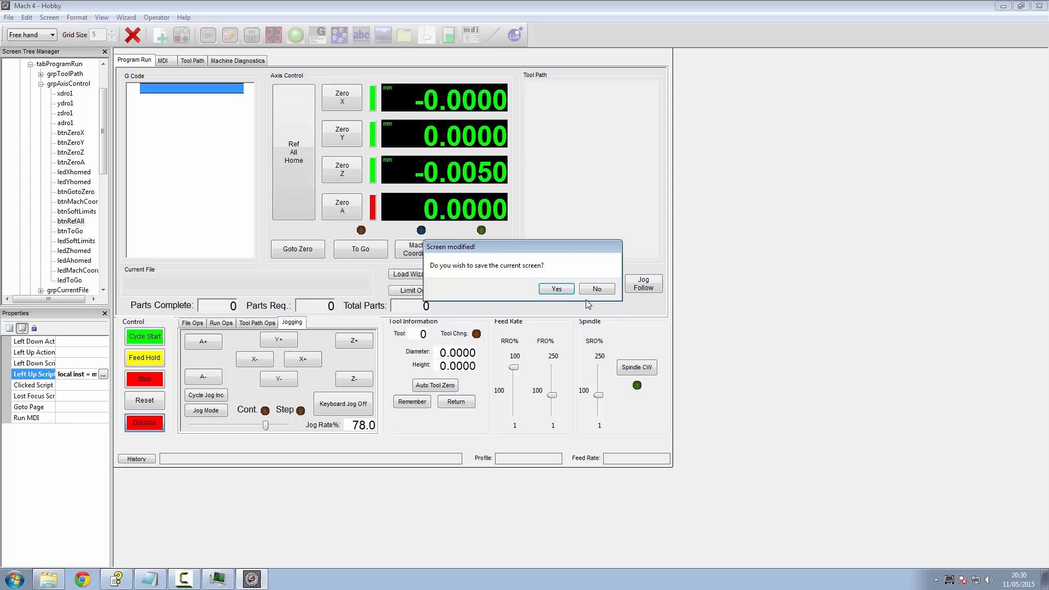
# Step: Answer the save prompt, then rehome all axes repeatedly, acknowledging each Able to Offset message
pyautogui.click(594, 288)
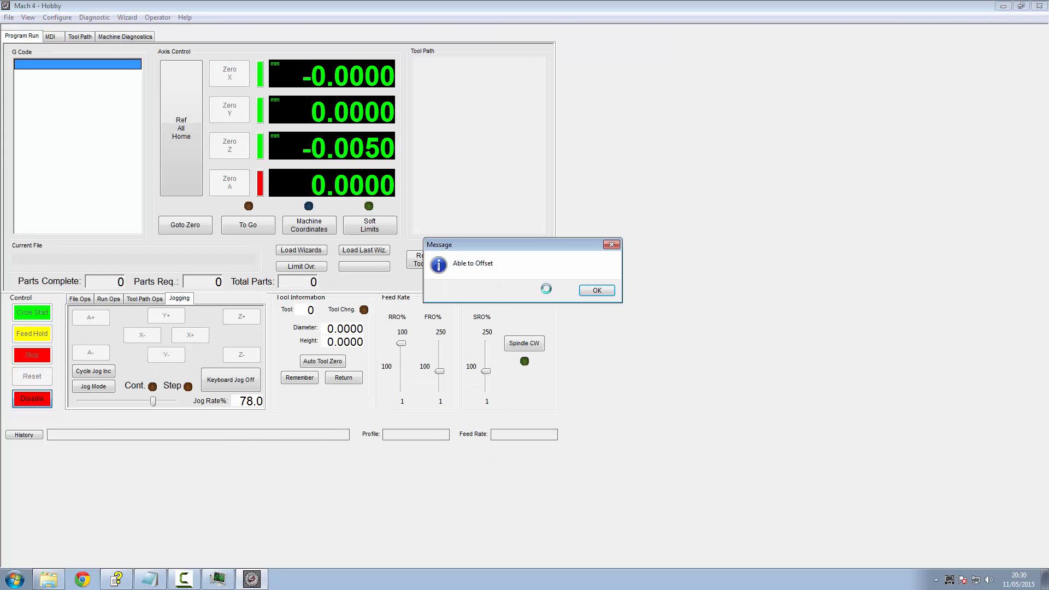
pyautogui.click(594, 291)
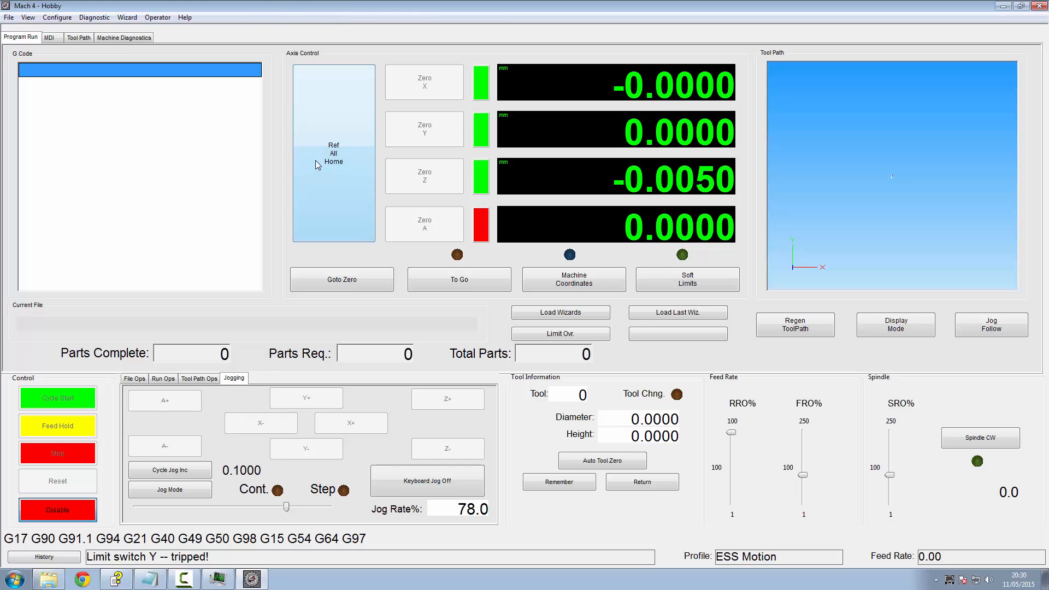
pyautogui.click(333, 153)
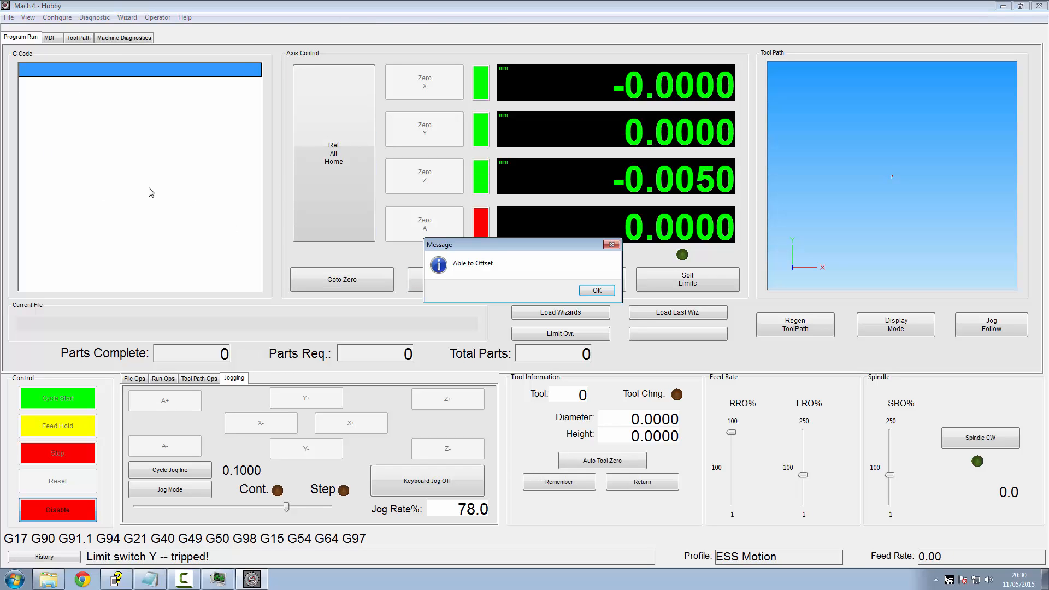
pyautogui.click(596, 290)
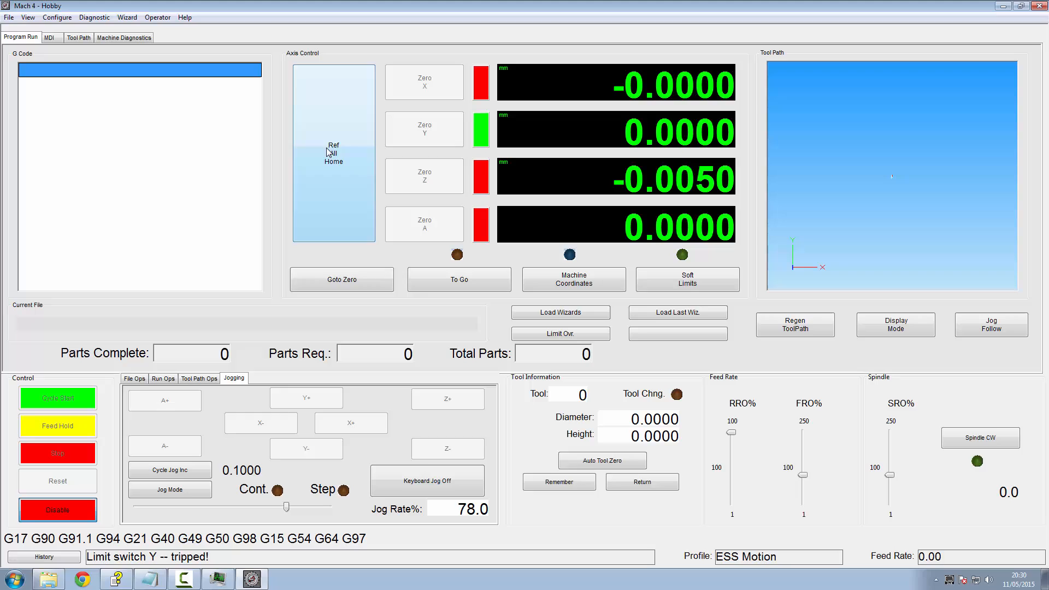
pyautogui.click(333, 152)
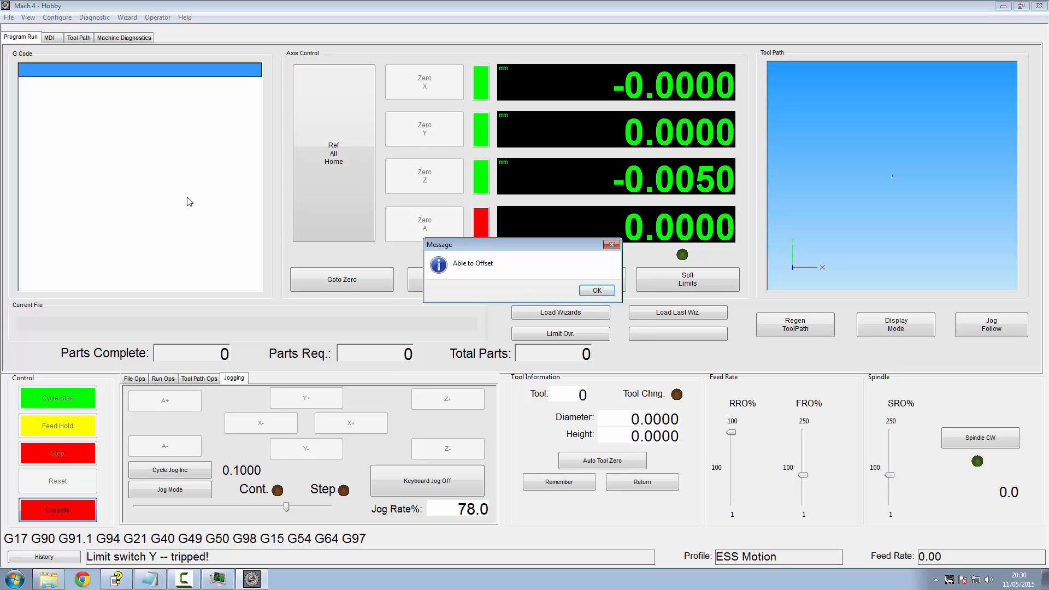
pyautogui.click(596, 289)
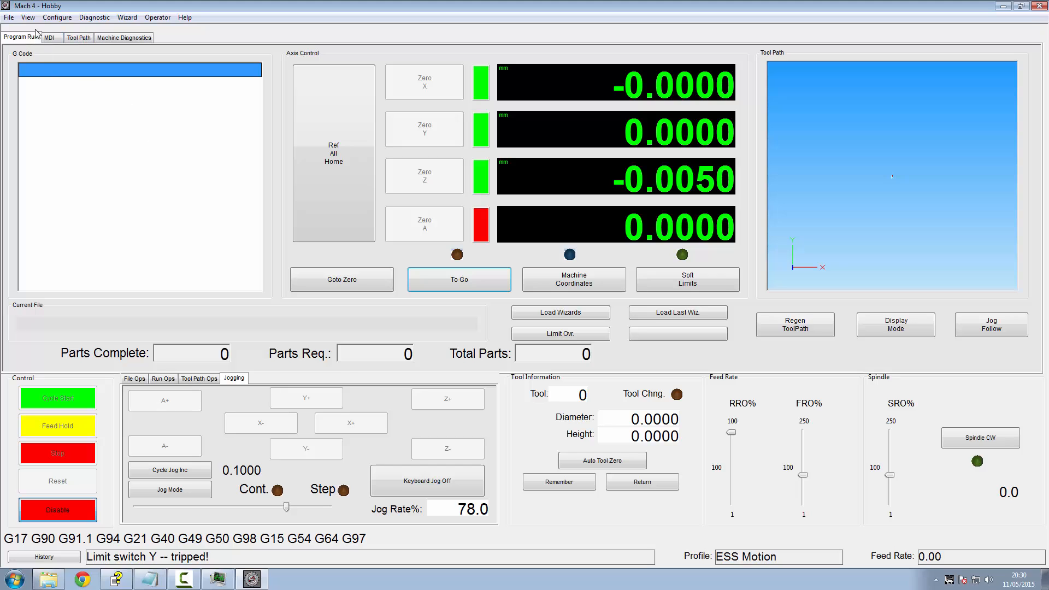
# Step: De-Ref All Axes on the MDI tab, return to Program Run and rehome, acknowledging the message again
pyautogui.click(49, 37)
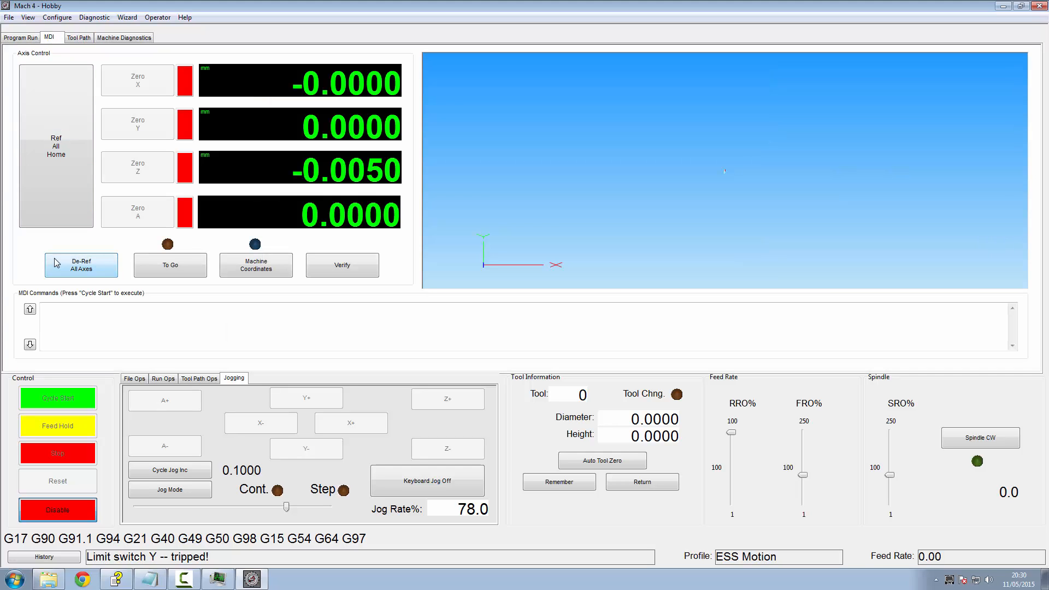
pyautogui.click(19, 37)
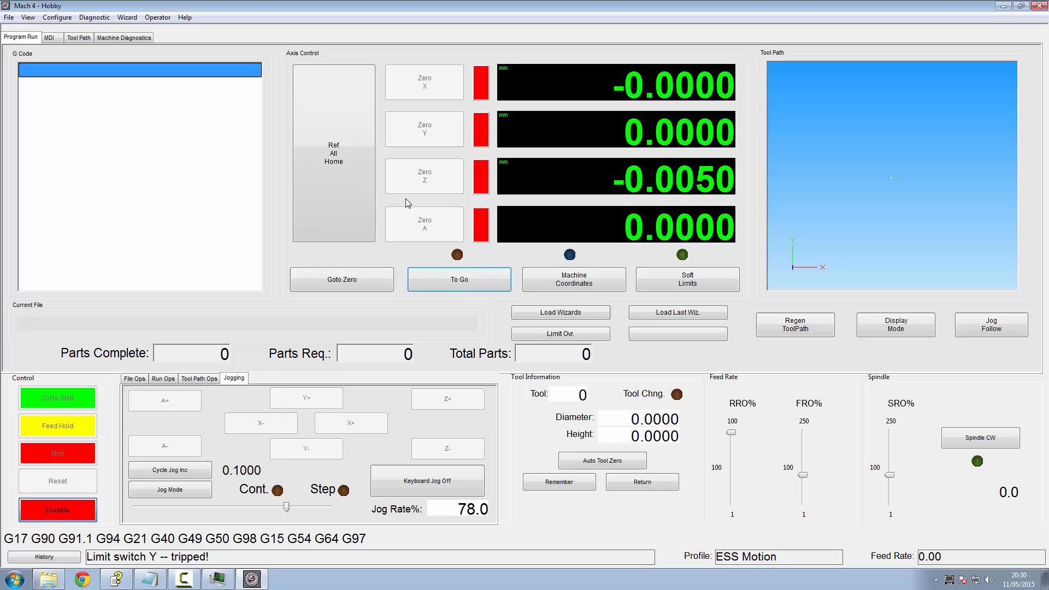
pyautogui.click(333, 153)
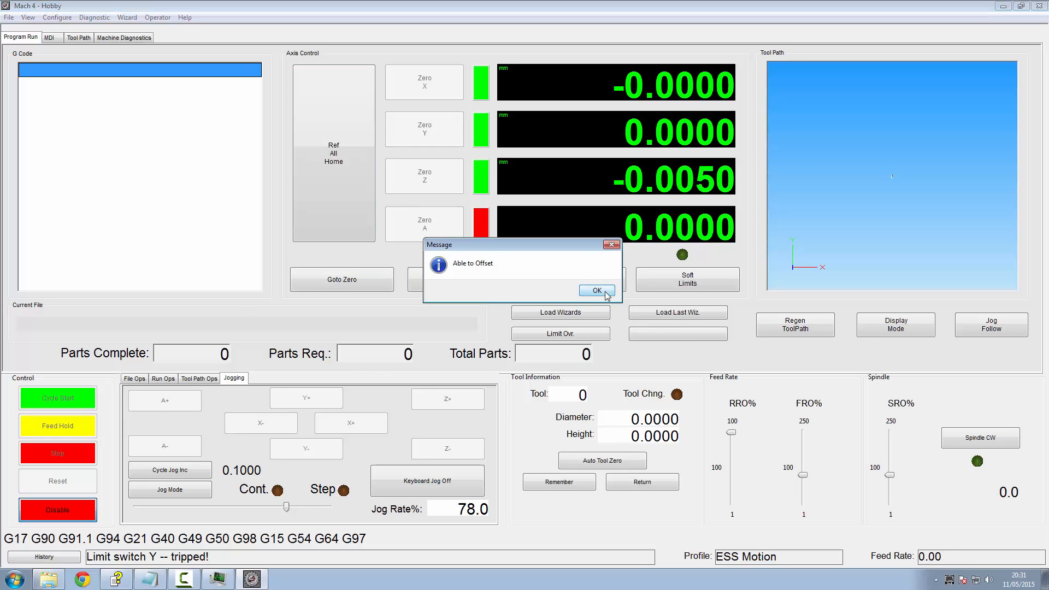
pyautogui.click(596, 291)
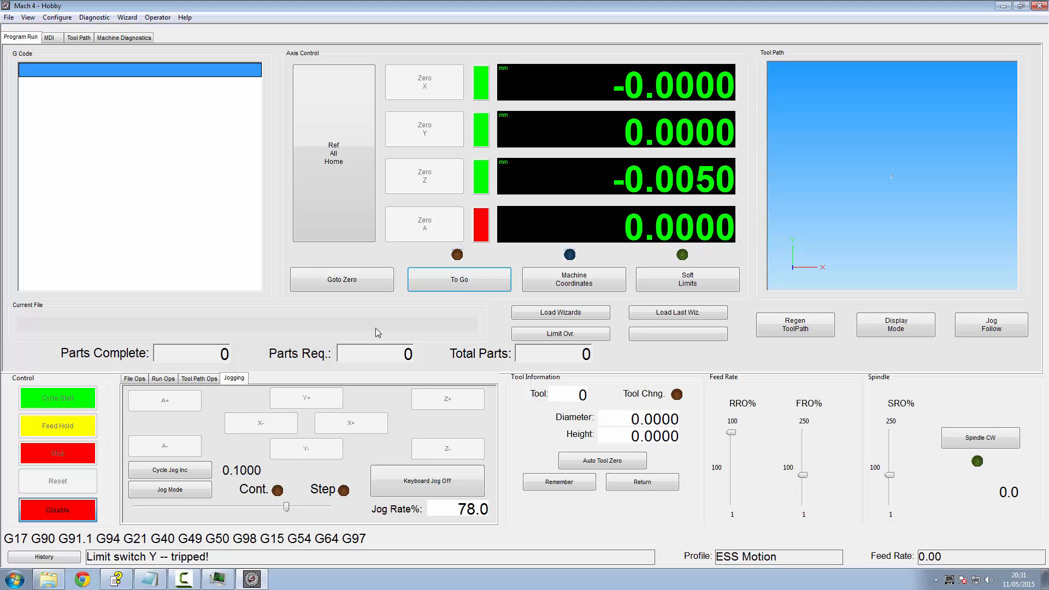
pyautogui.click(134, 378)
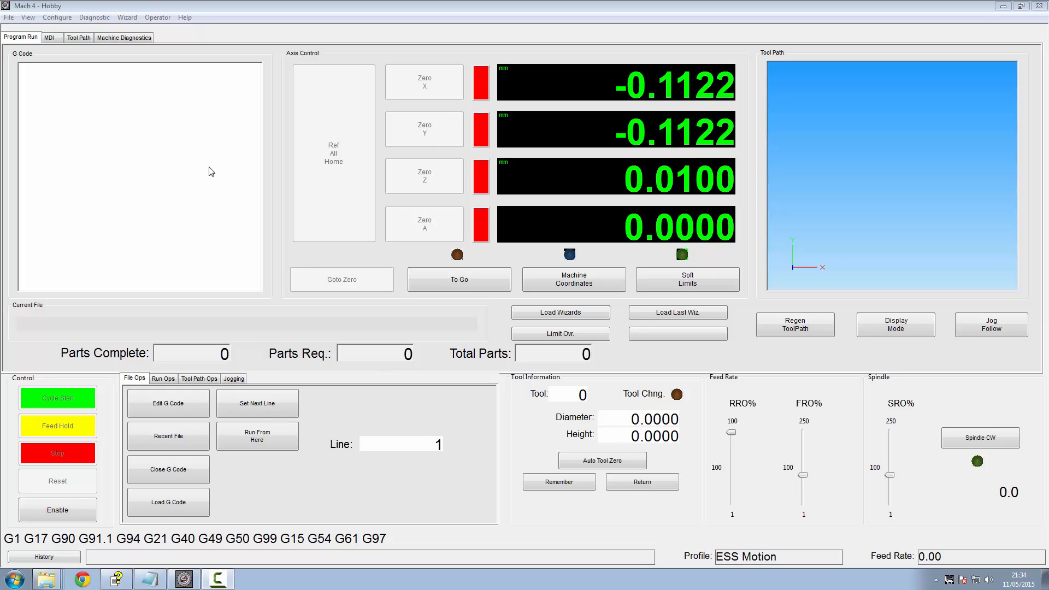
pyautogui.moveTo(63, 22)
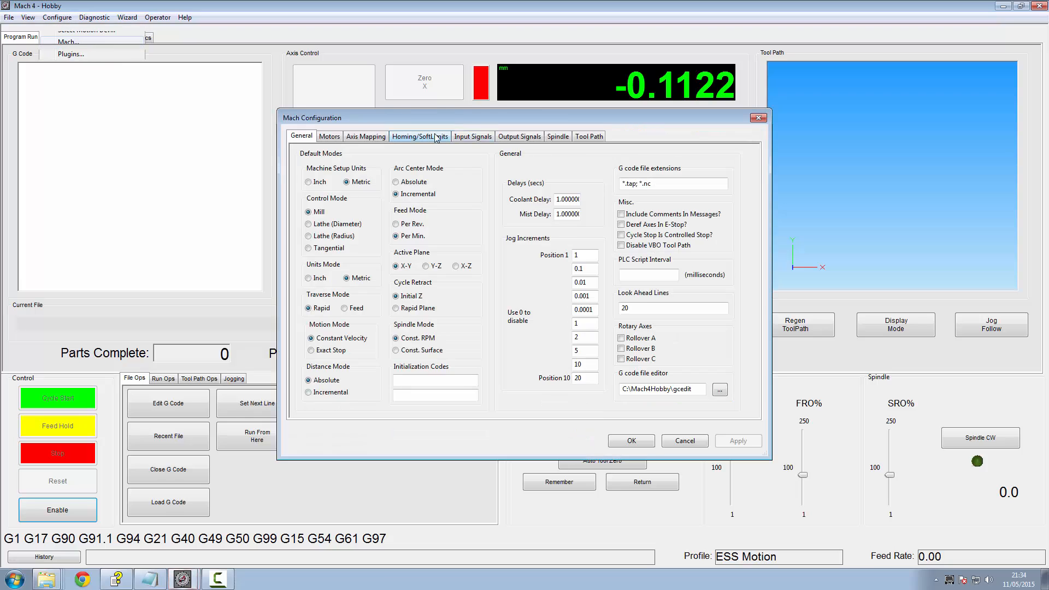
# Step: On the Homing/SoftLimits tab set the Z Home Offset to -2, keeping X and Y at 5, and accept
pyautogui.click(419, 136)
pyautogui.write('5')
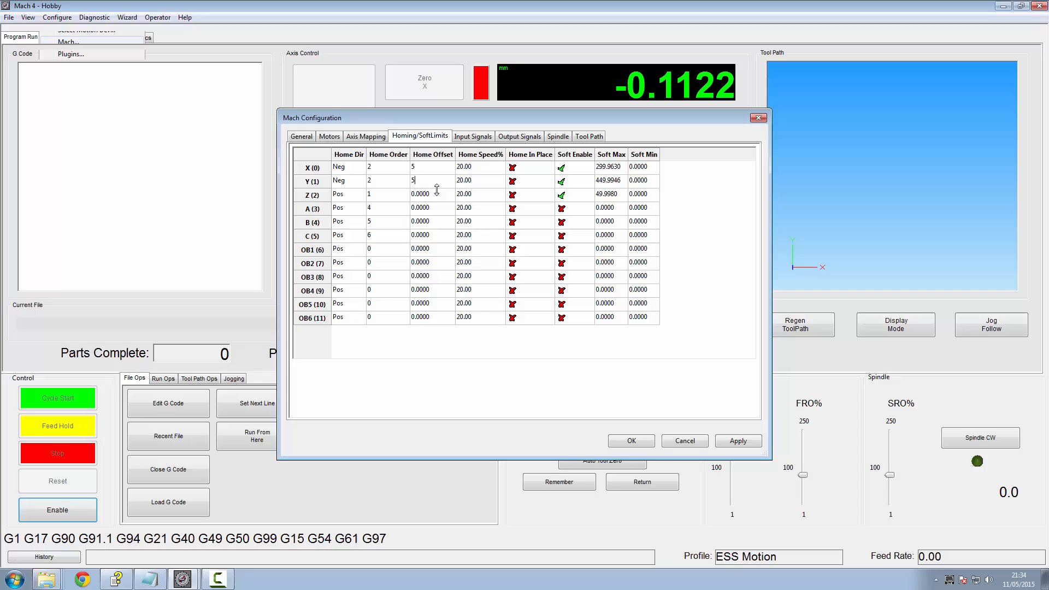
pyautogui.click(420, 195)
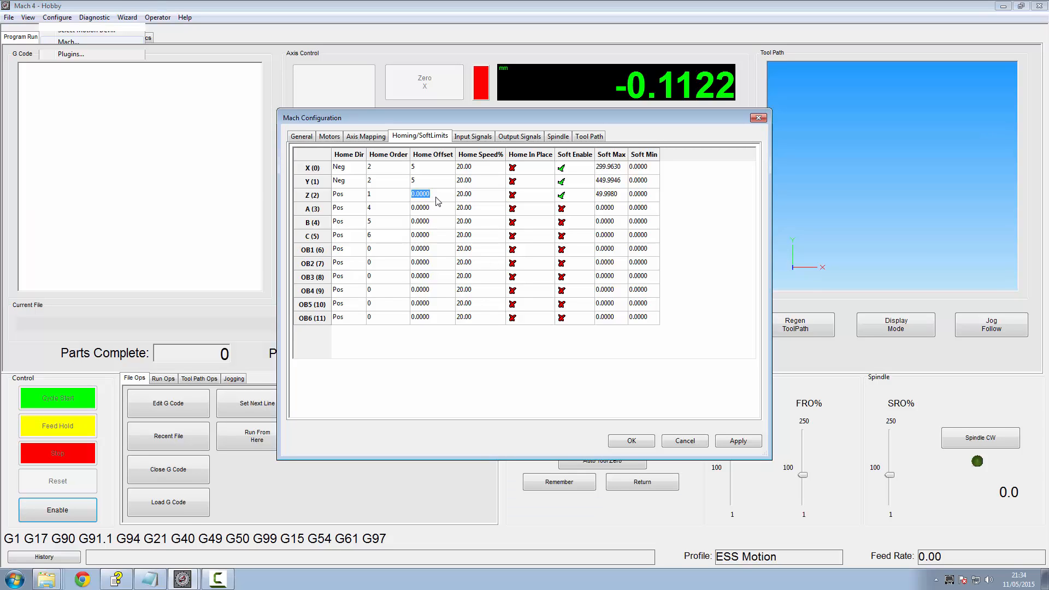
pyautogui.write('-2')
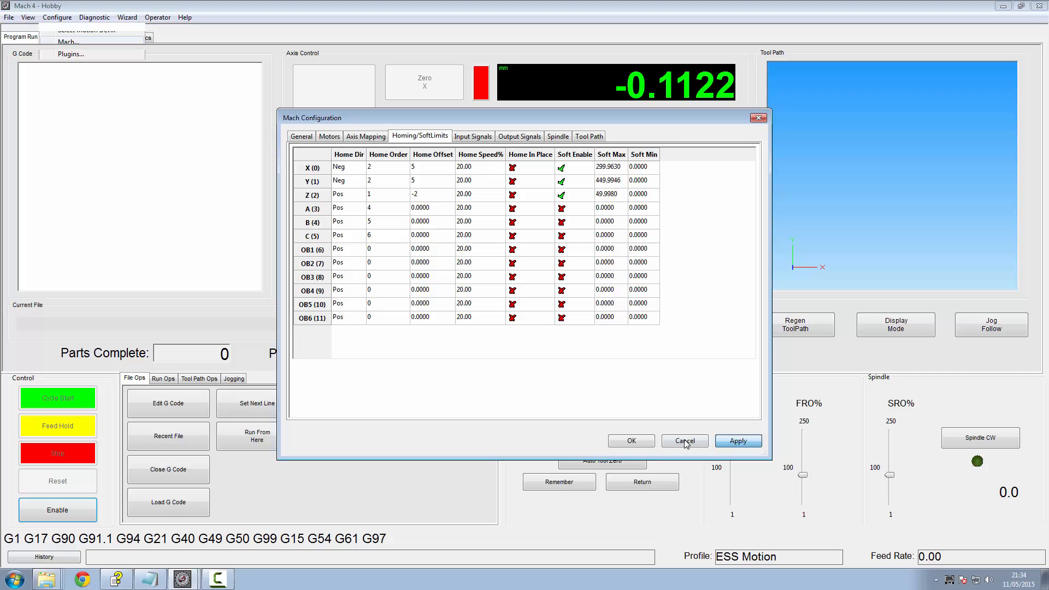
pyautogui.click(684, 441)
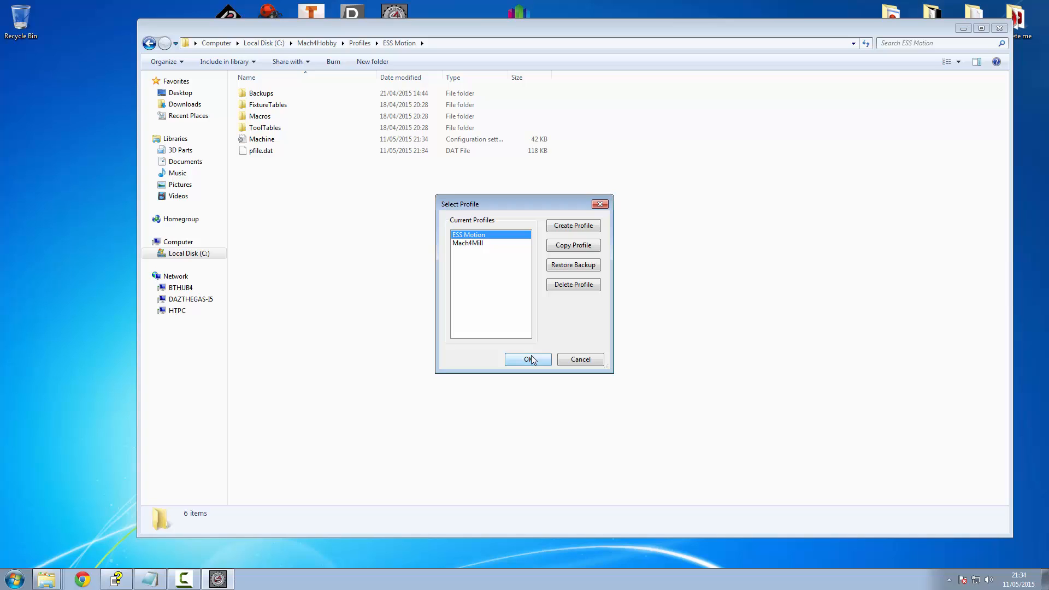
# Step: Restart Mach4 with the ESS Motion profile loaded
pyautogui.click(527, 359)
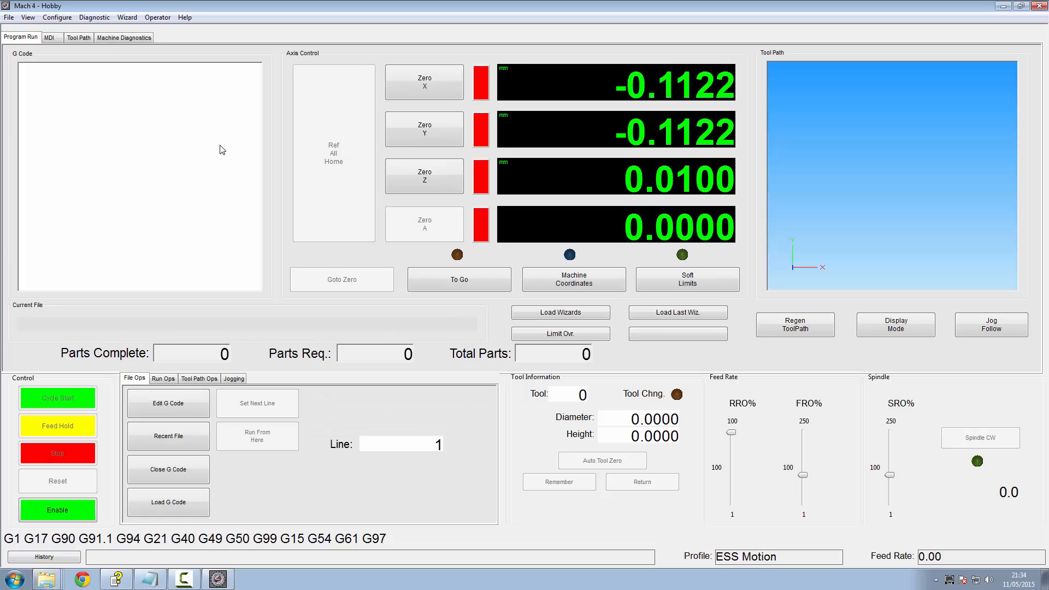
# Step: Enter Edit Screen mode via the Operator menu and open the PLC script in mcLua
pyautogui.click(157, 16)
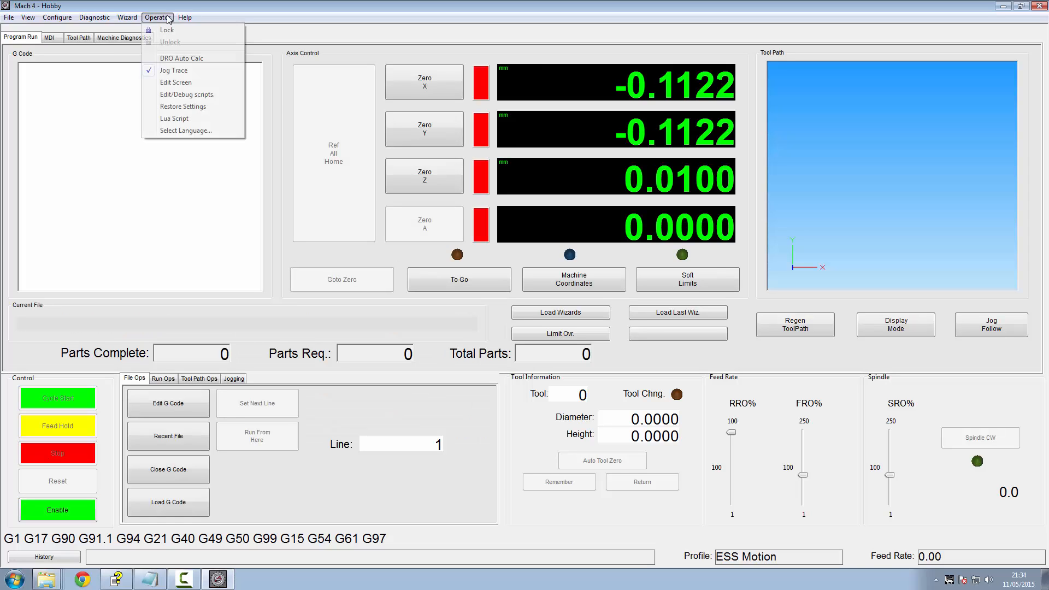
pyautogui.click(176, 82)
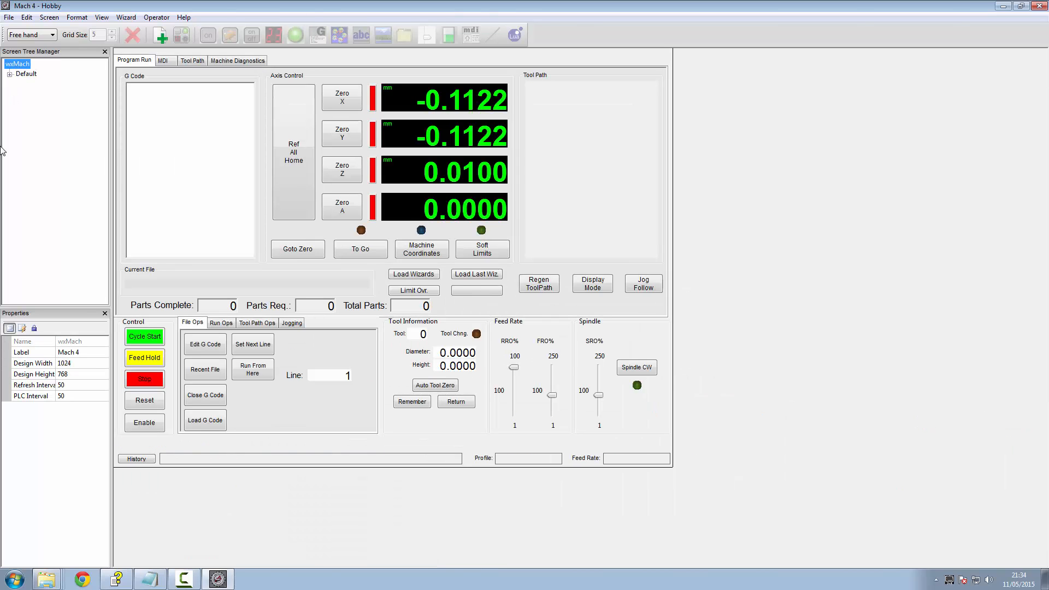
pyautogui.click(22, 329)
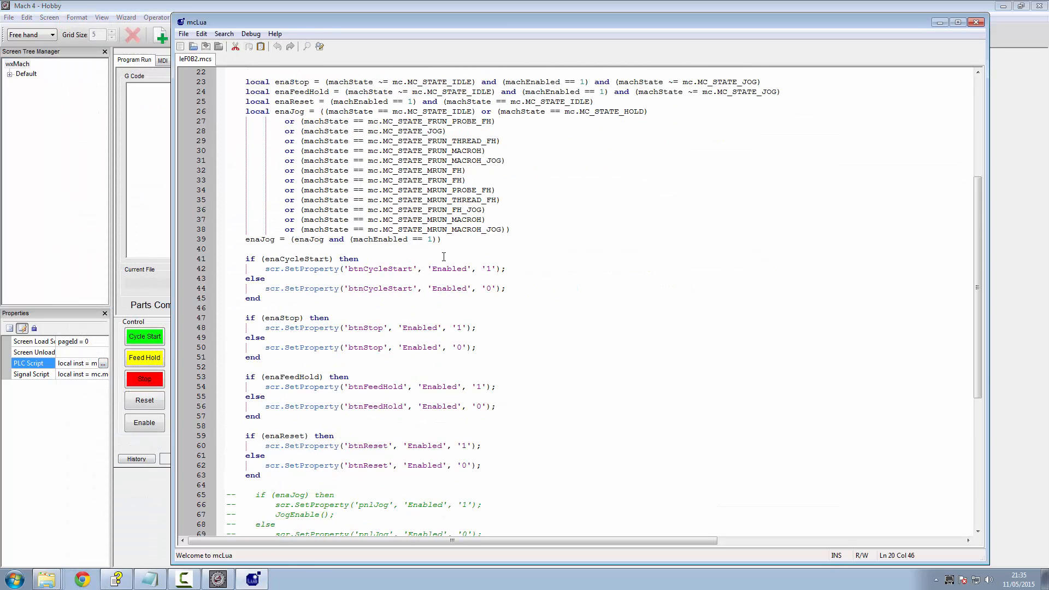
# Step: Replace the wx.wxMessageBox test line with mcAxisGetHomeOffset and mcAxisSetPos 0.00 for axes 0–2
pyautogui.scroll(-3)
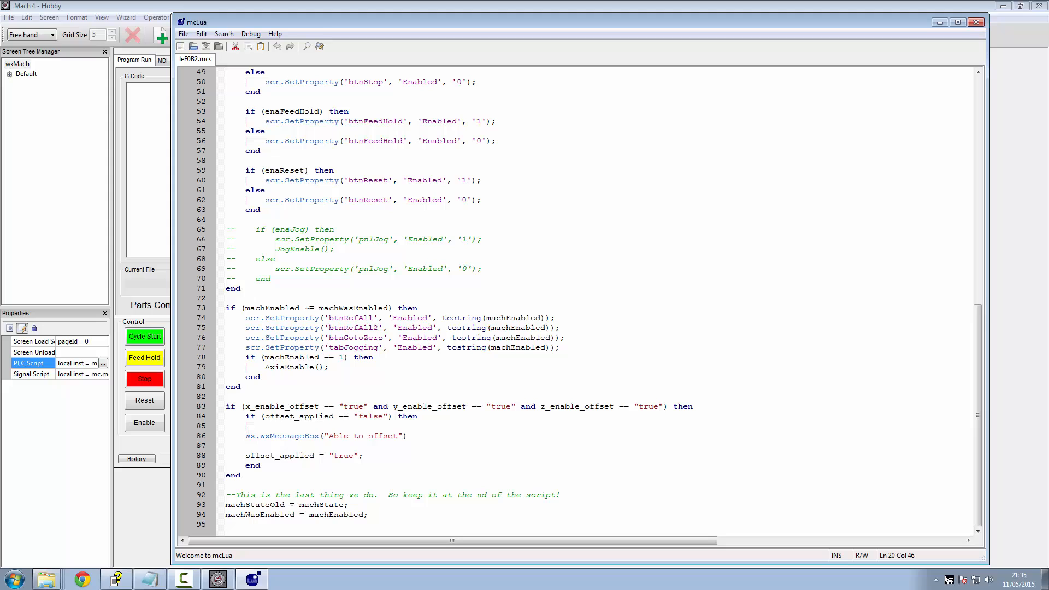
pyautogui.moveTo(246, 436); pyautogui.dragTo(406, 436)
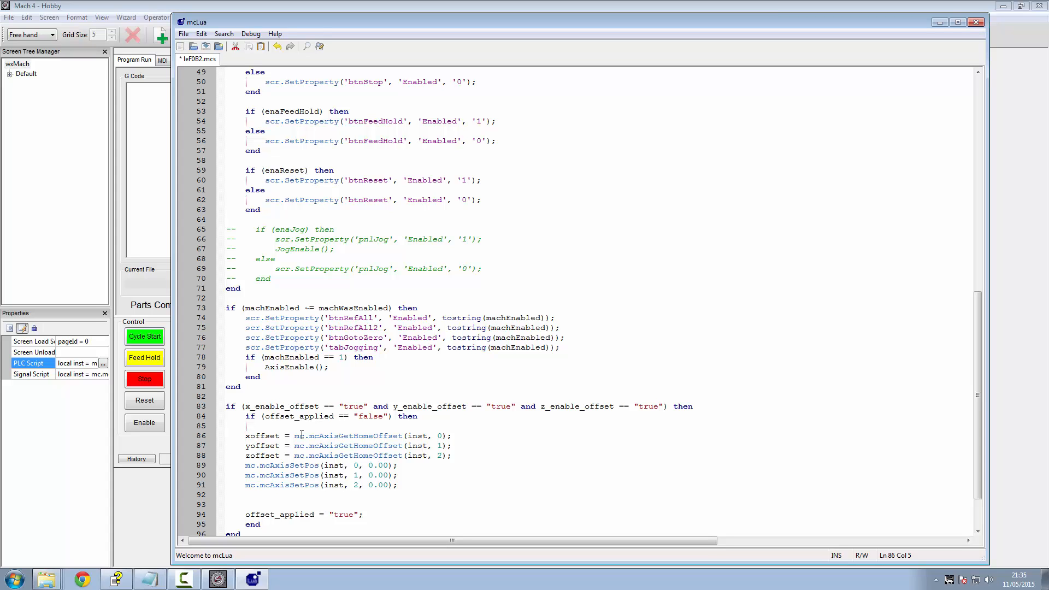
pyautogui.moveTo(315, 440)
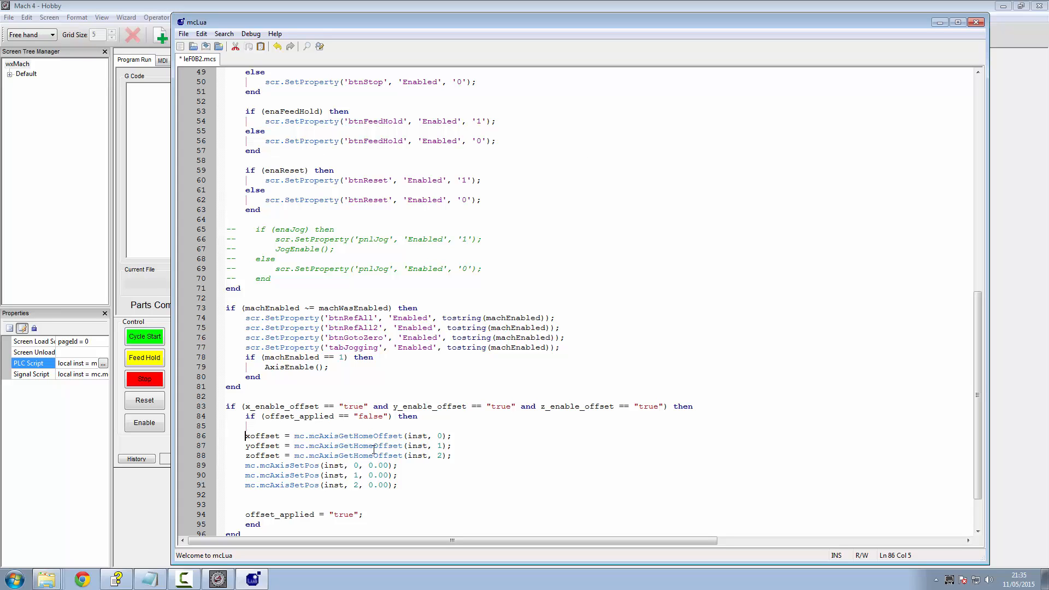
pyautogui.moveTo(437, 436)
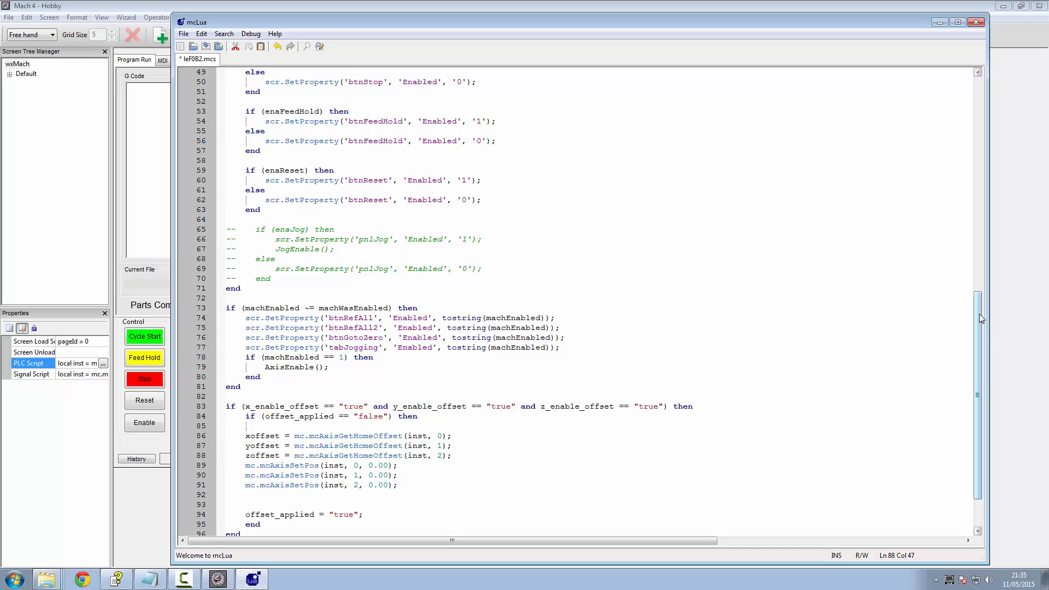
pyautogui.scroll(-3)
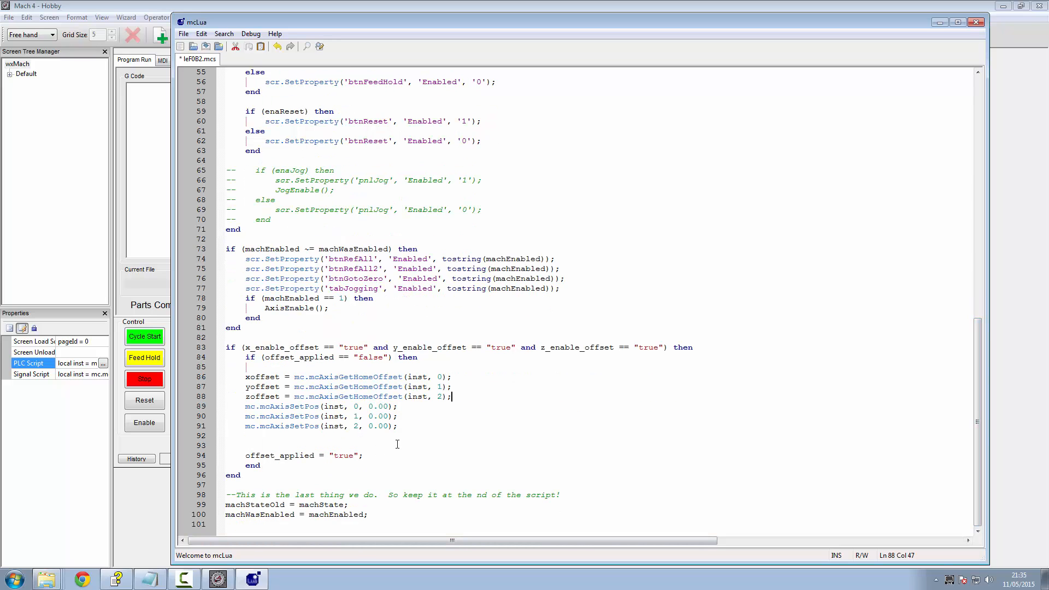
pyautogui.moveTo(393, 444)
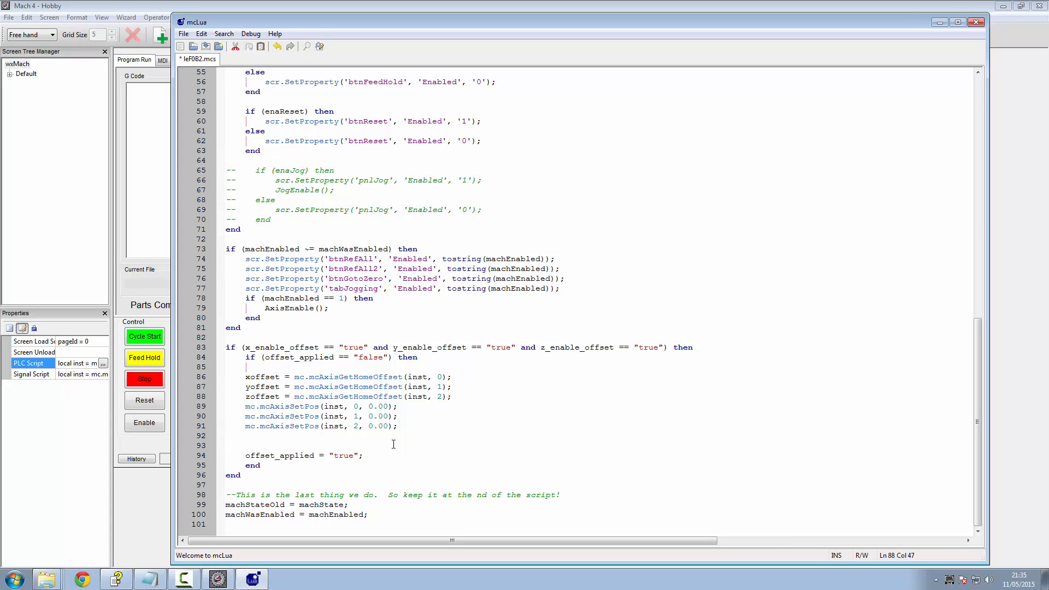
pyautogui.click(451, 395)
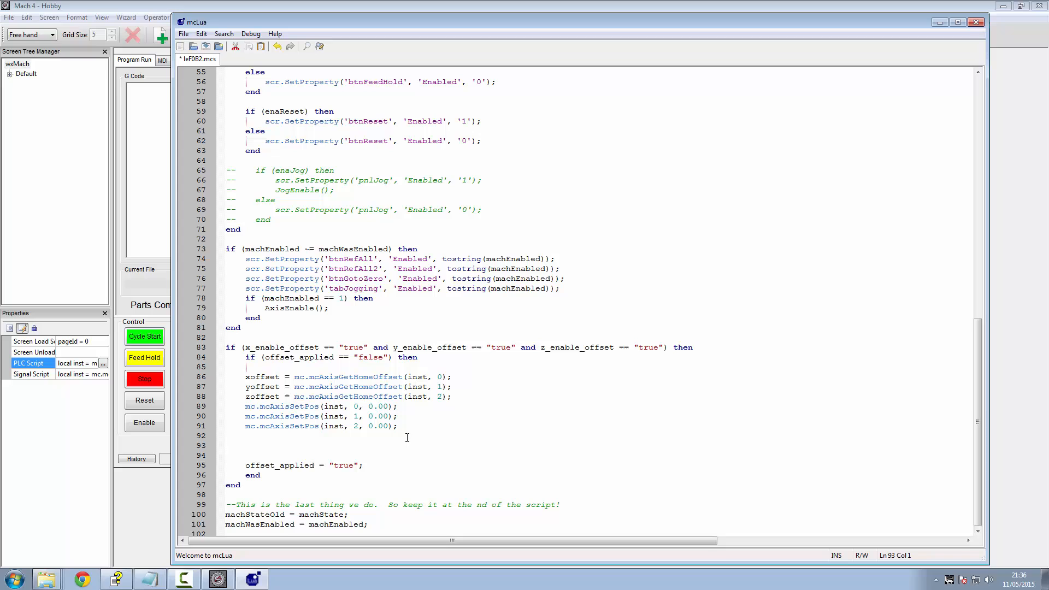
# Step: Add mcCntlGcodeExecuteWait G00 move to xoffset, yoffset, zoffset, compile successfully and close mcLua
pyautogui.write('mc.mcCntlGcodeExecuteWait(inst, "G00 X"..xoffset.." Y"..yoffset.." Z"..zoffset);')
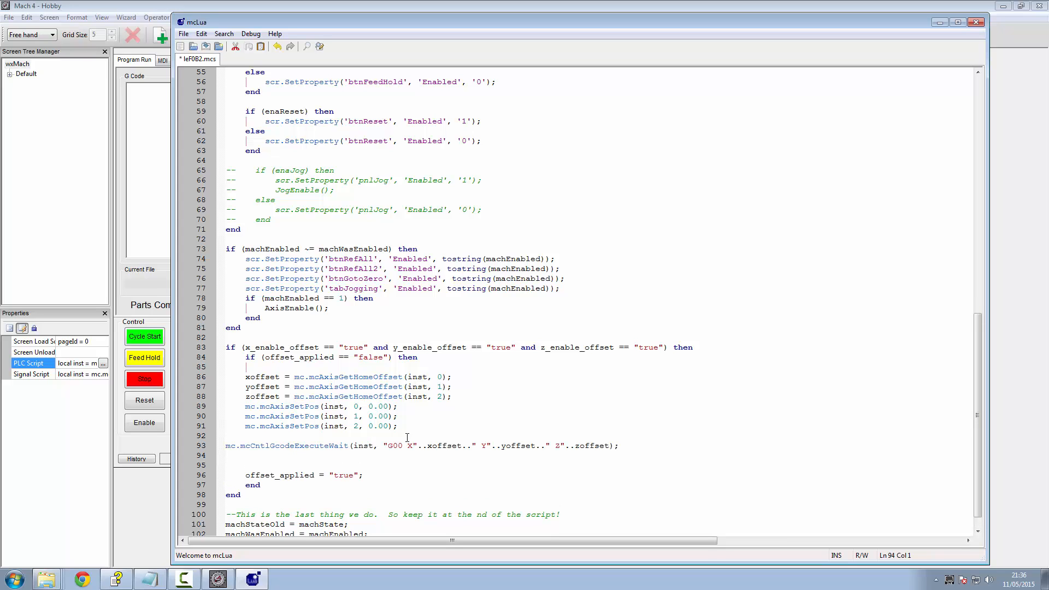
pyautogui.click(227, 455)
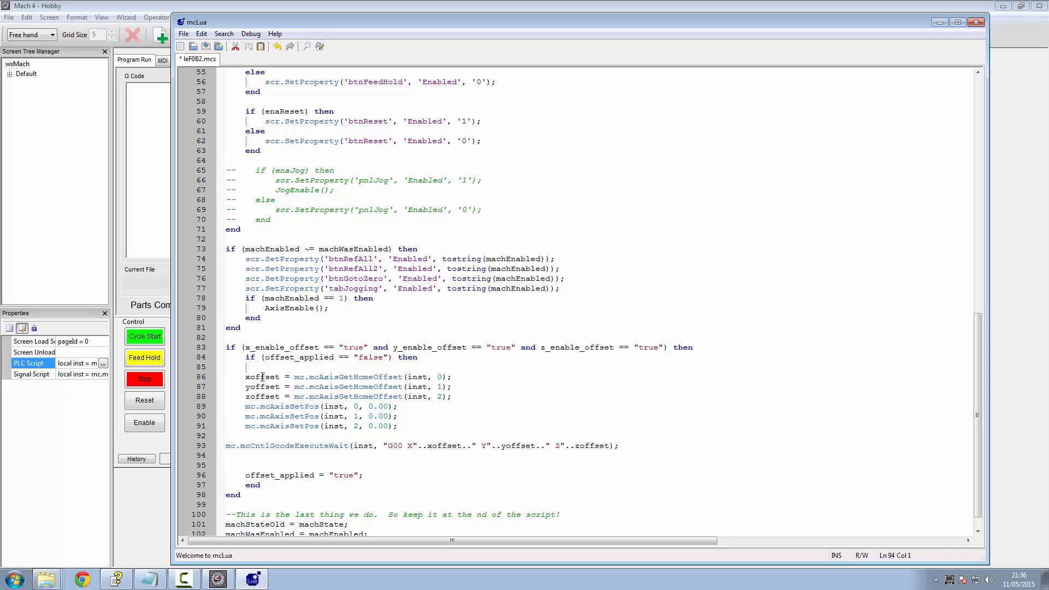
pyautogui.moveTo(510, 446)
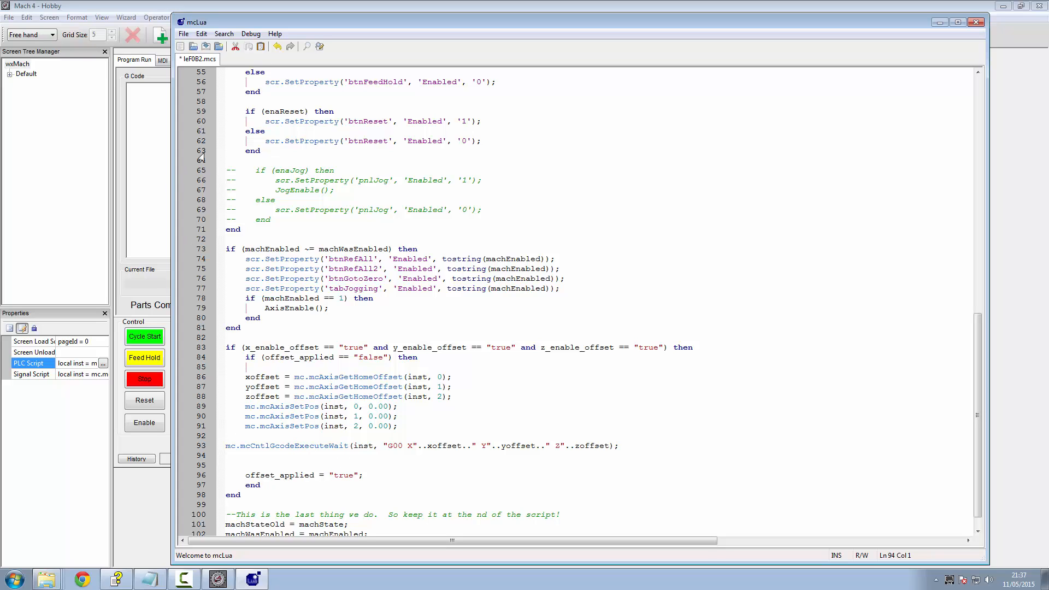
pyautogui.click(268, 63)
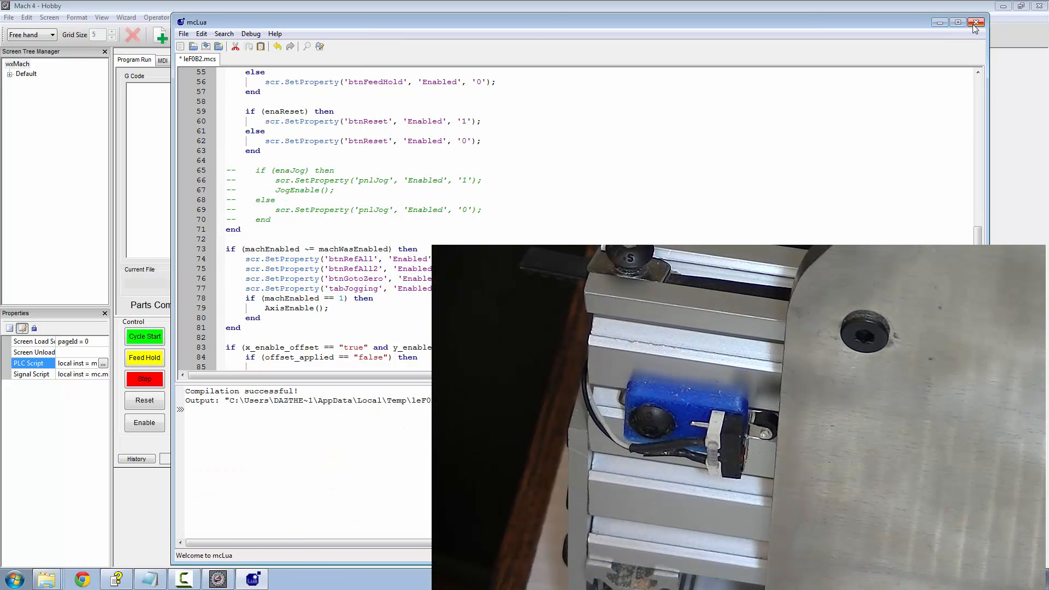
pyautogui.click(975, 21)
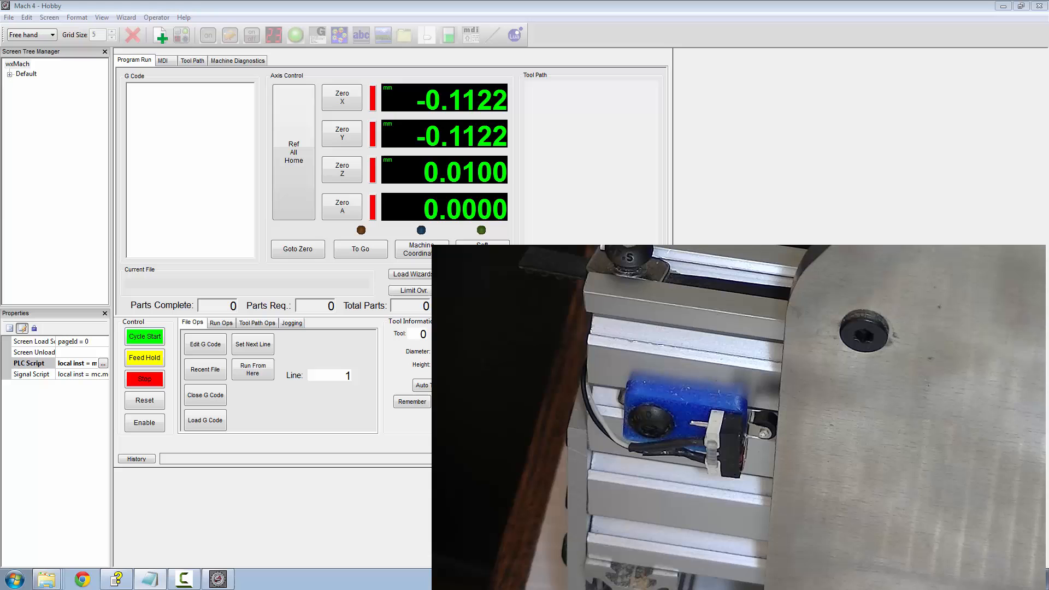
# Step: Leave Edit Screen mode and enable the machine on the run screen
pyautogui.click(156, 16)
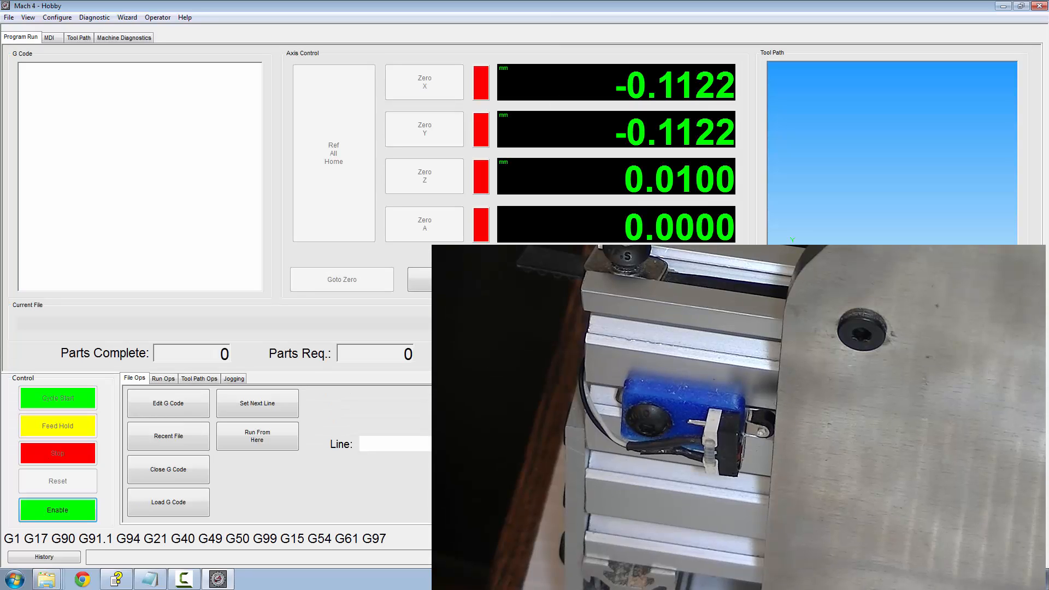
pyautogui.click(57, 509)
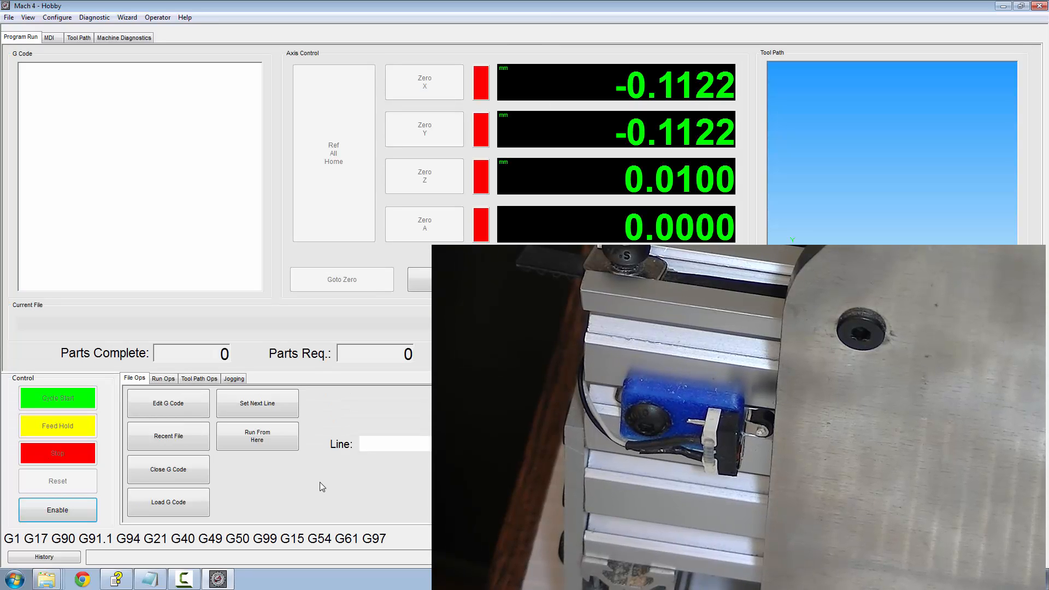
pyautogui.click(58, 510)
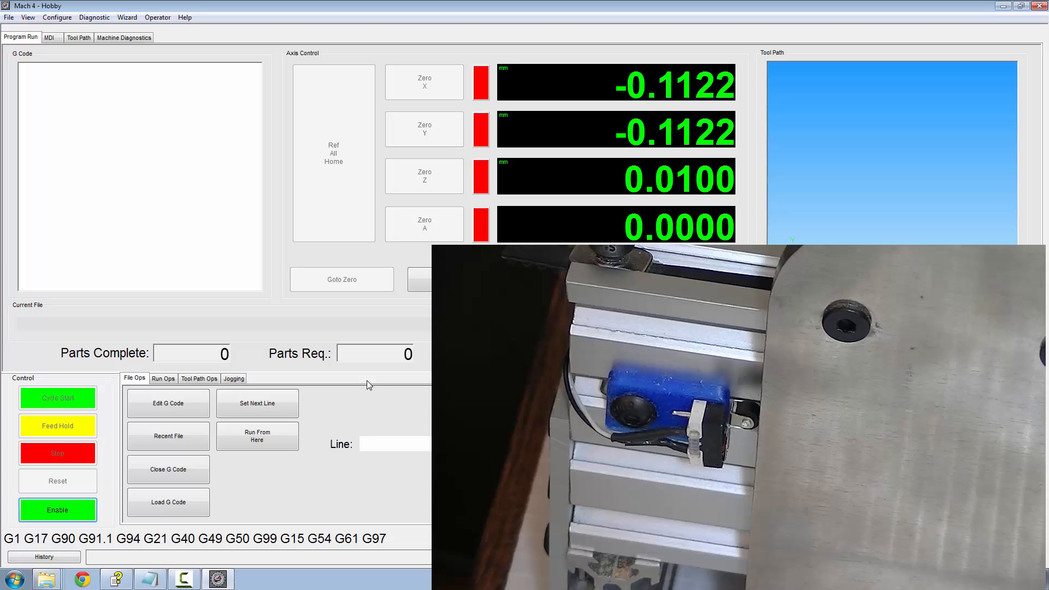
pyautogui.click(58, 510)
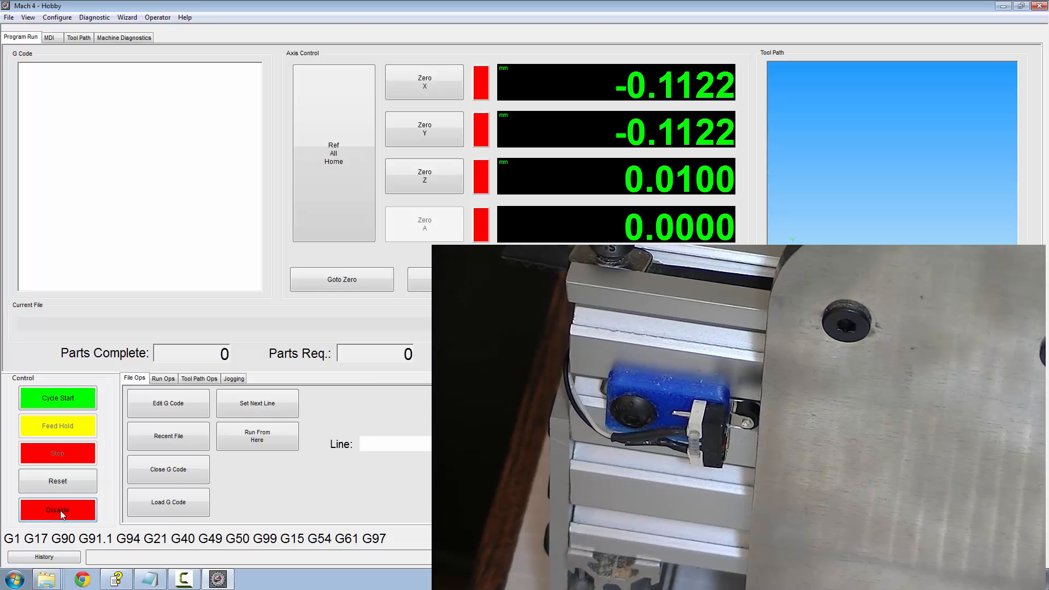
# Step: Ref All Home so the axes finish near X 5.01, Y 5.01, Z -2.00
pyautogui.click(234, 378)
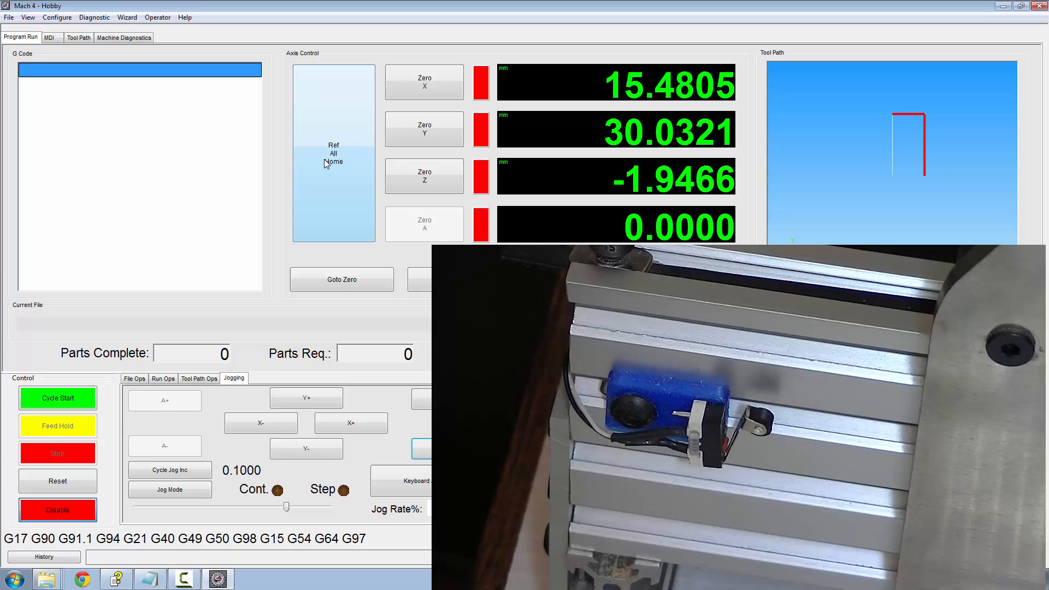
pyautogui.click(333, 153)
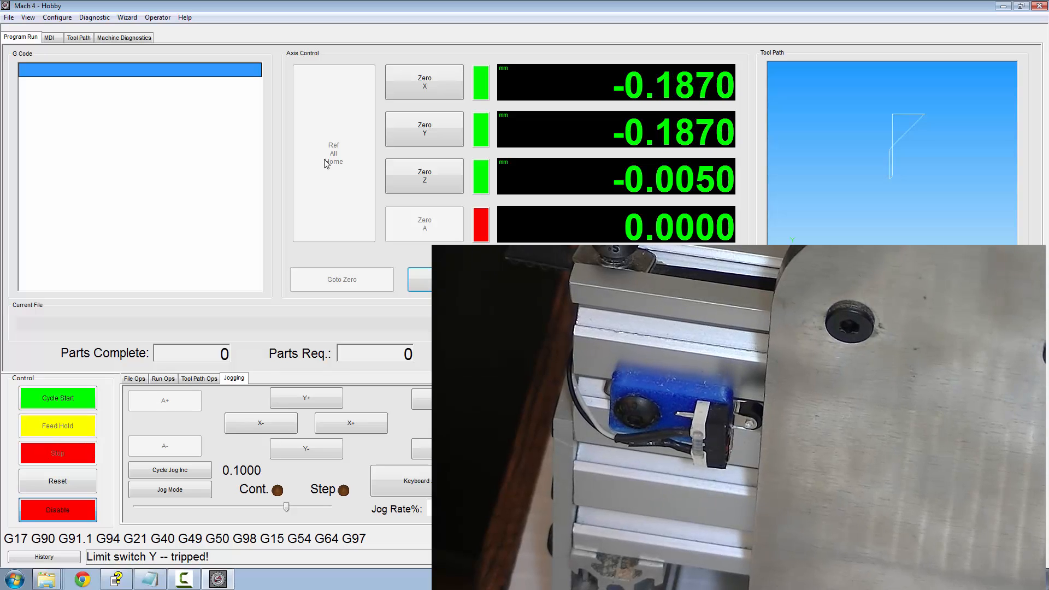
pyautogui.click(333, 153)
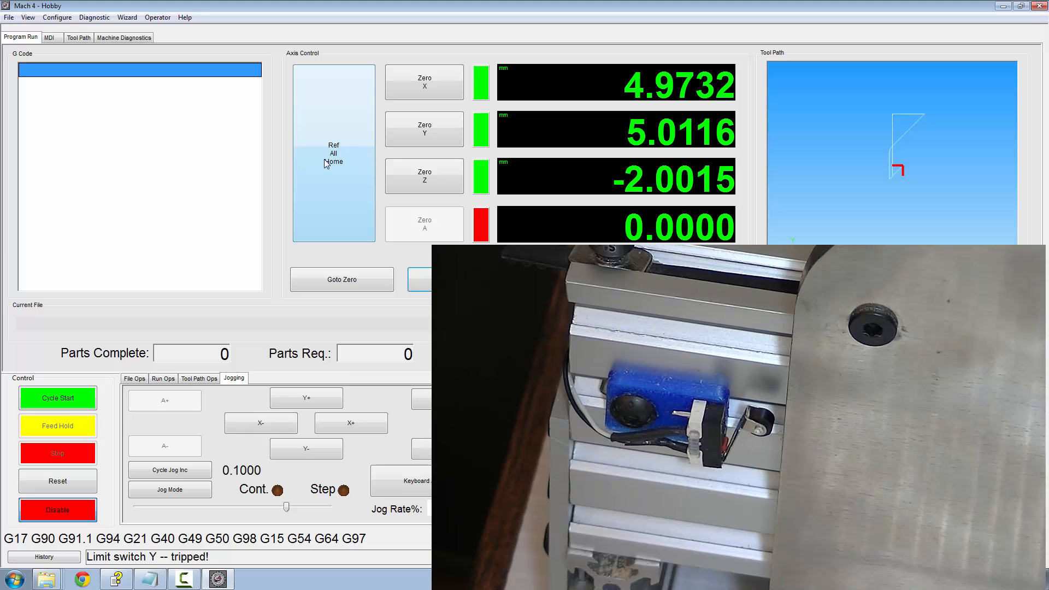
pyautogui.moveTo(317, 111)
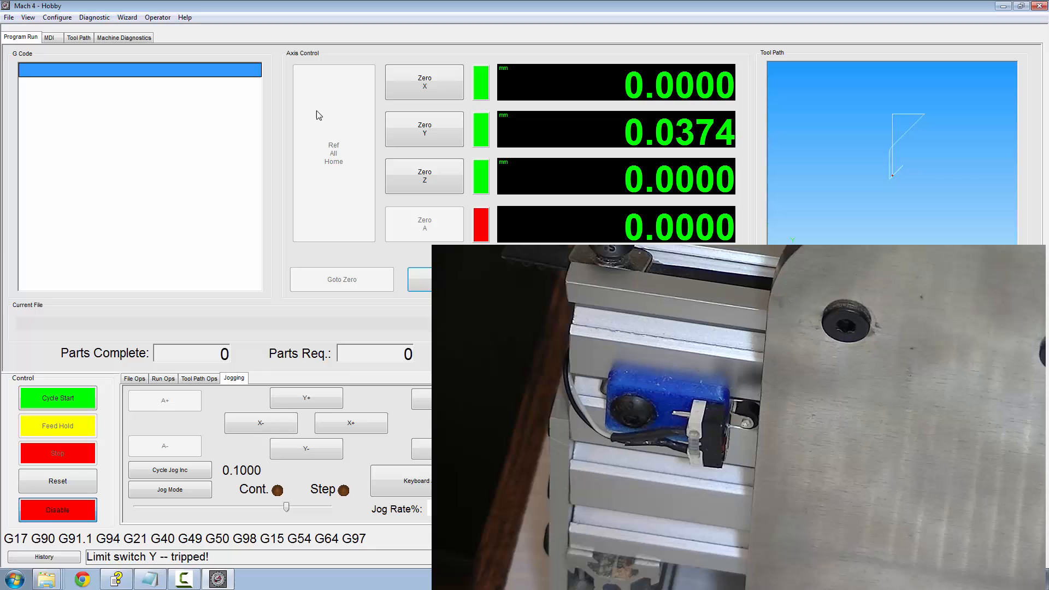
pyautogui.click(333, 153)
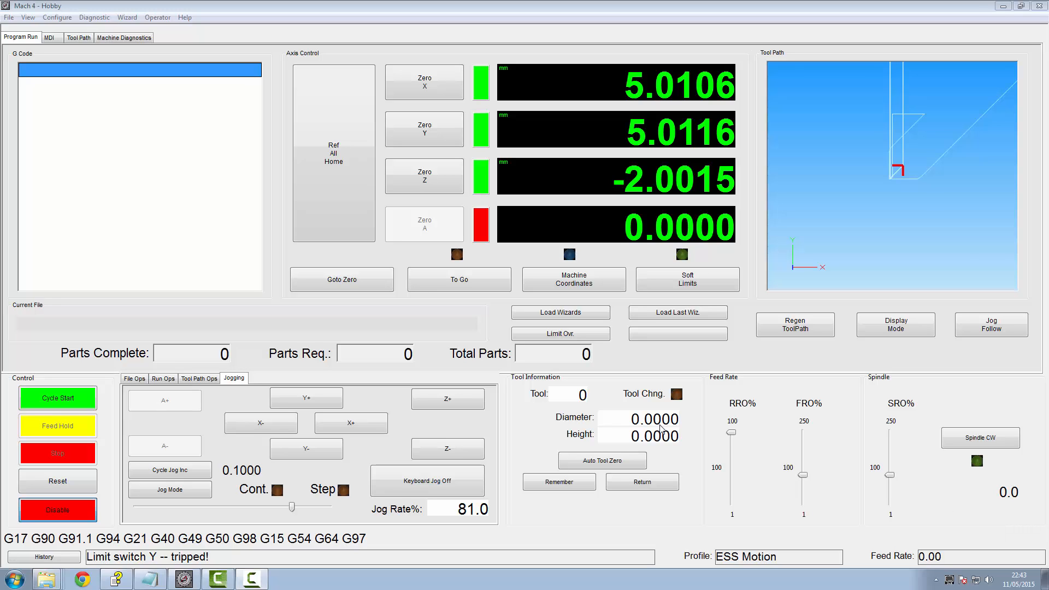
pyautogui.moveTo(455, 422)
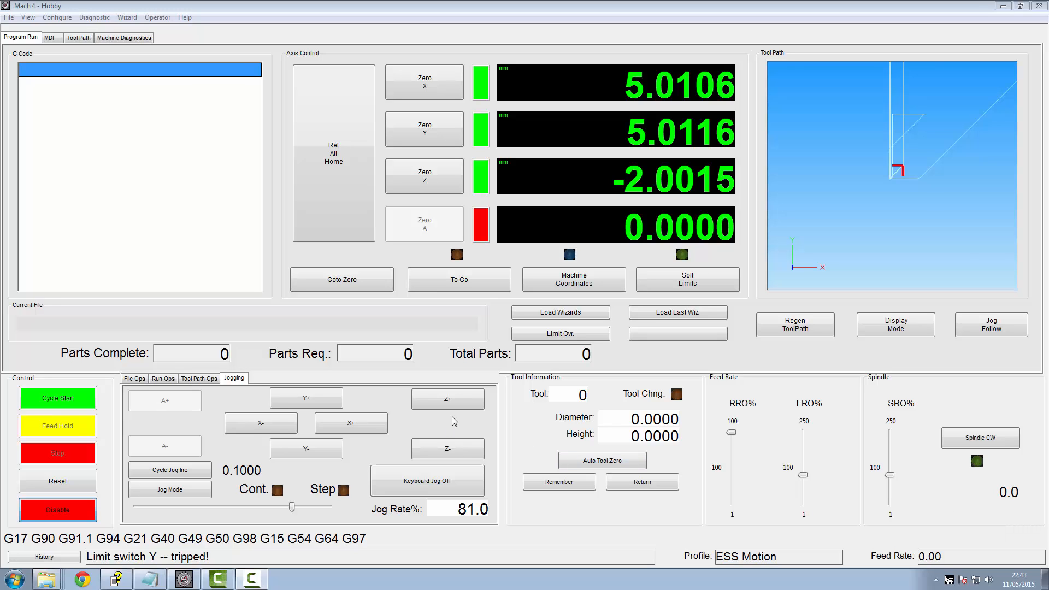